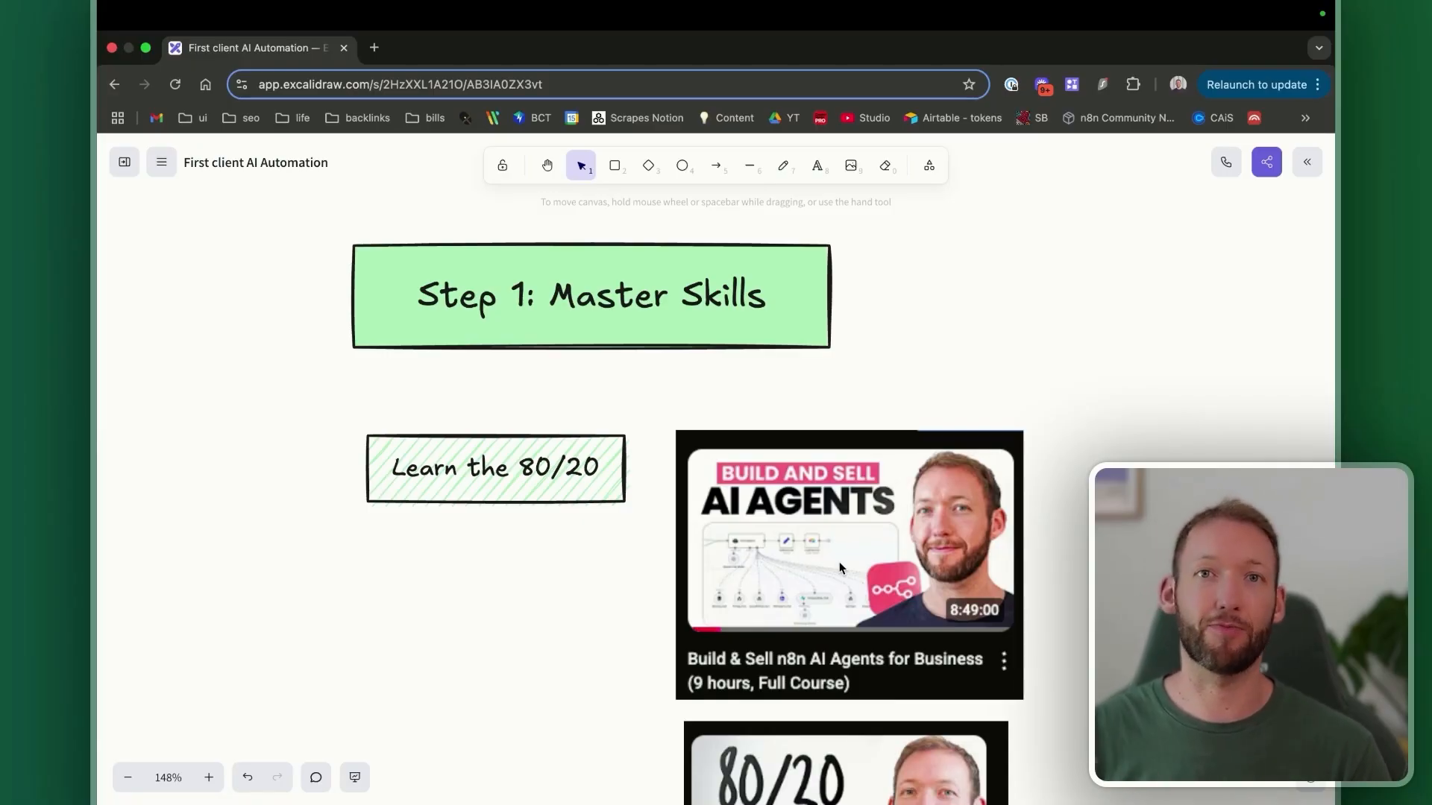
mouse_move(851, 559)
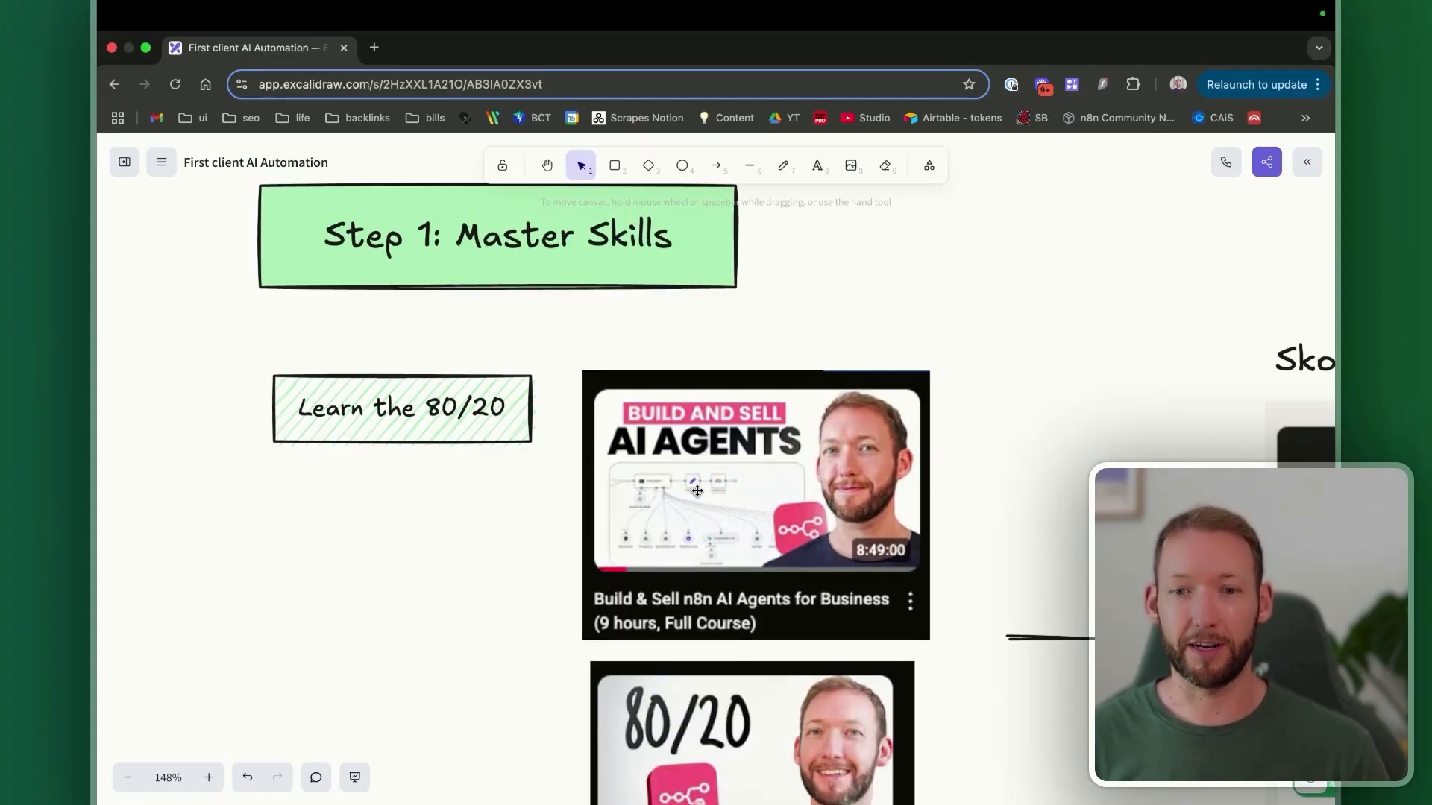
mouse_move(763, 635)
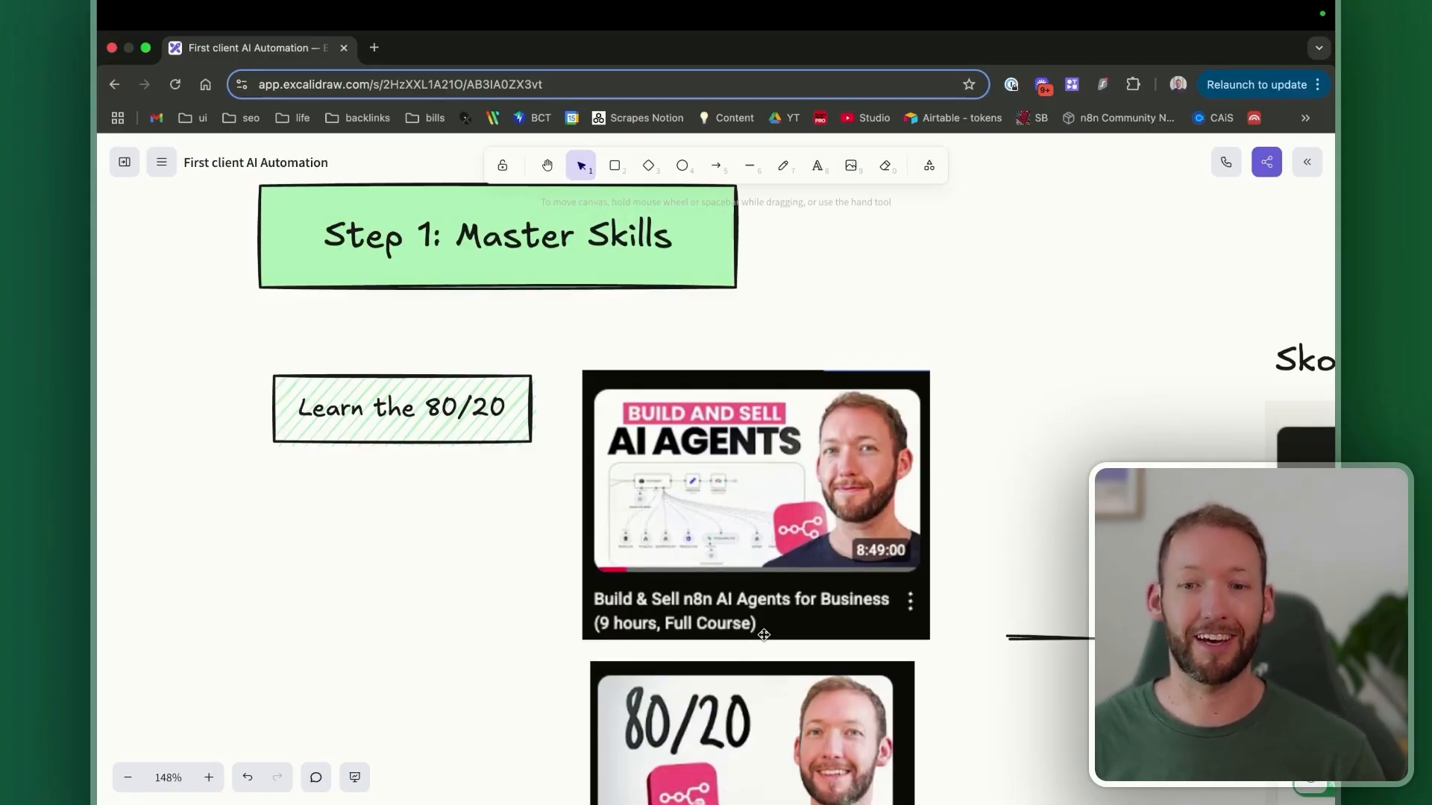
Delete the duplicate Understand APIs note and scroll to the five weekly masterclass modules.
scroll(down, 3)
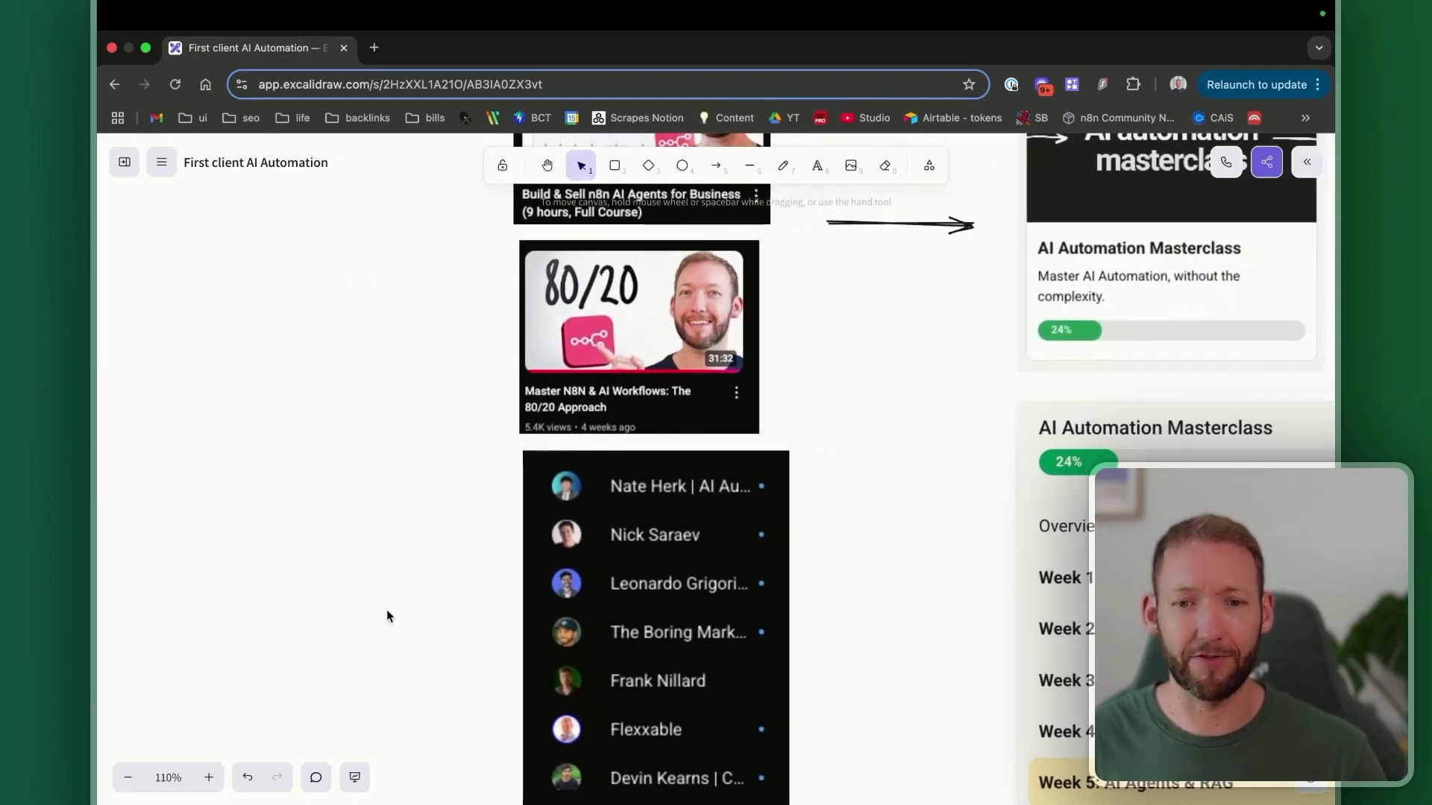
scroll(down, 3)
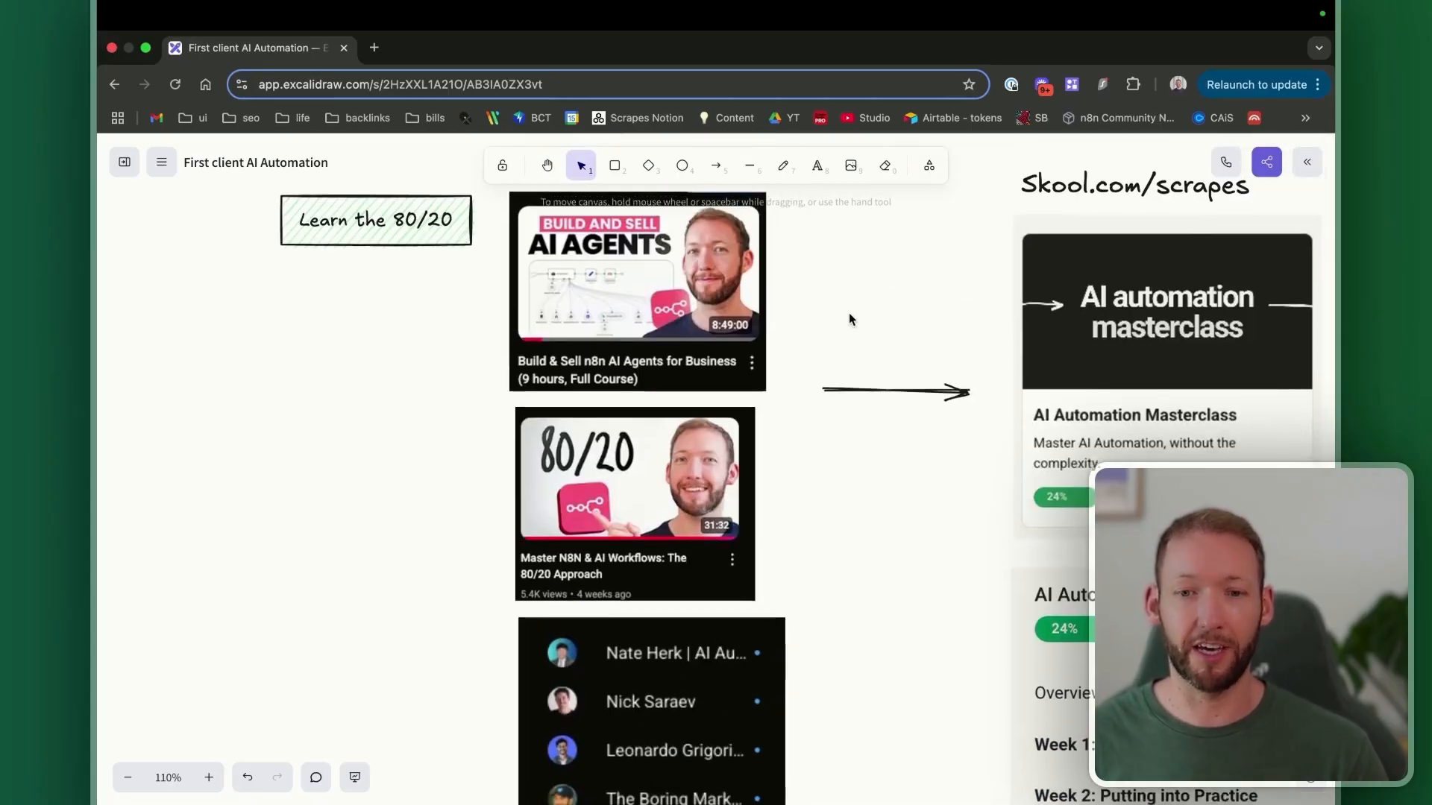
scroll(down, 3)
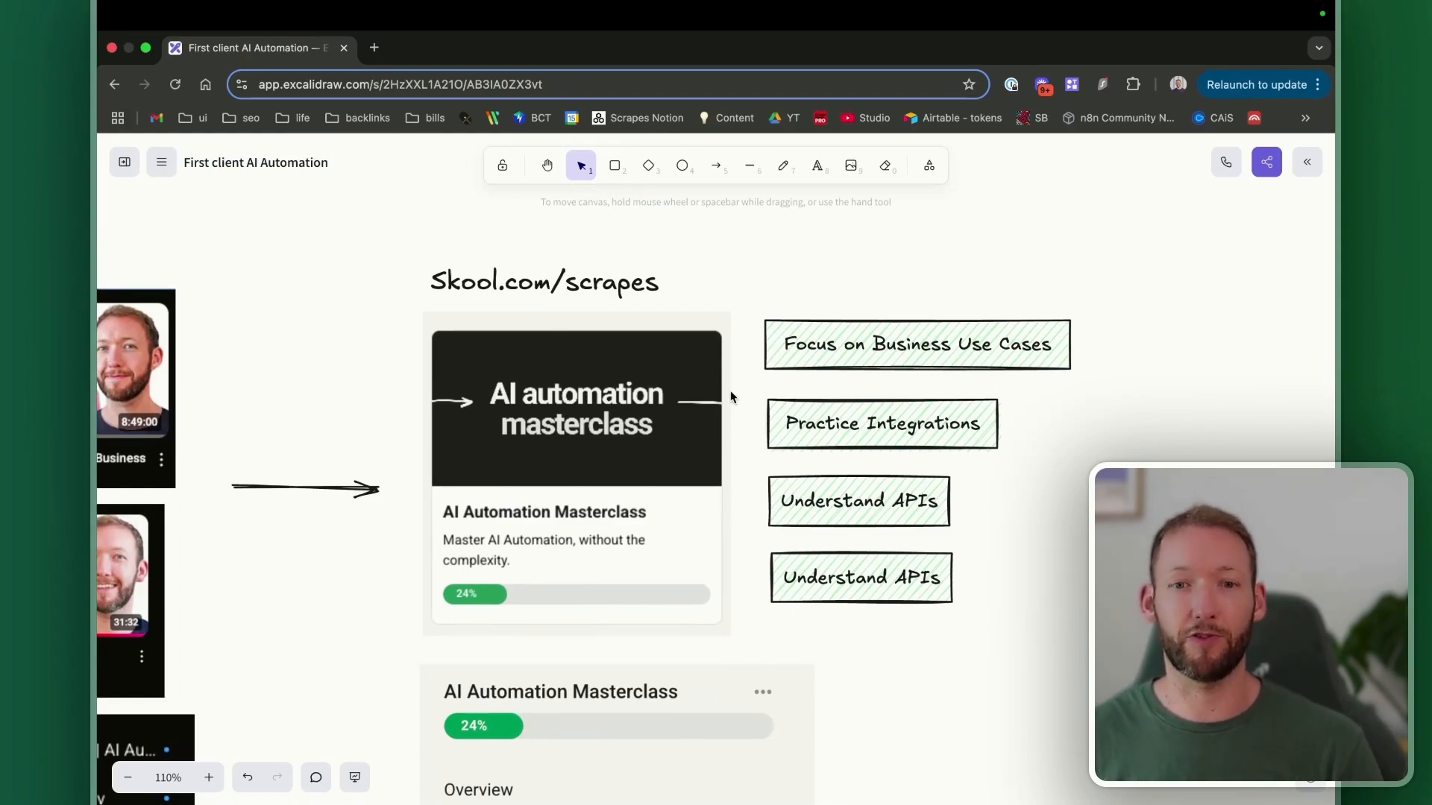
mouse_move(569, 614)
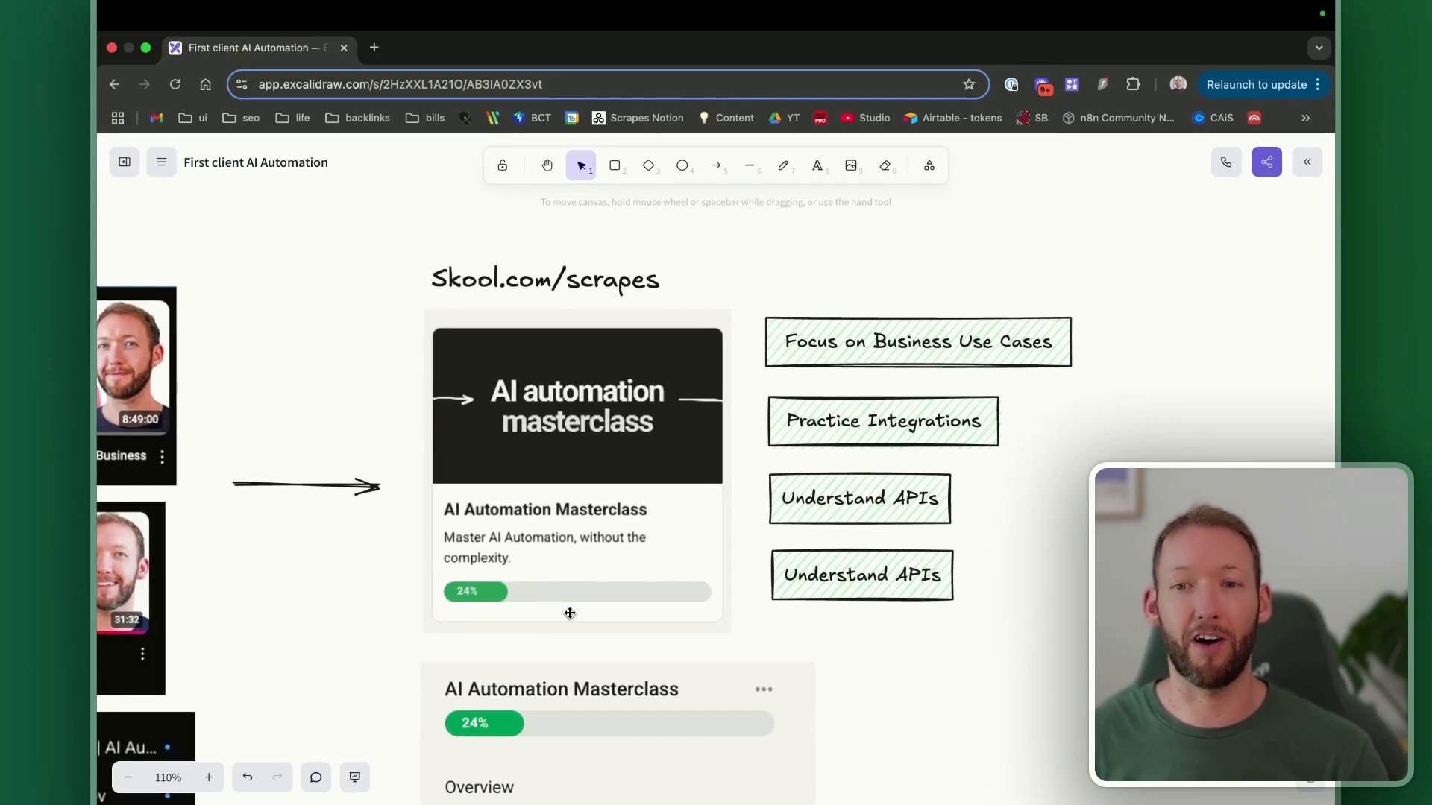
scroll(down, 3)
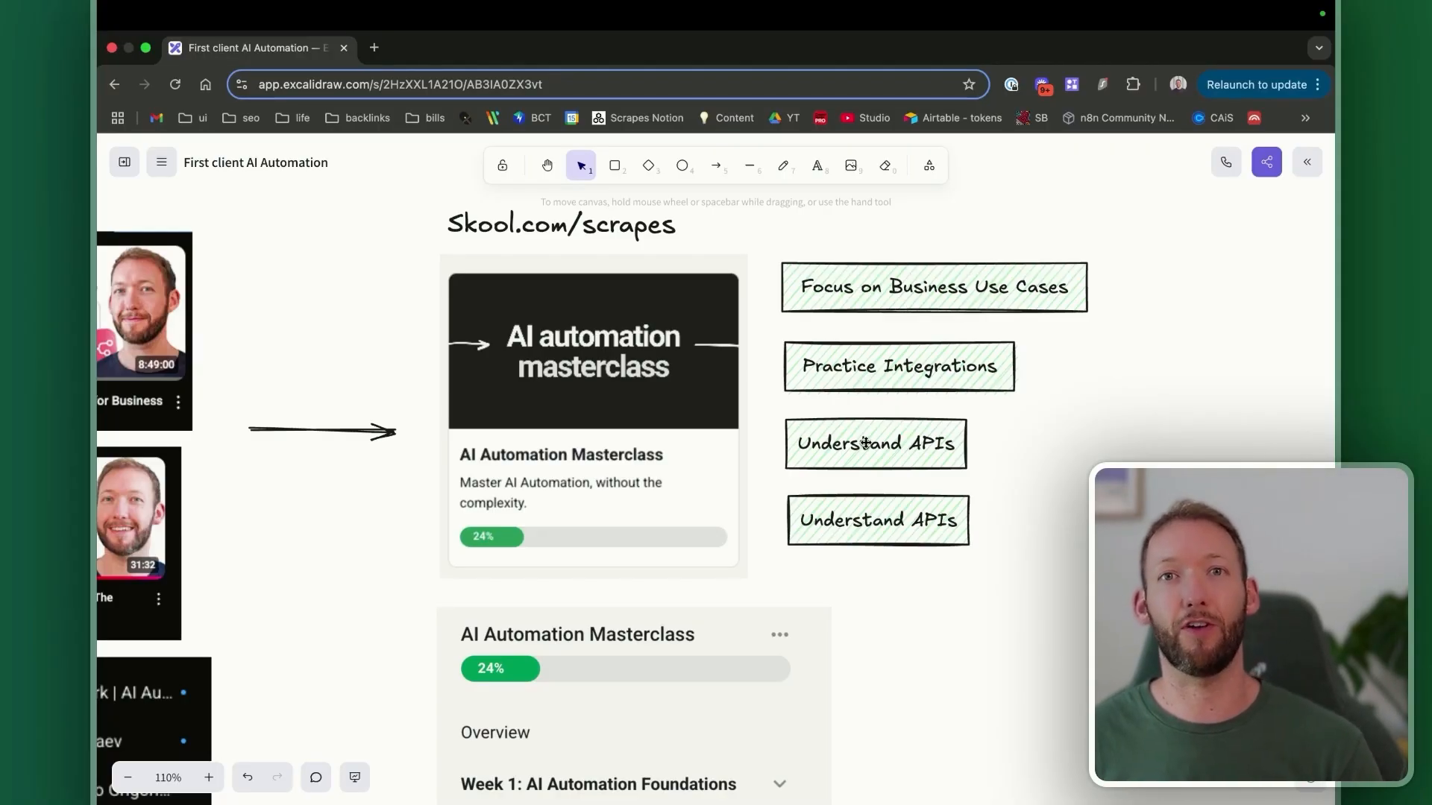
click(877, 520)
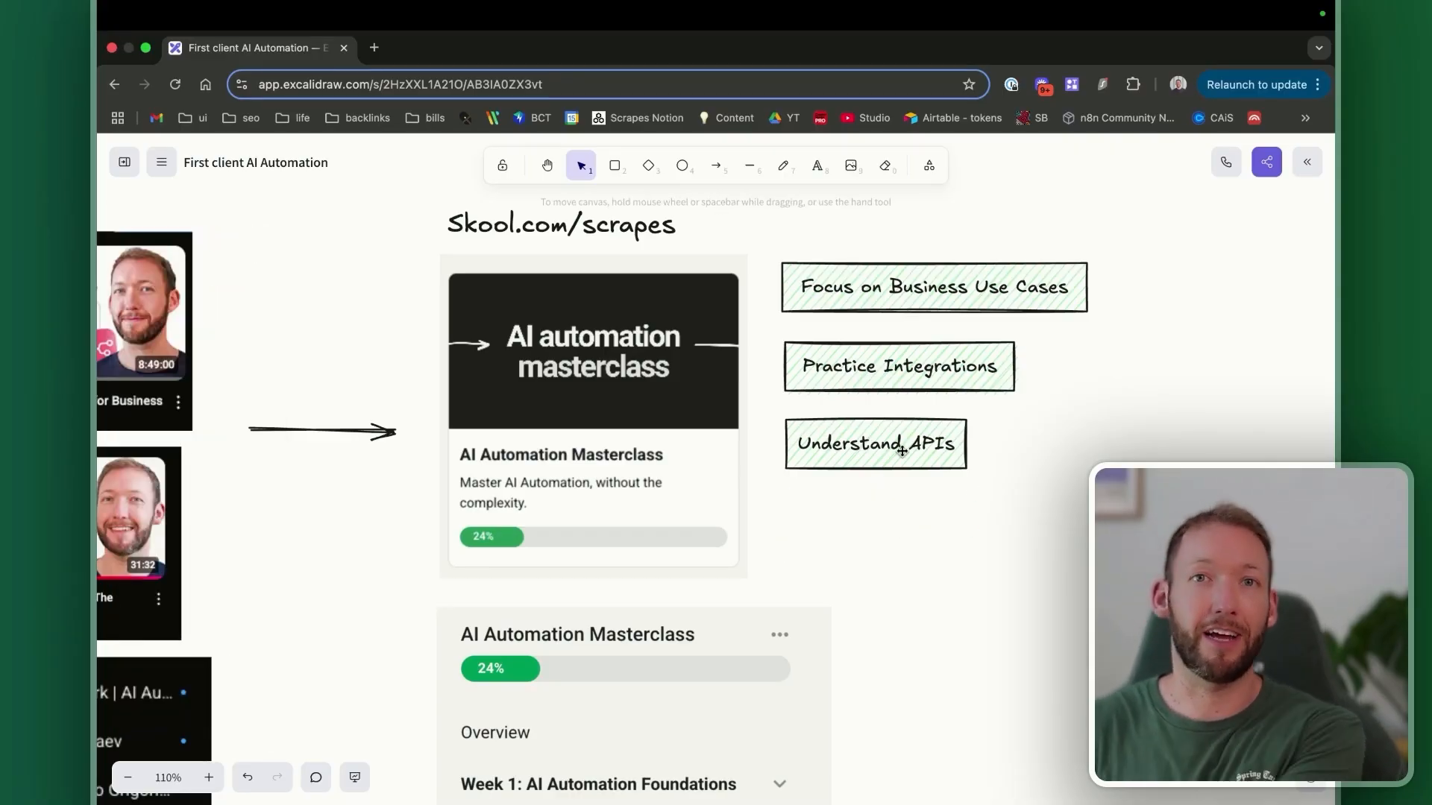
scroll(down, 3)
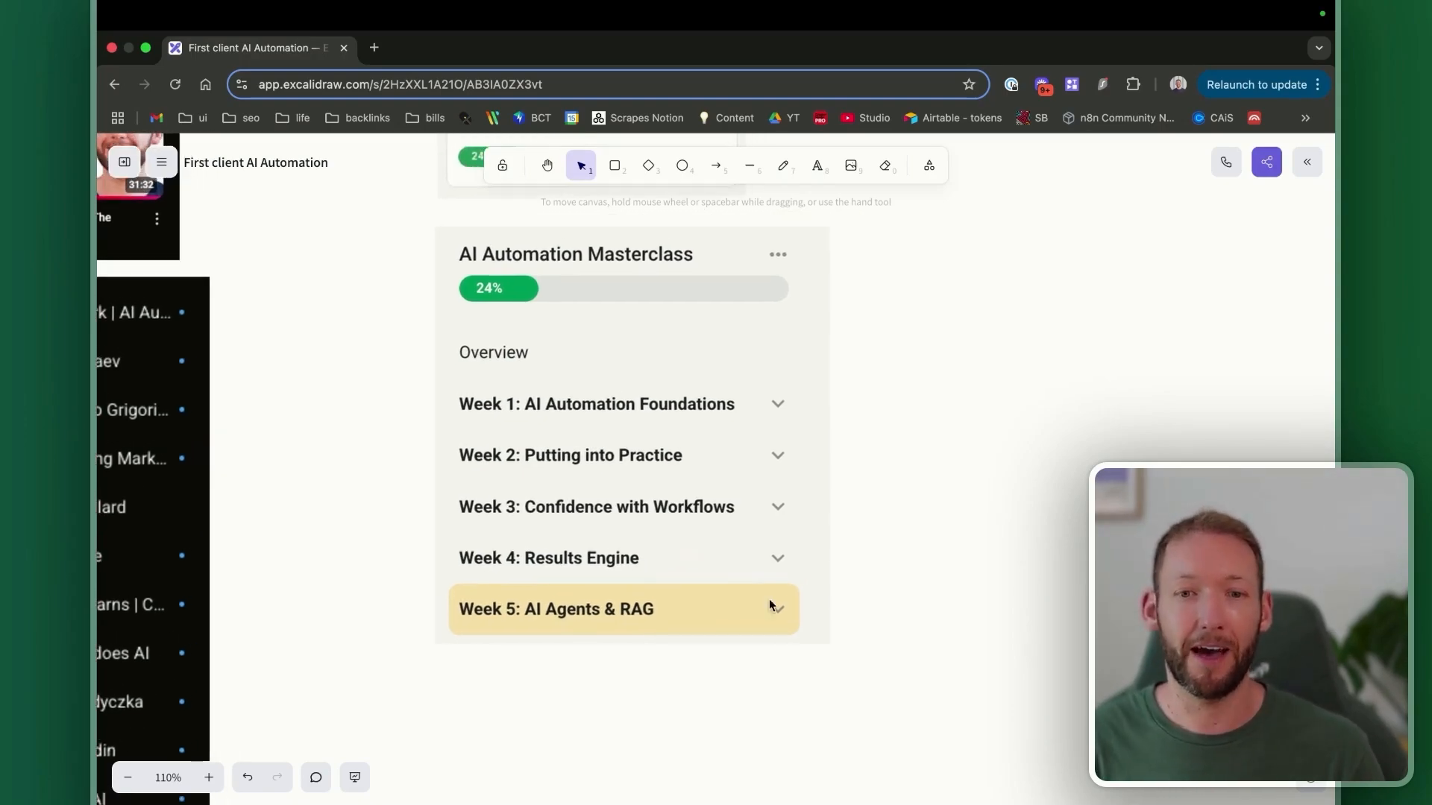
mouse_move(676, 639)
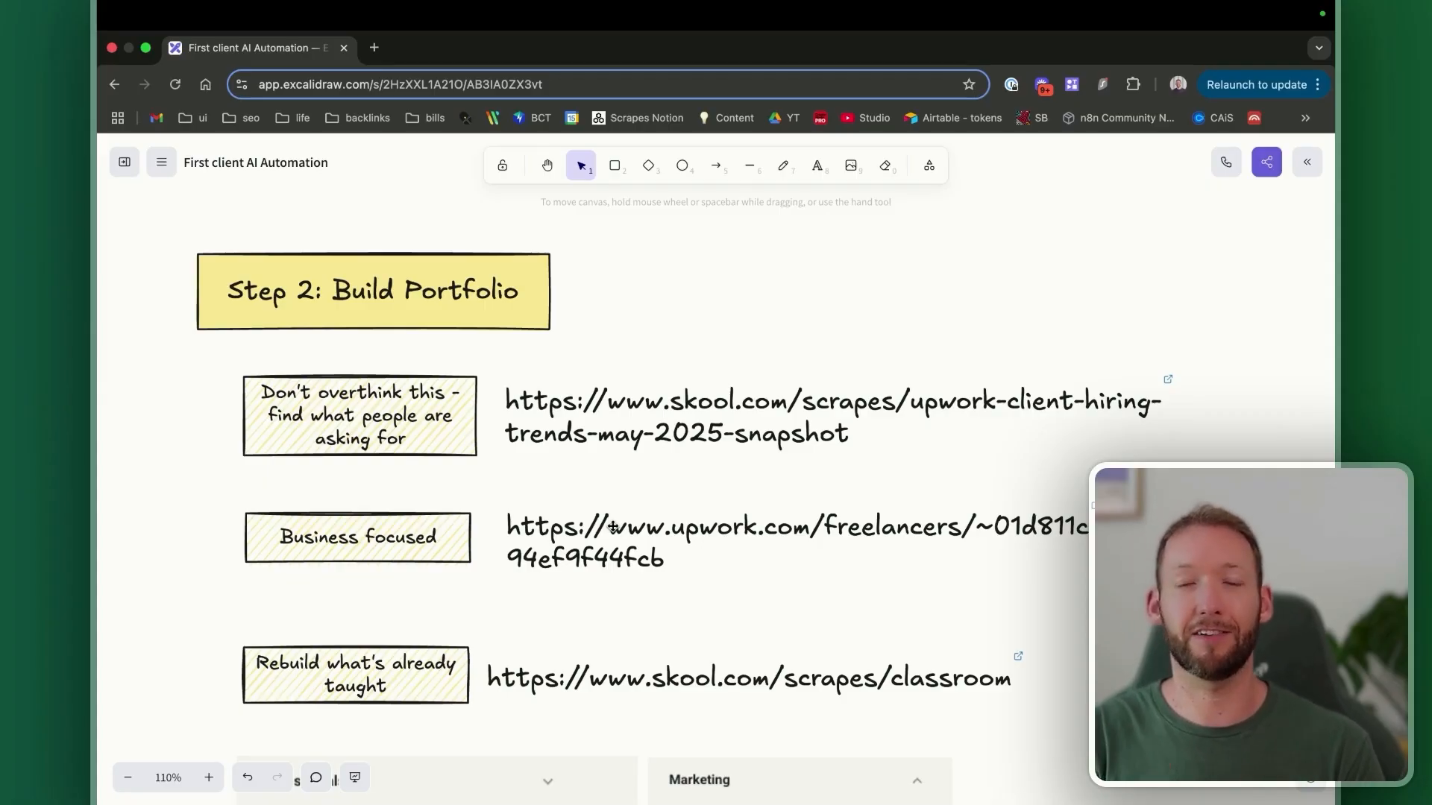
mouse_move(728, 494)
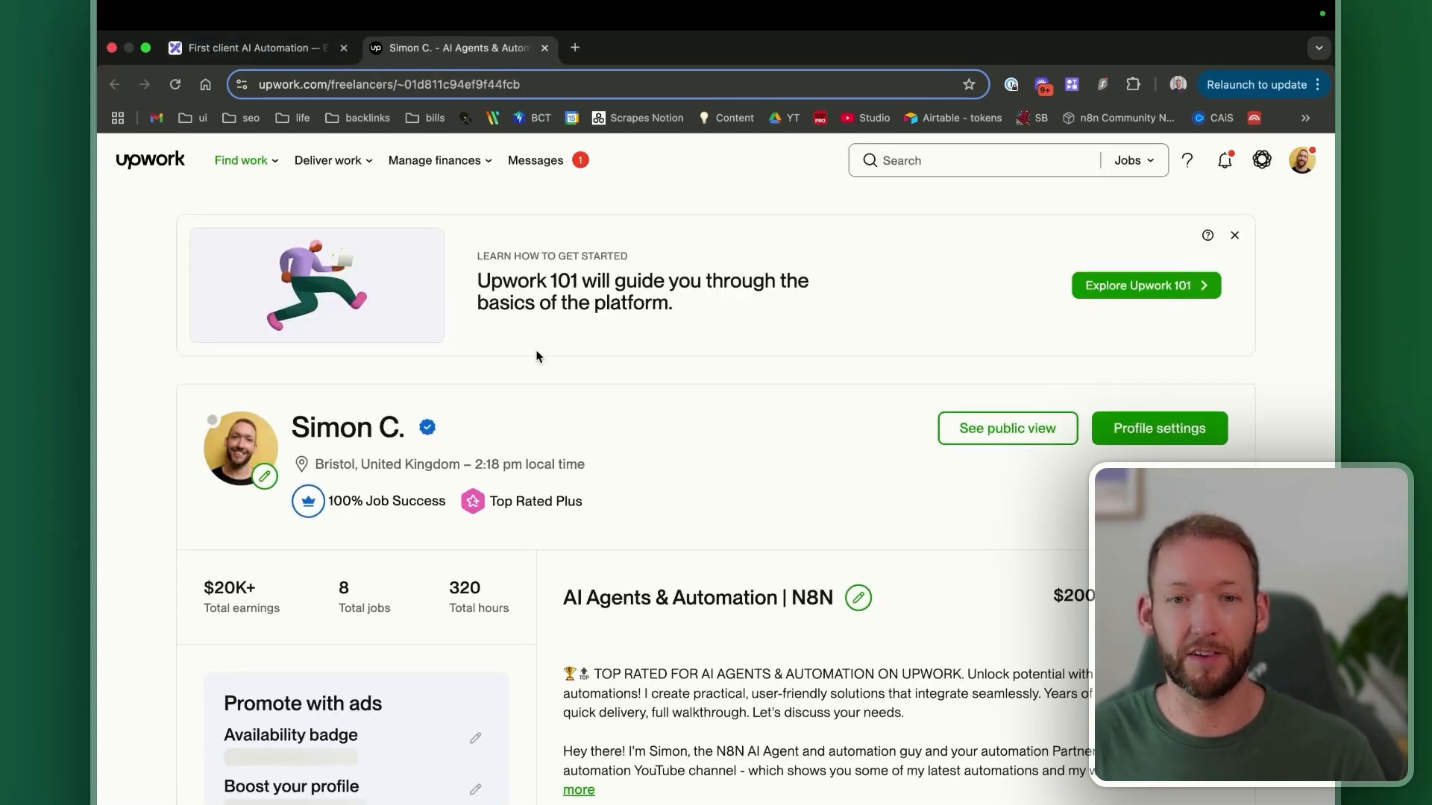
Scroll the profile portfolio, return to the board, and open the linked State of Upwork doc.
scroll(down, 3)
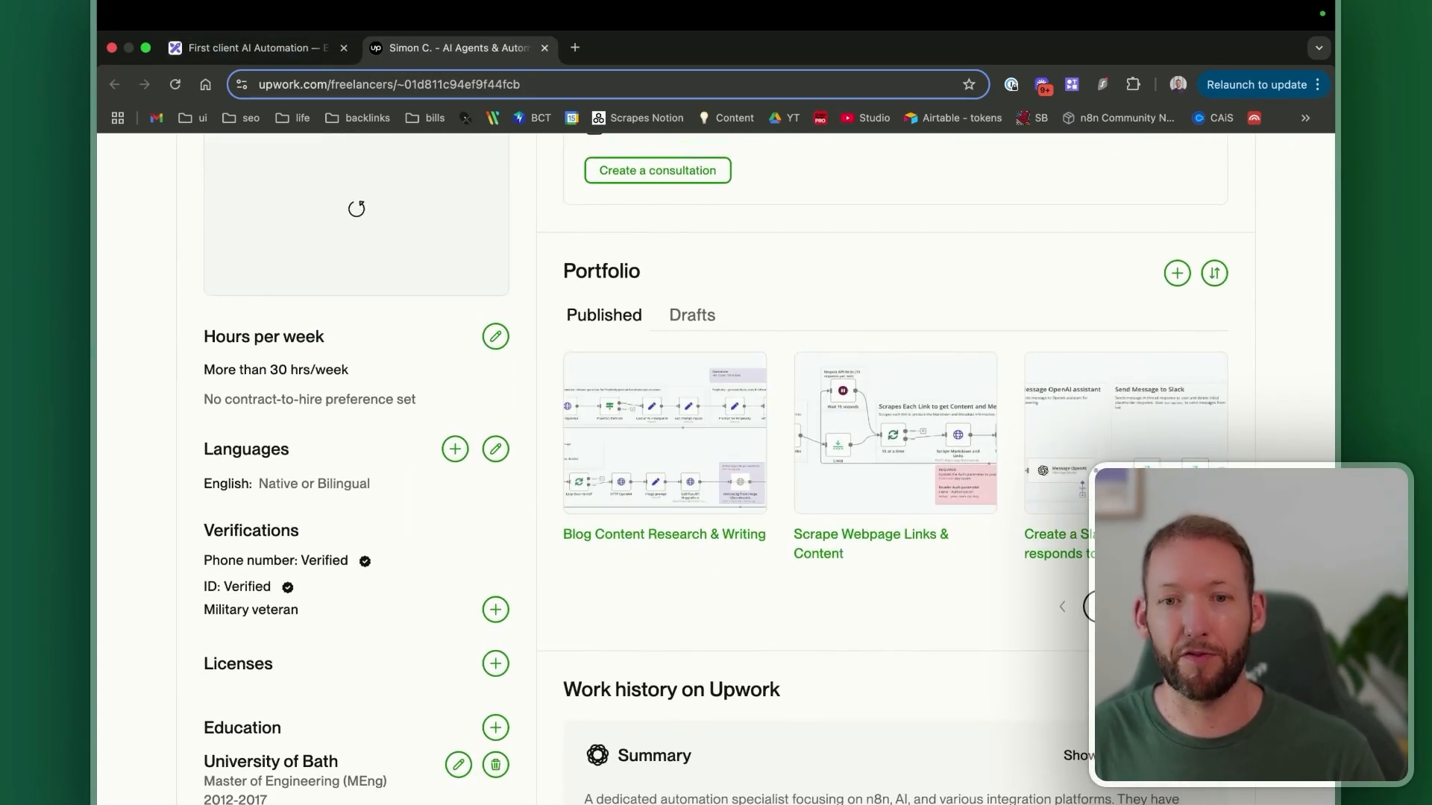
mouse_move(754, 599)
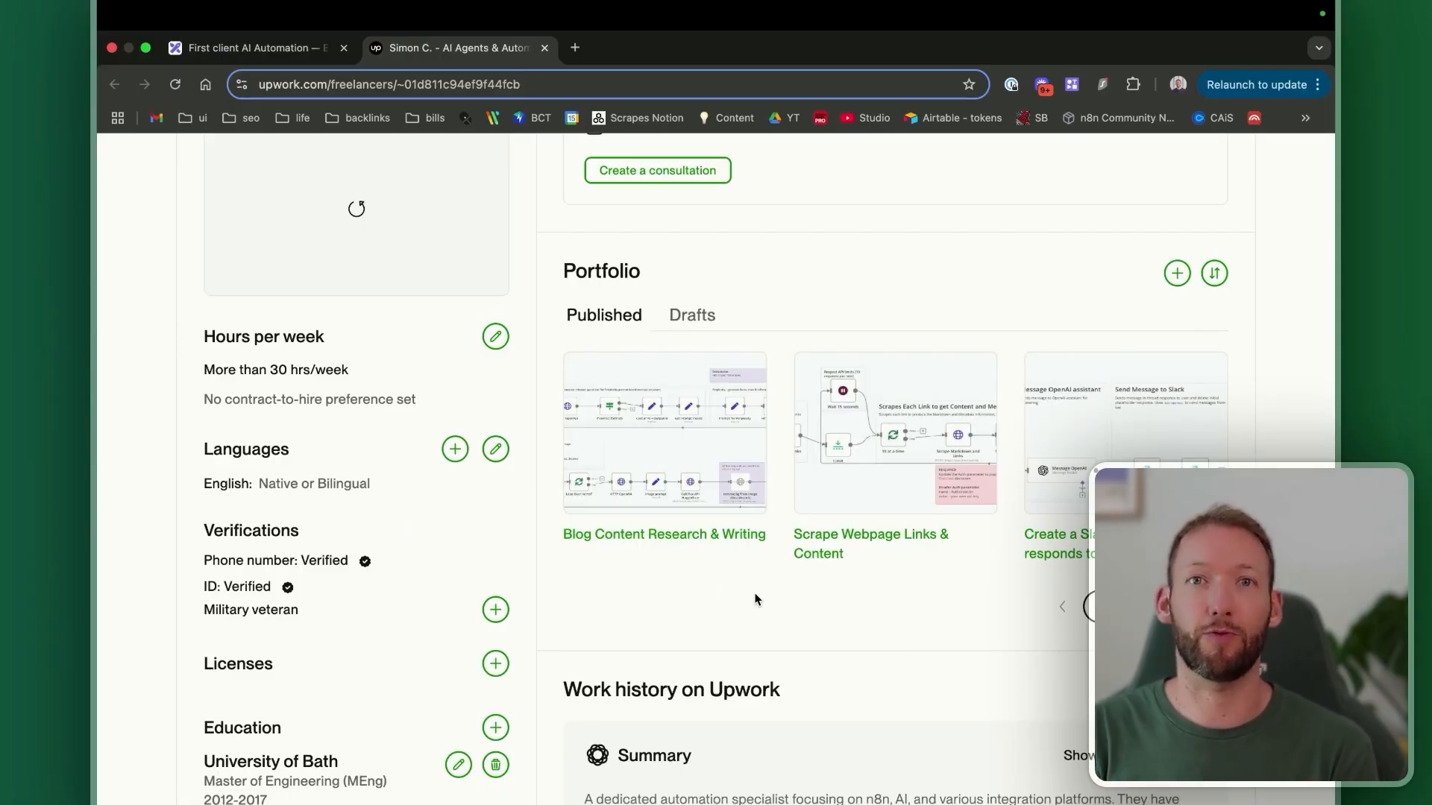
click(256, 47)
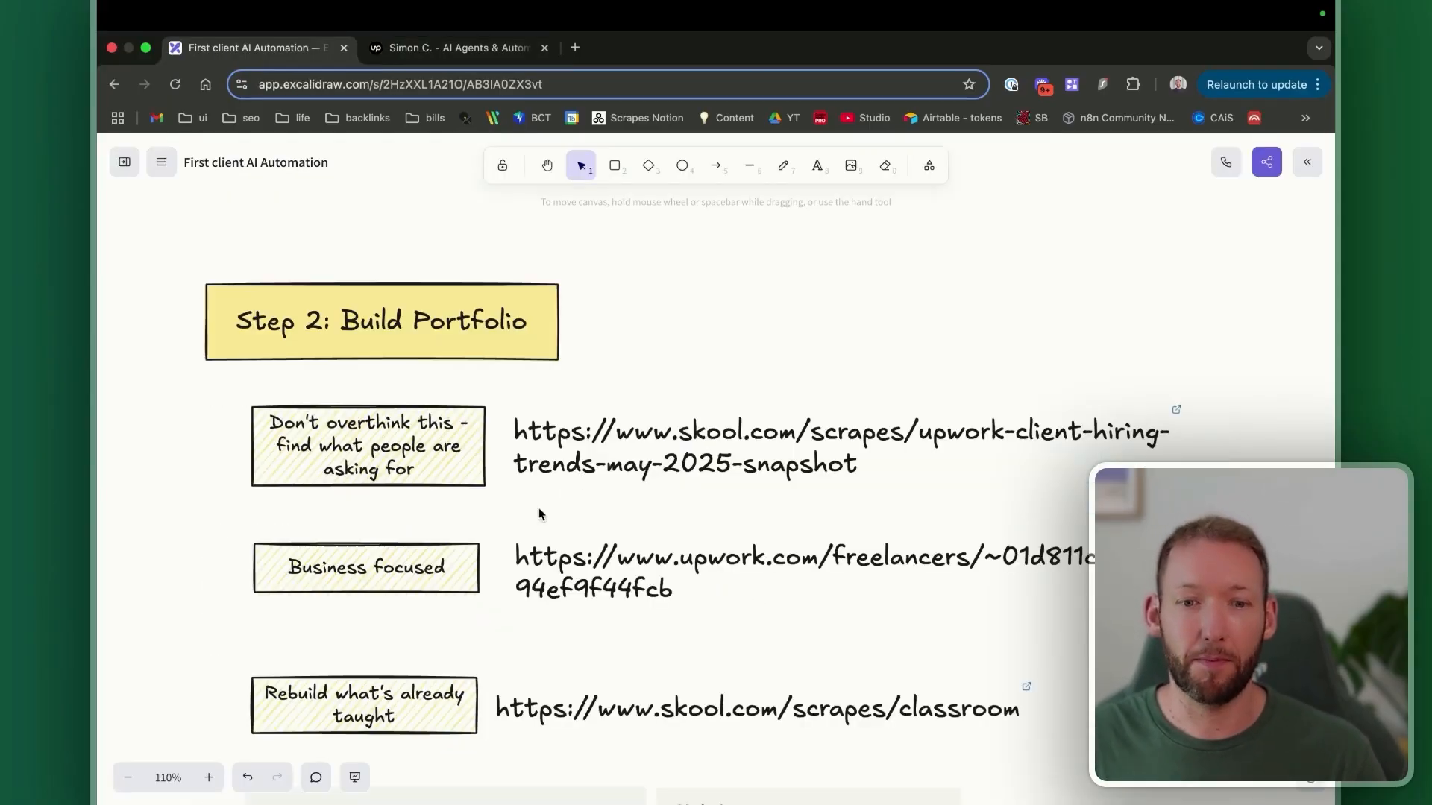
mouse_move(552, 496)
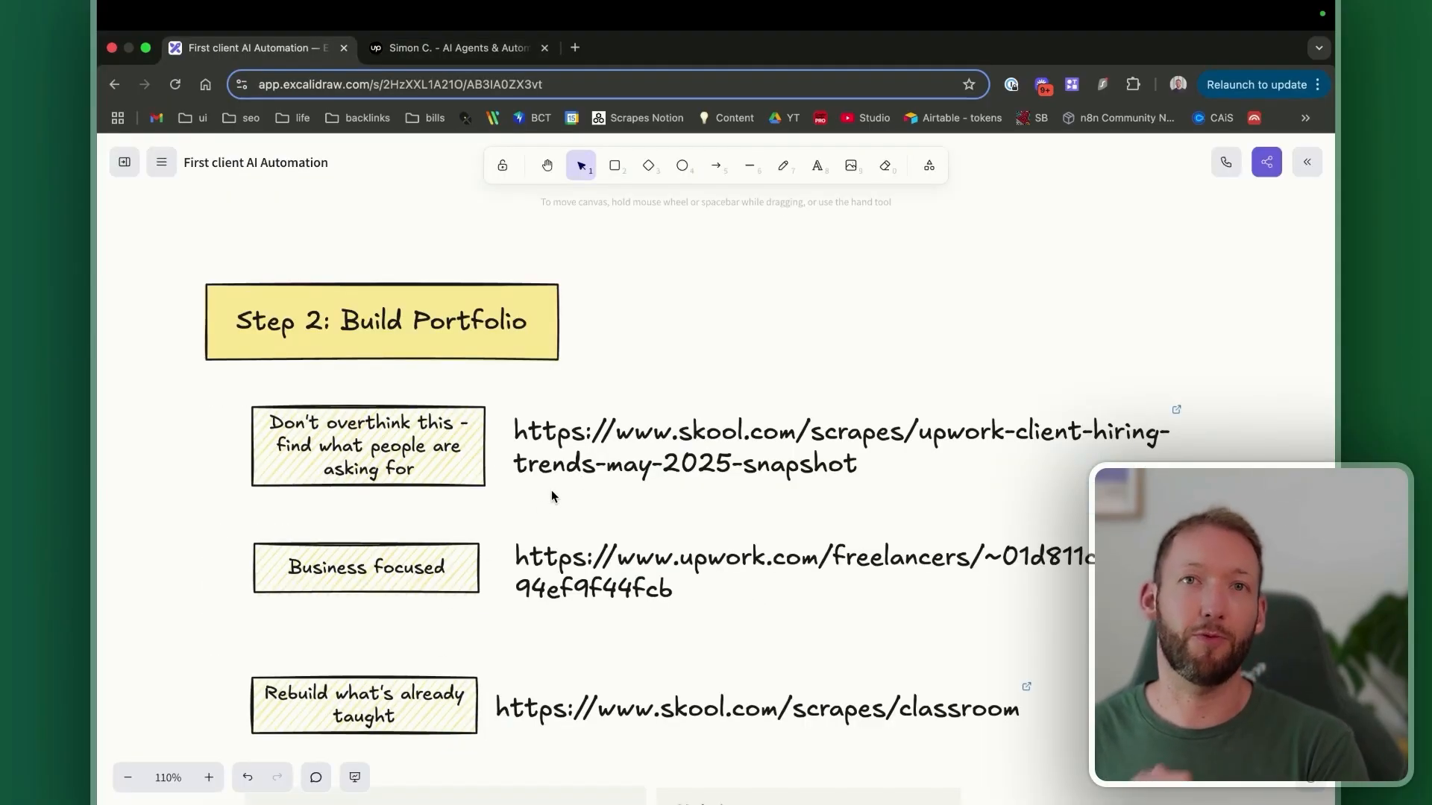
mouse_move(1180, 416)
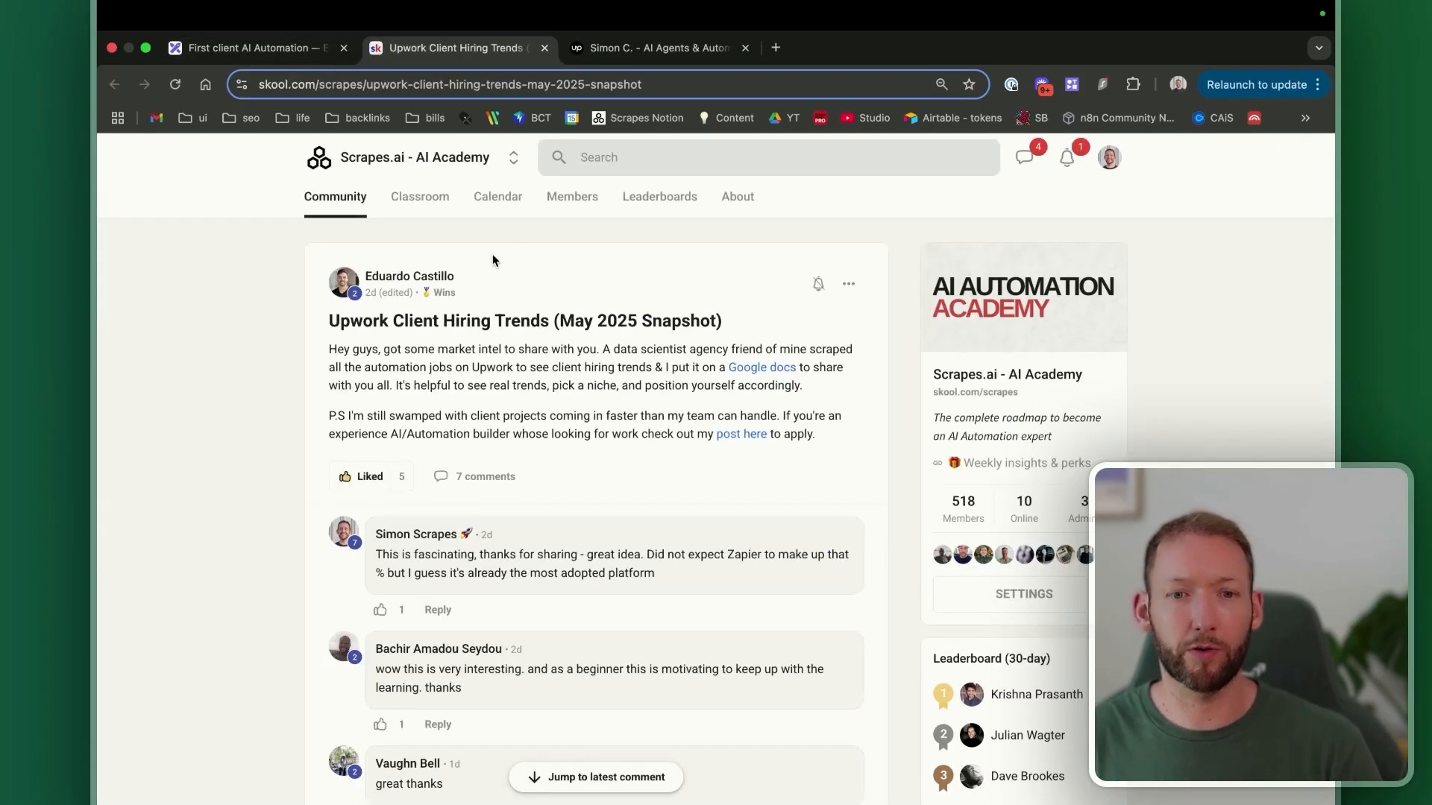
mouse_move(767, 399)
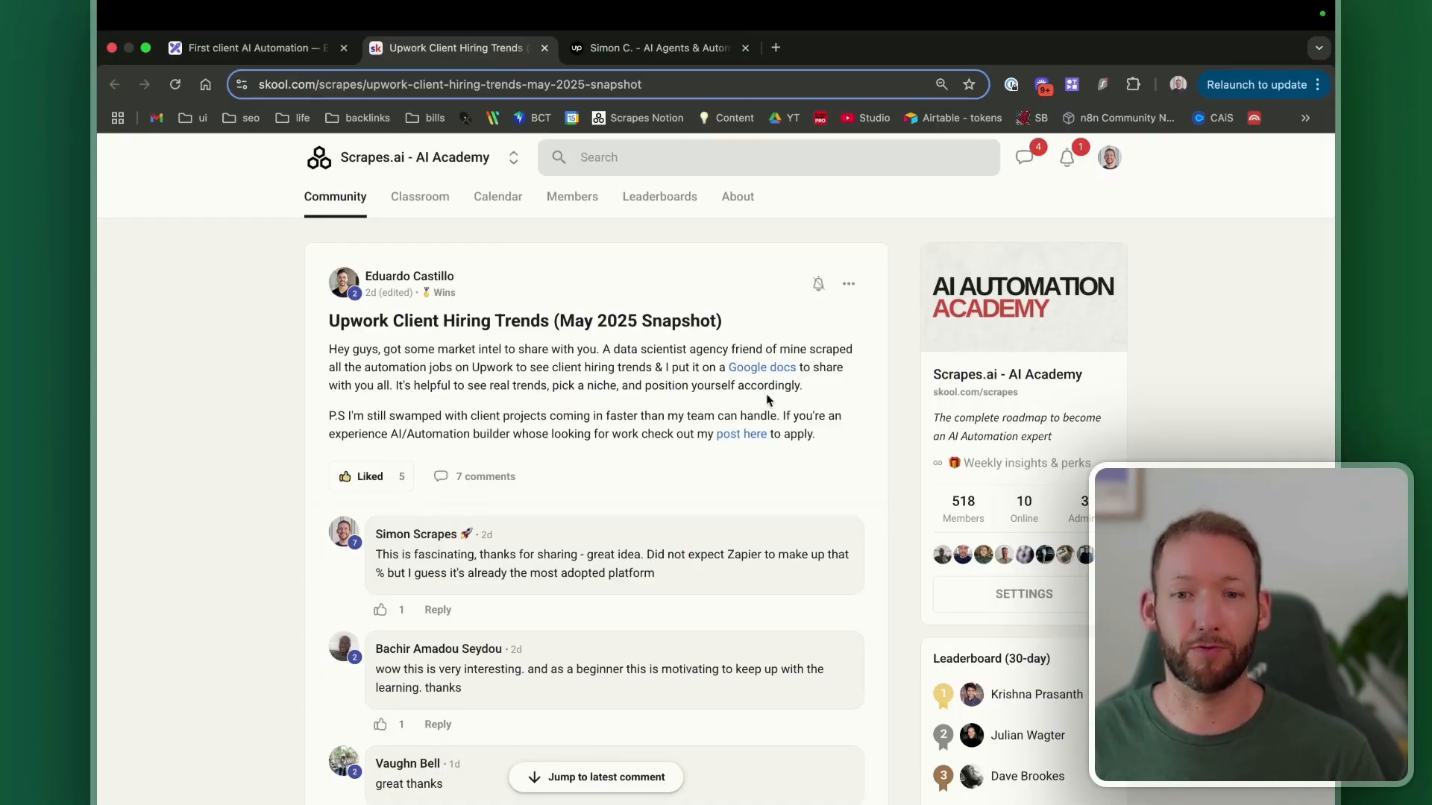
click(761, 367)
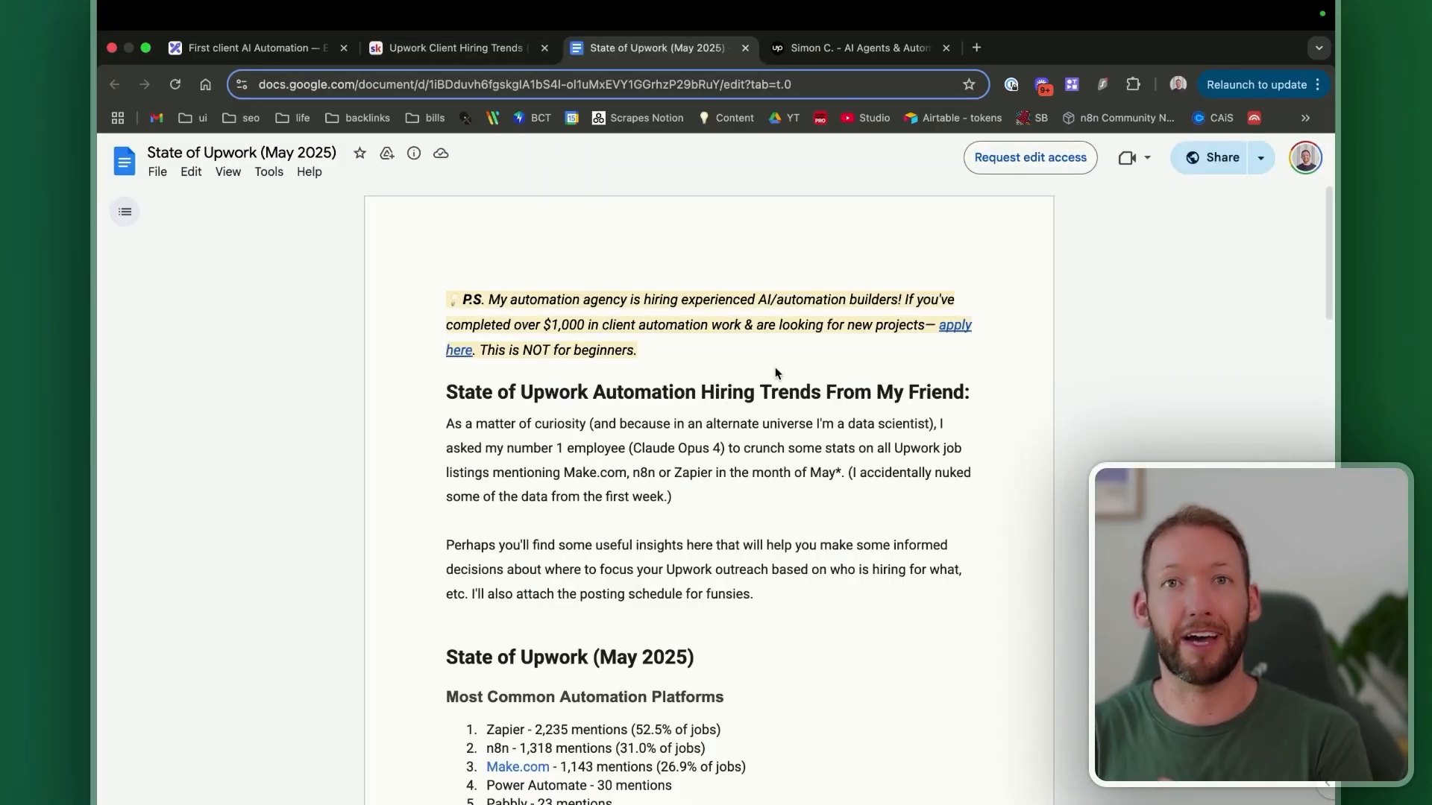
Scroll the report to the top 15 most-mentioned applications, led by GoHighLevel, and highlight them.
scroll(down, 3)
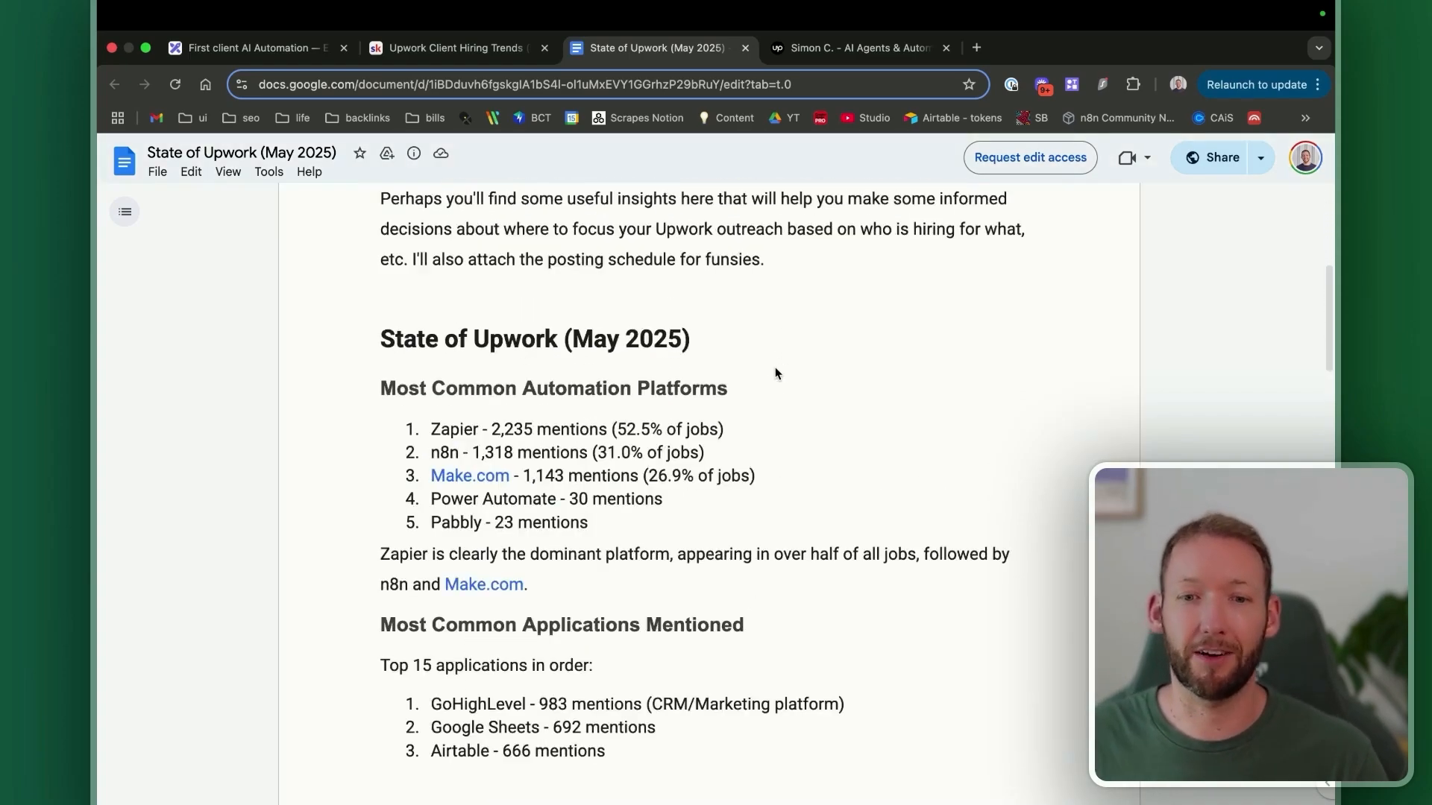
scroll(down, 3)
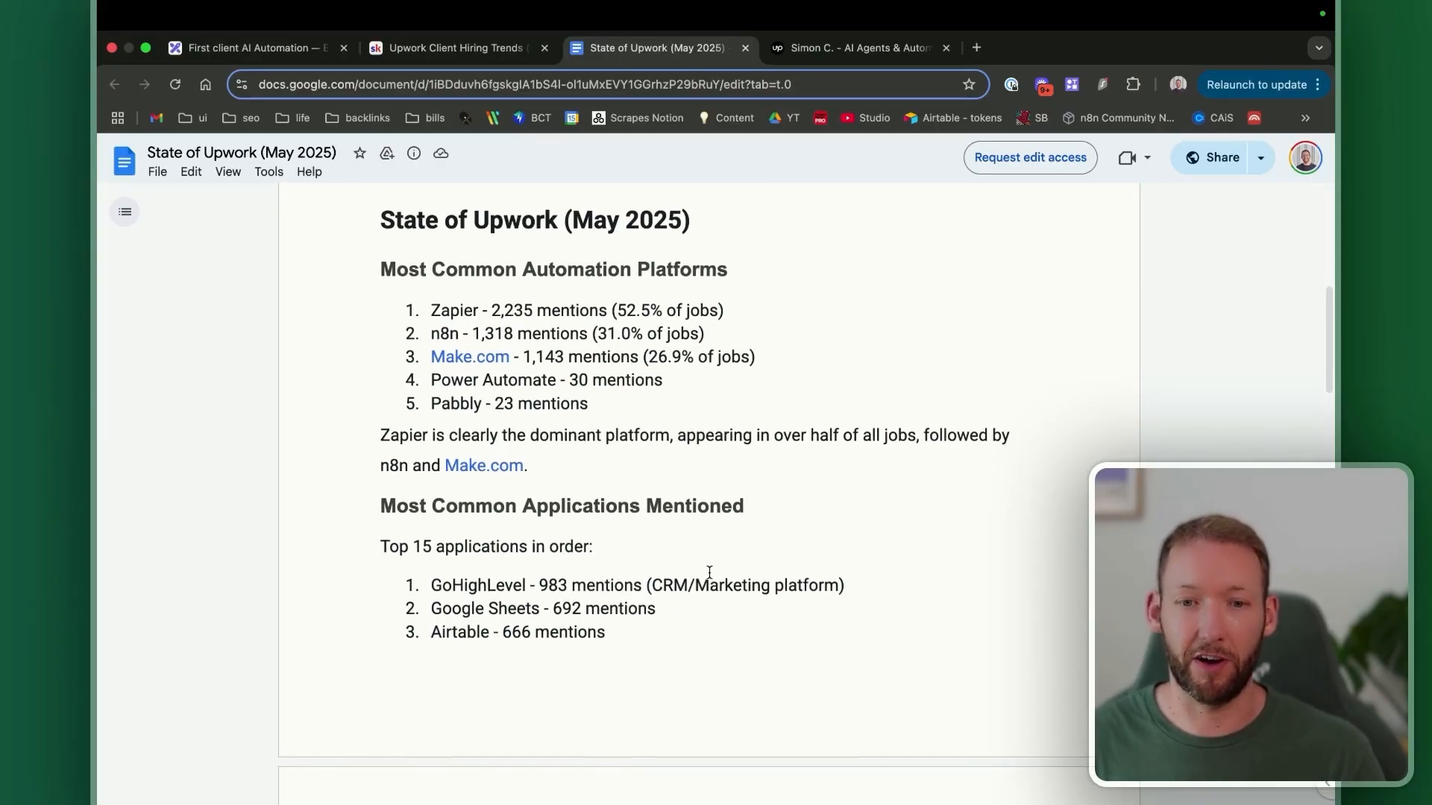
scroll(down, 3)
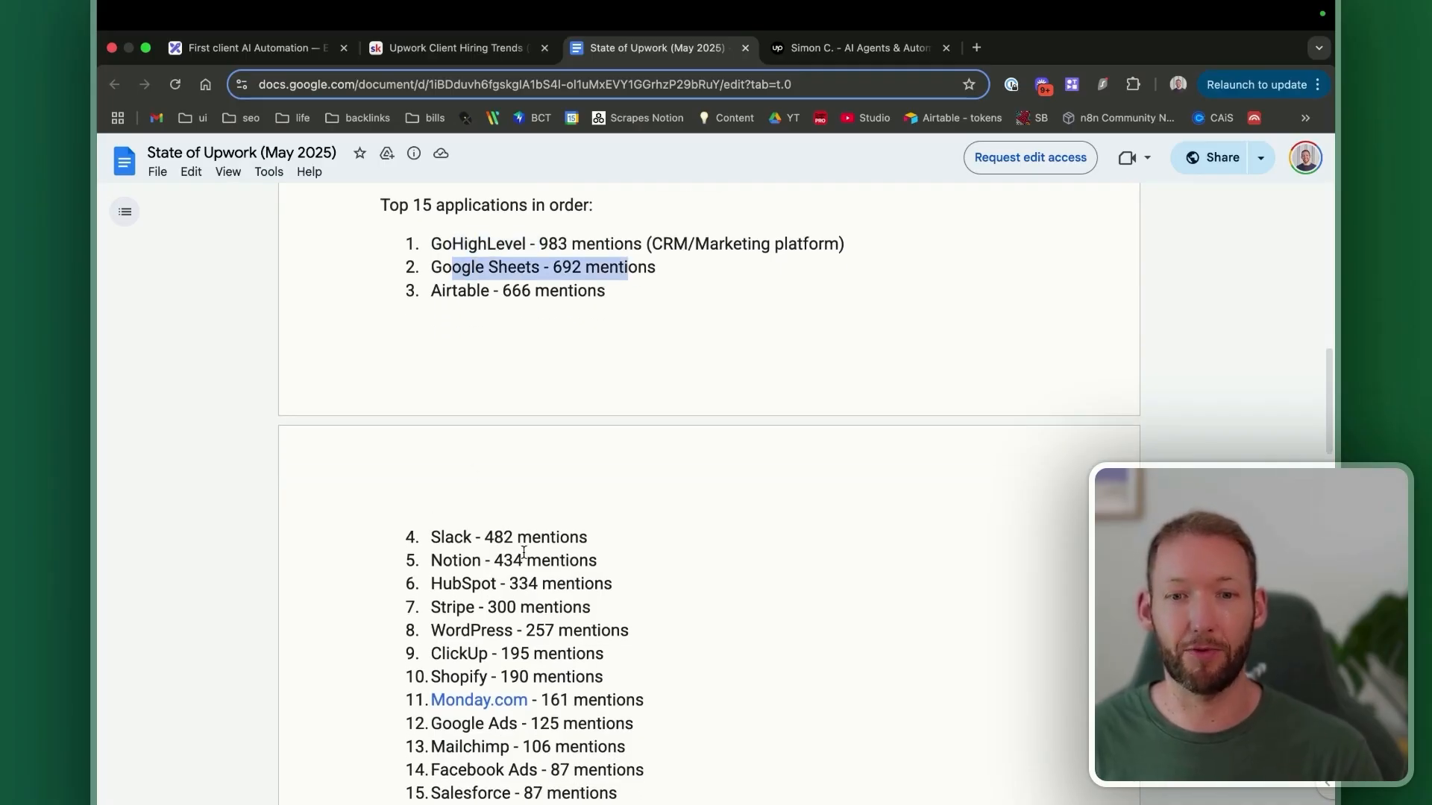
scroll(down, 3)
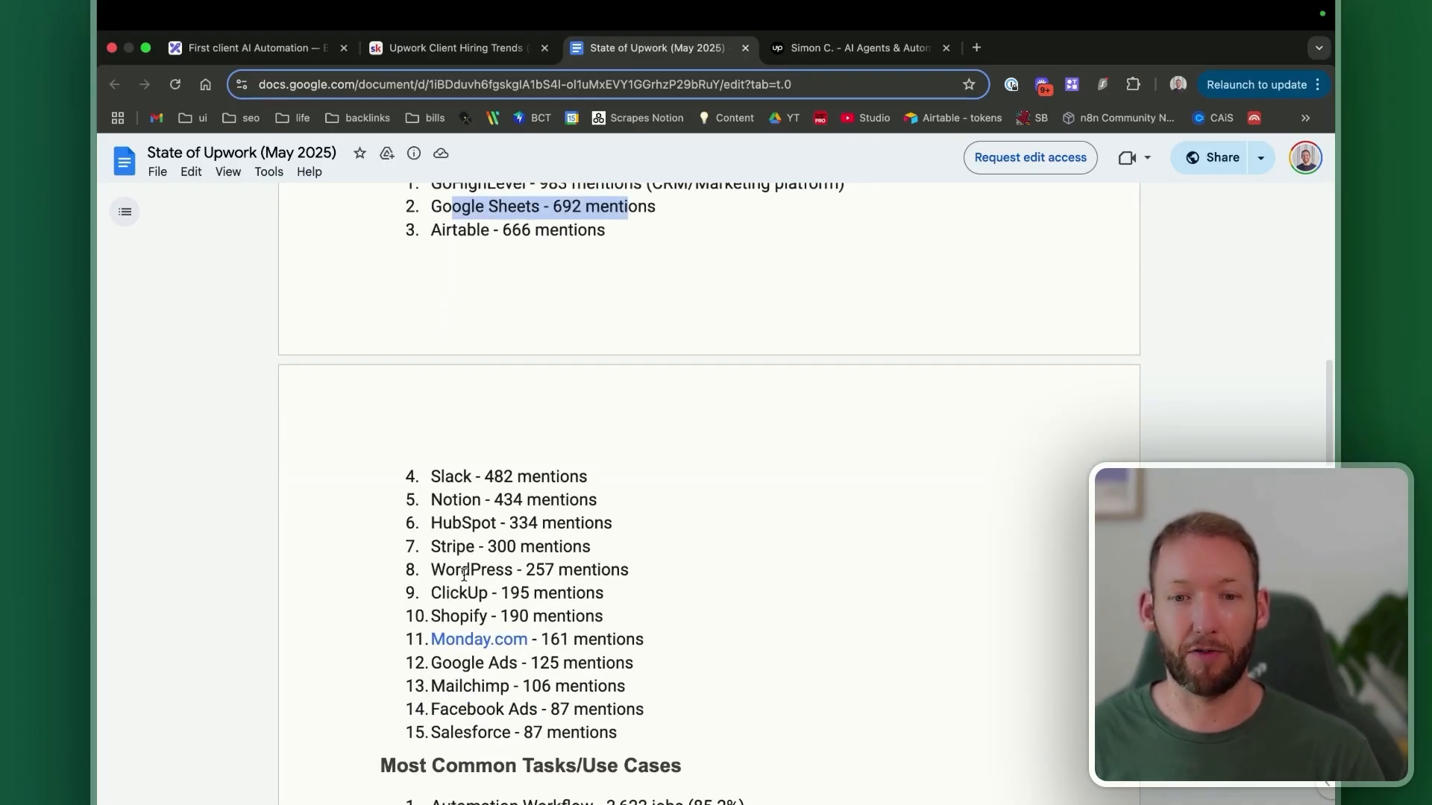
scroll(up, 3)
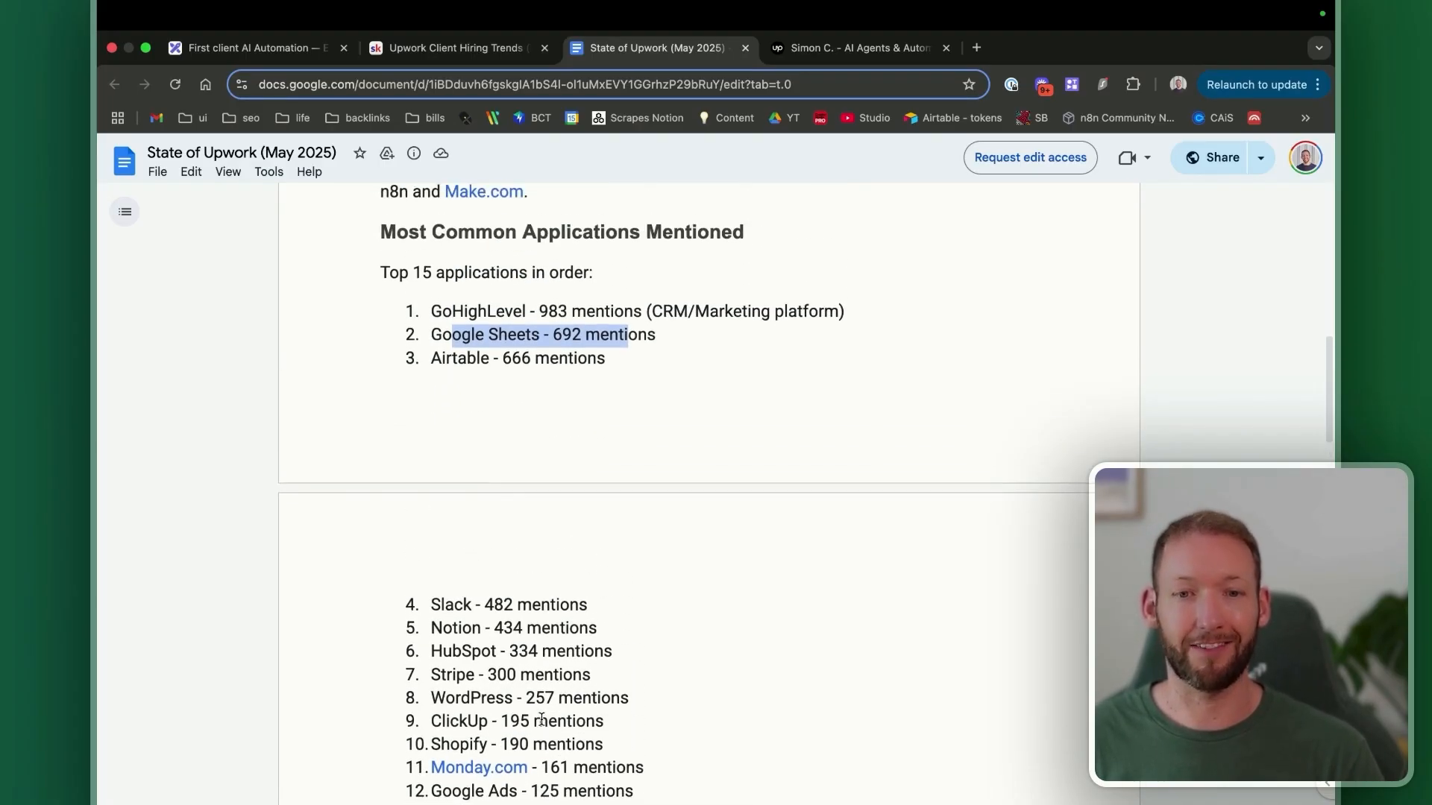
scroll(up, 3)
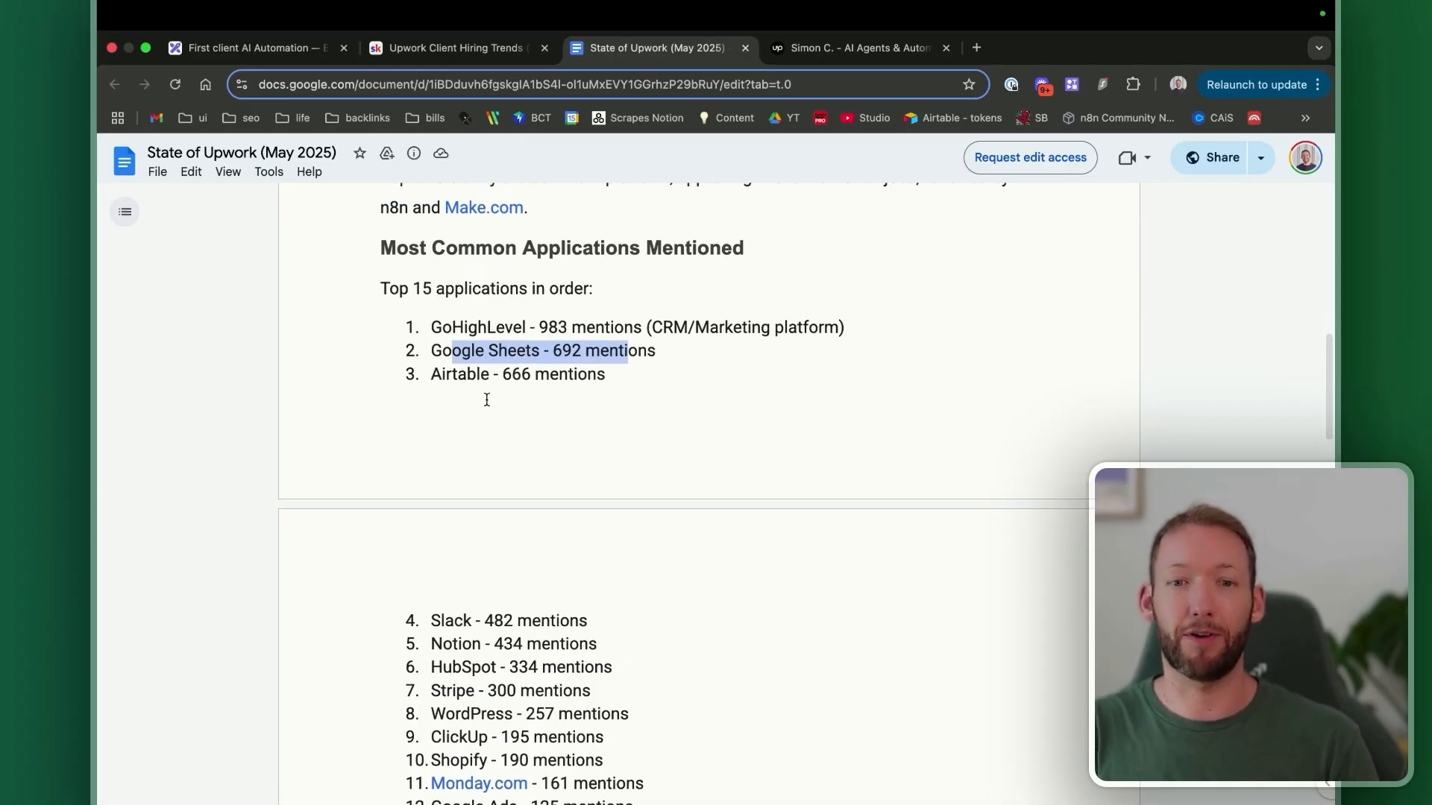
click(593, 621)
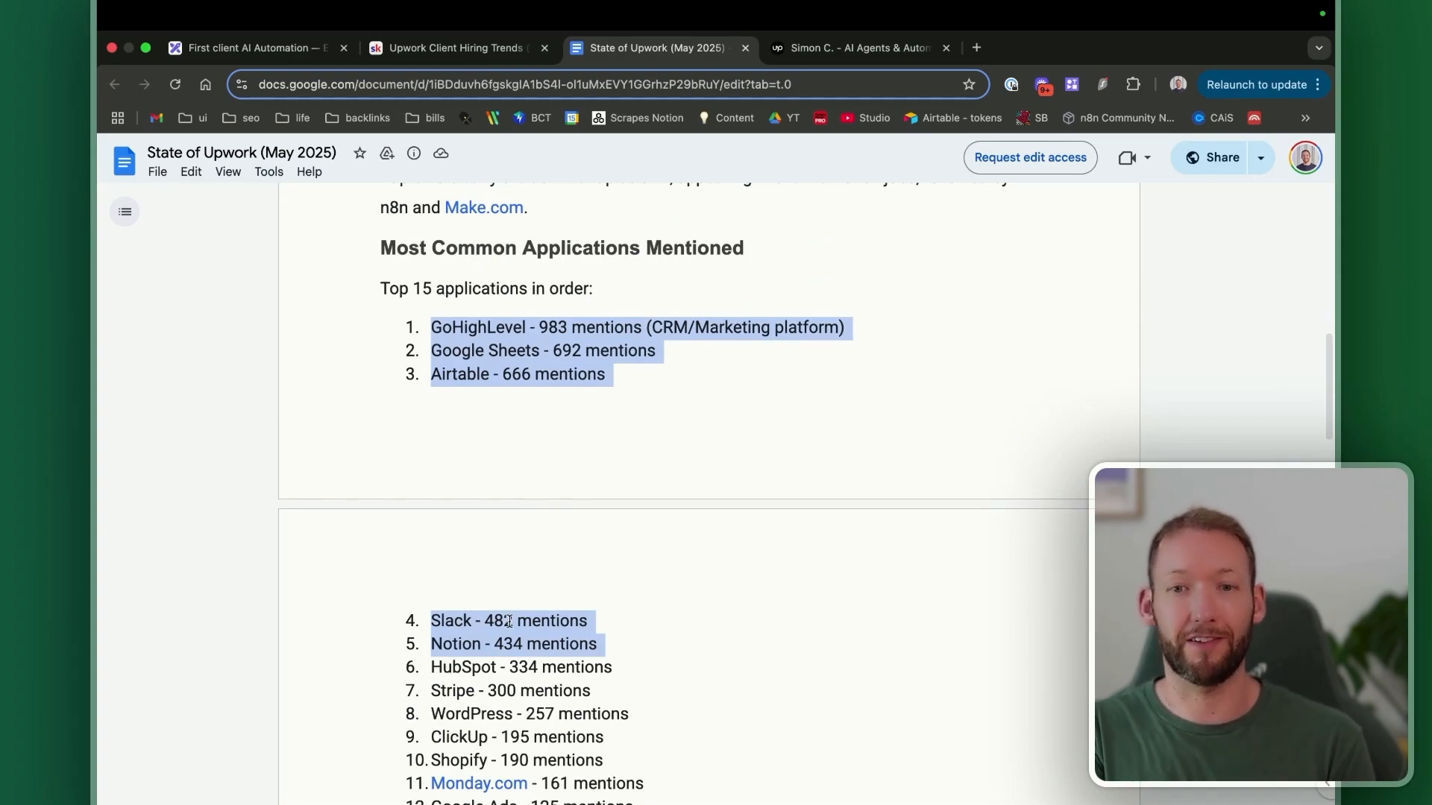
scroll(up, 3)
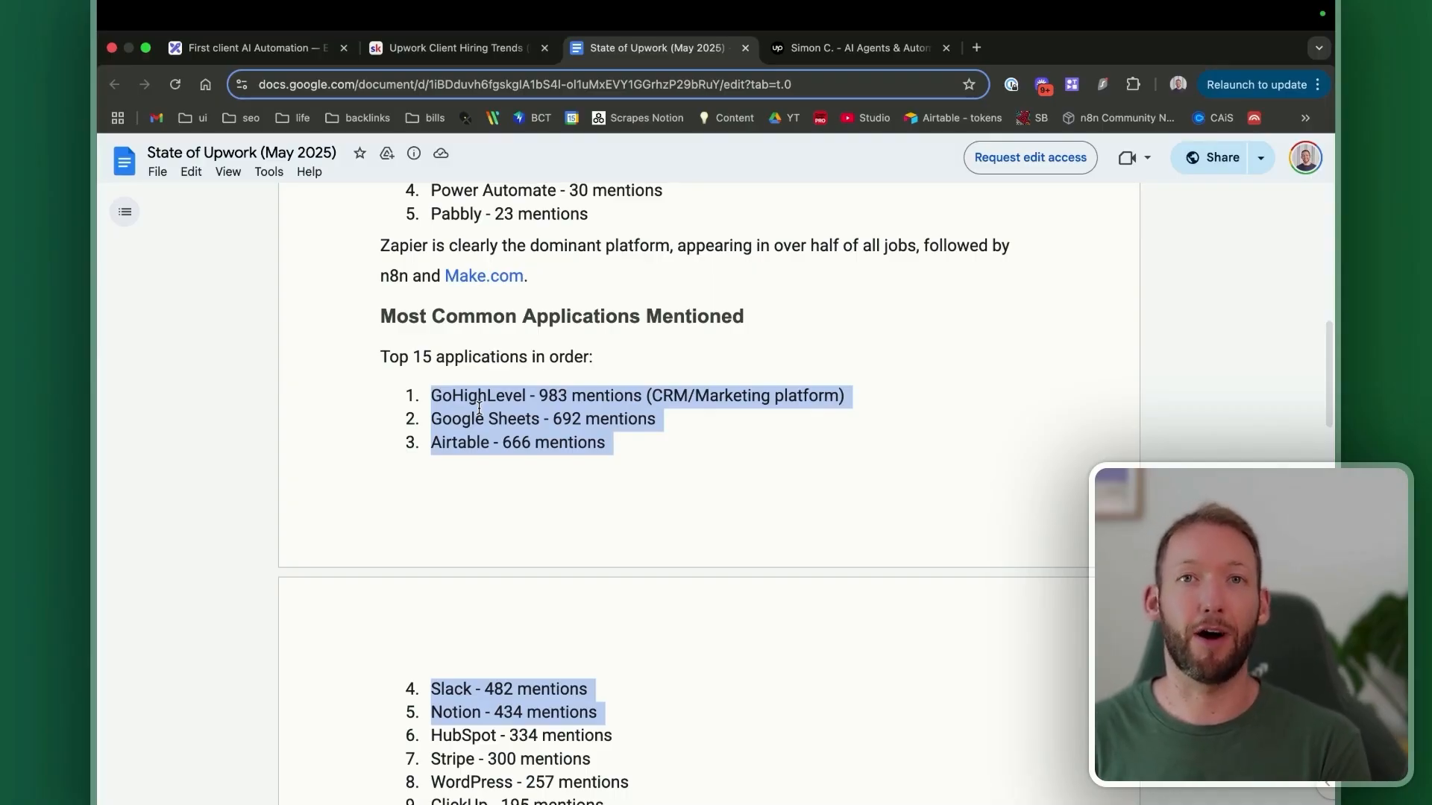
mouse_move(678, 246)
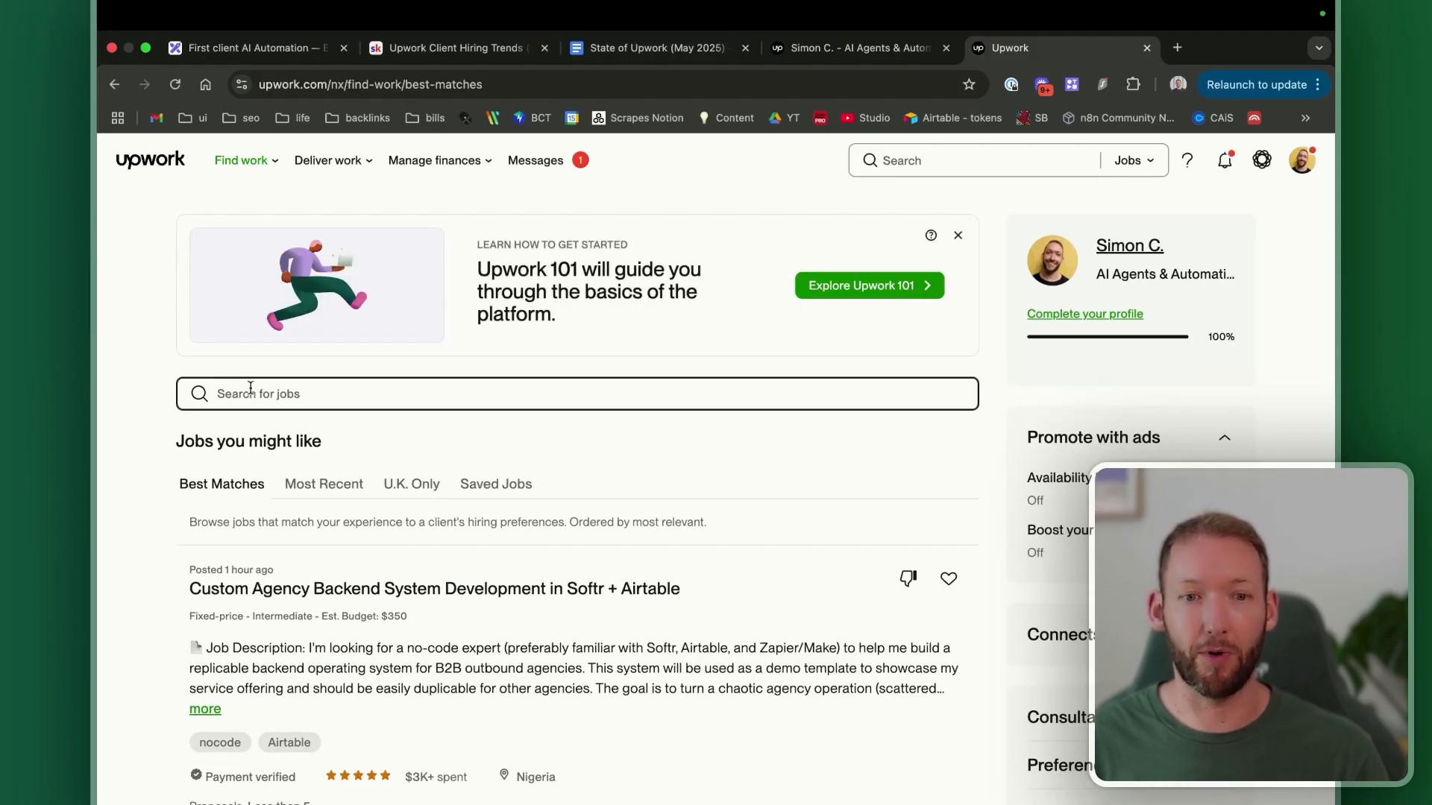
Search Upwork jobs for 'go high level automation' and browse the newest GoHighLevel listings.
text(go high level automat)
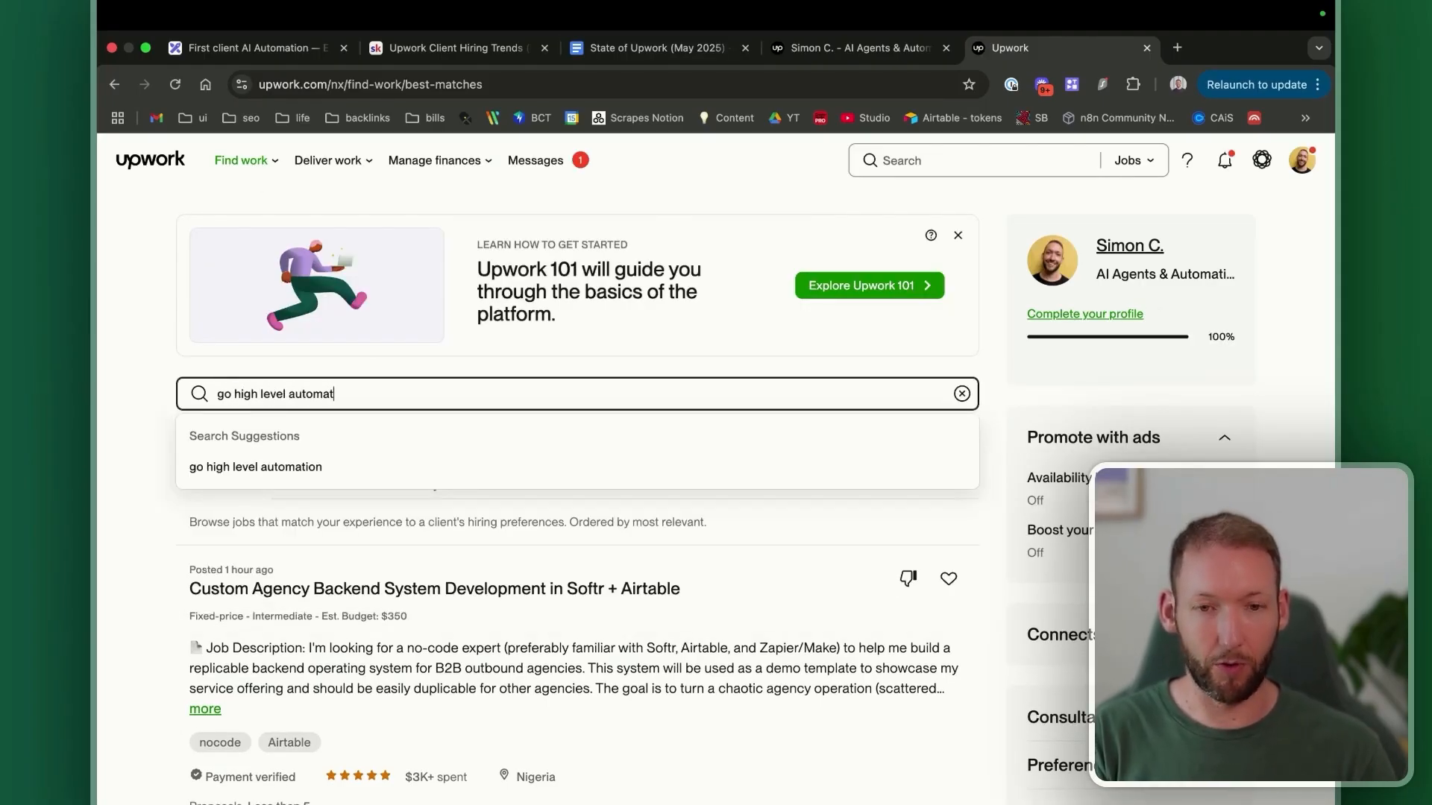
click(256, 467)
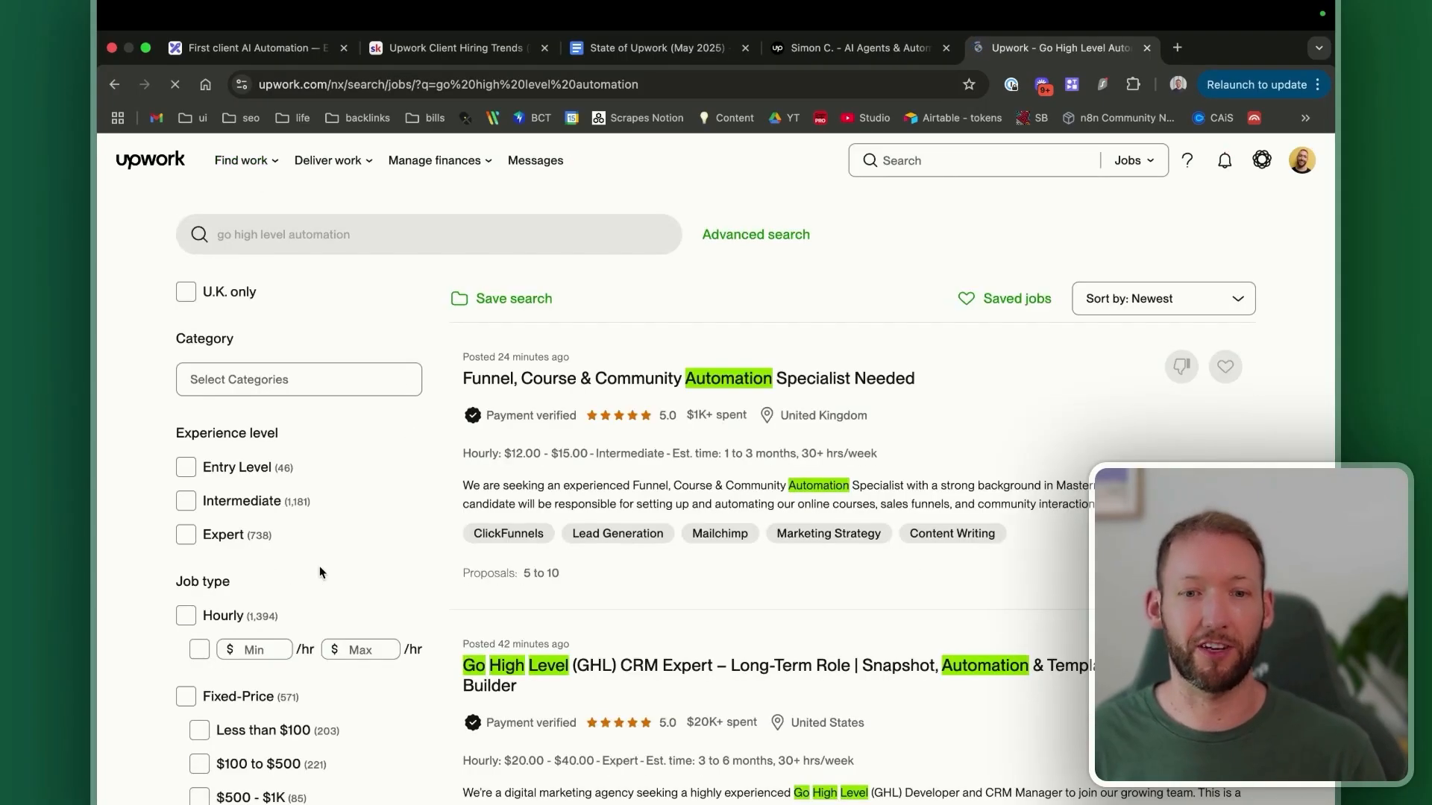
scroll(down, 3)
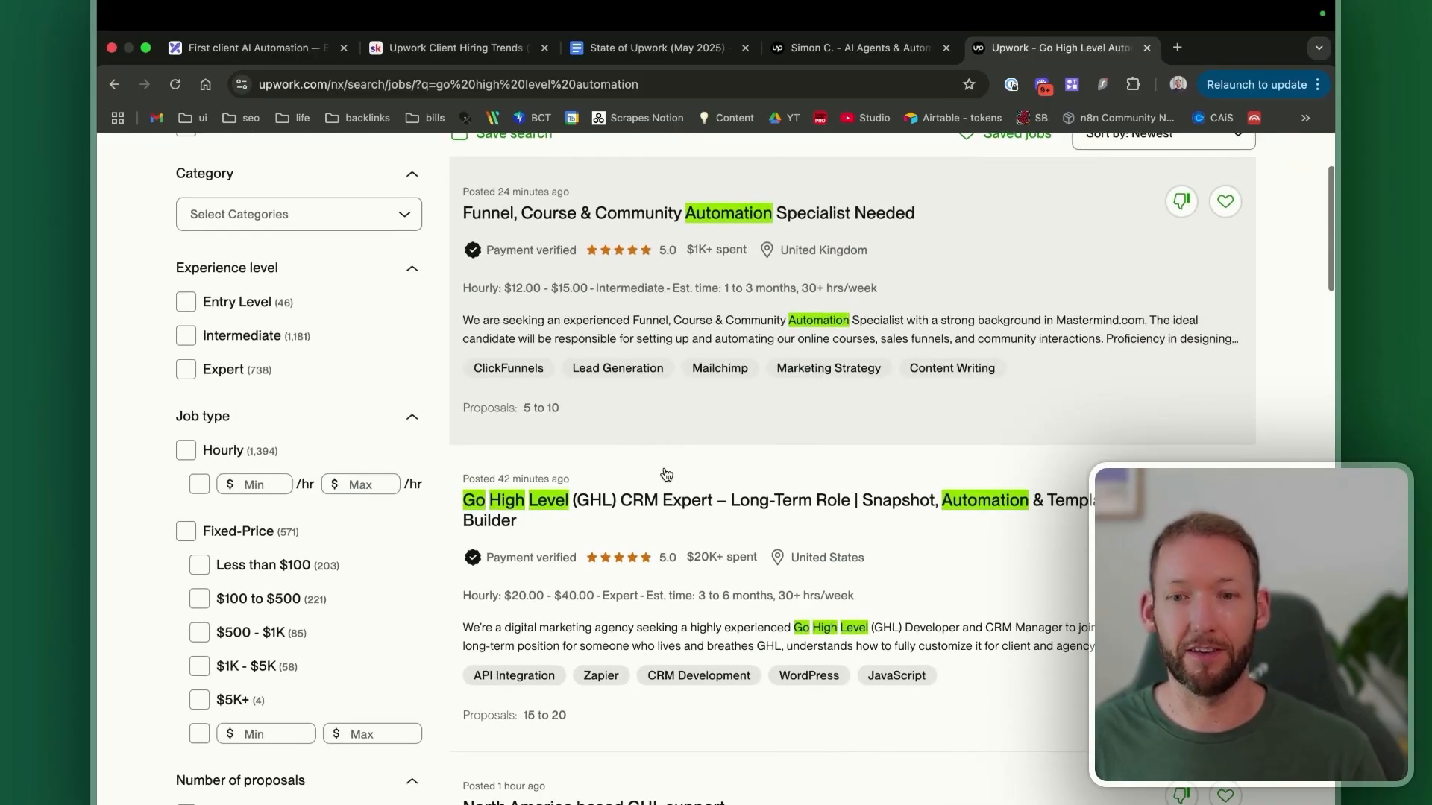
scroll(down, 3)
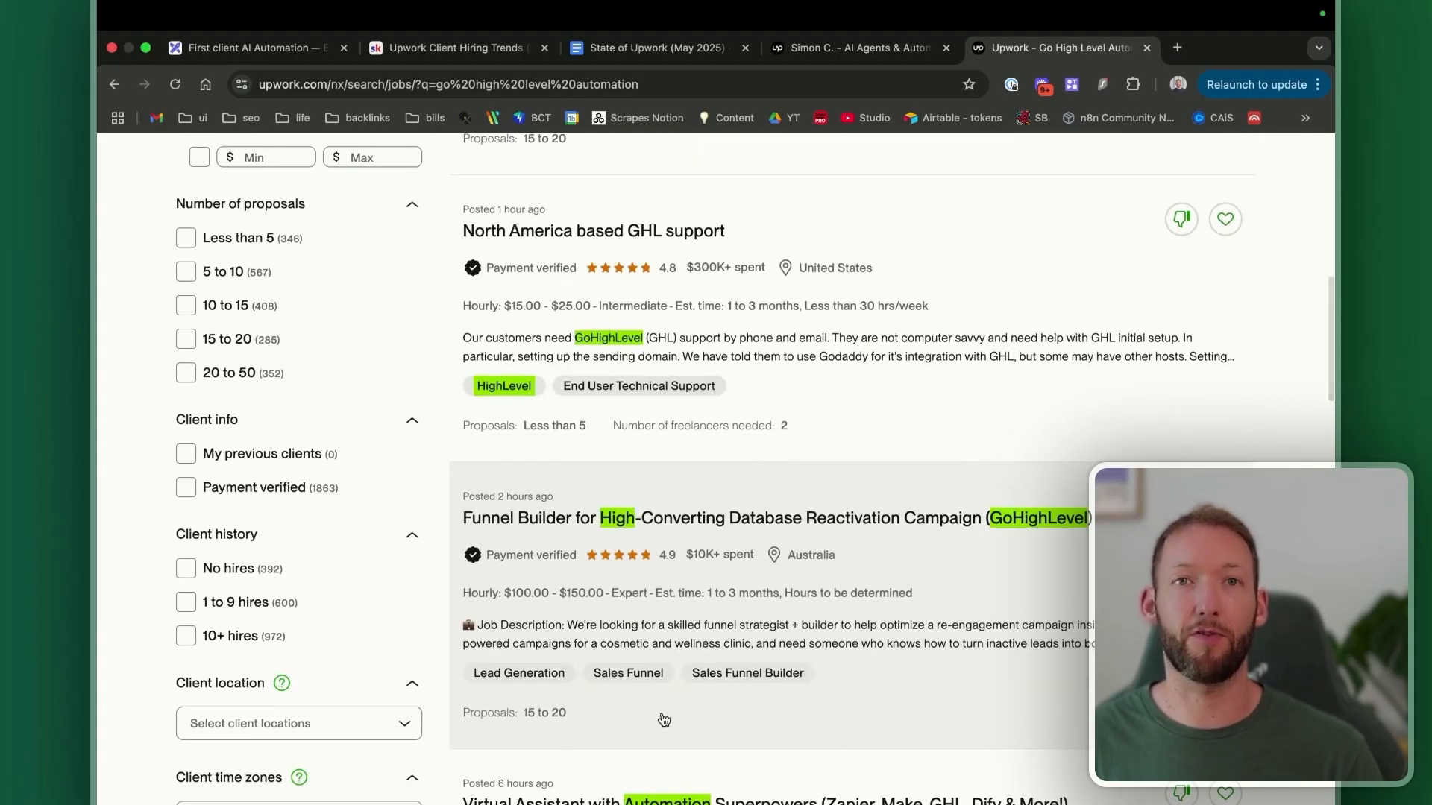
scroll(down, 3)
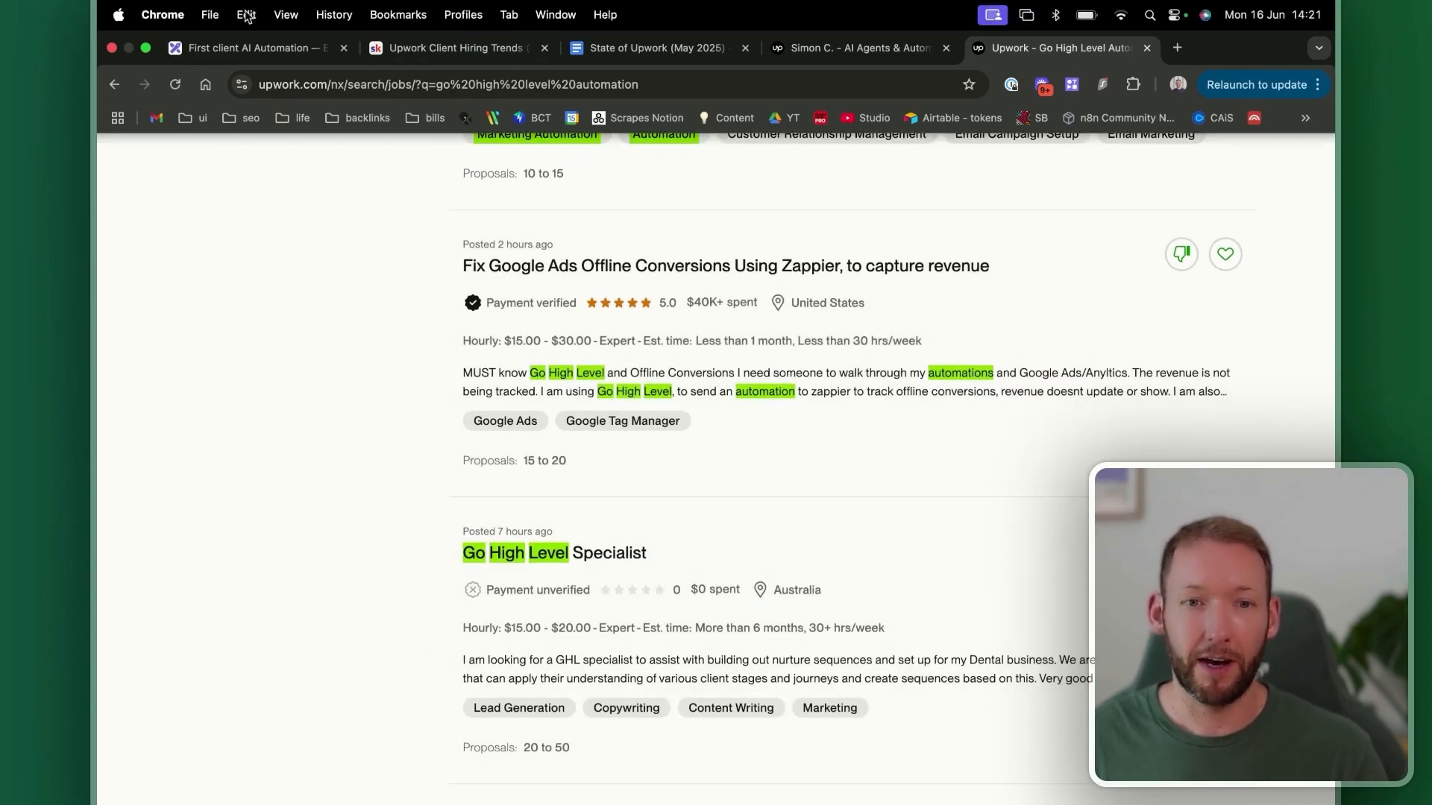
click(259, 48)
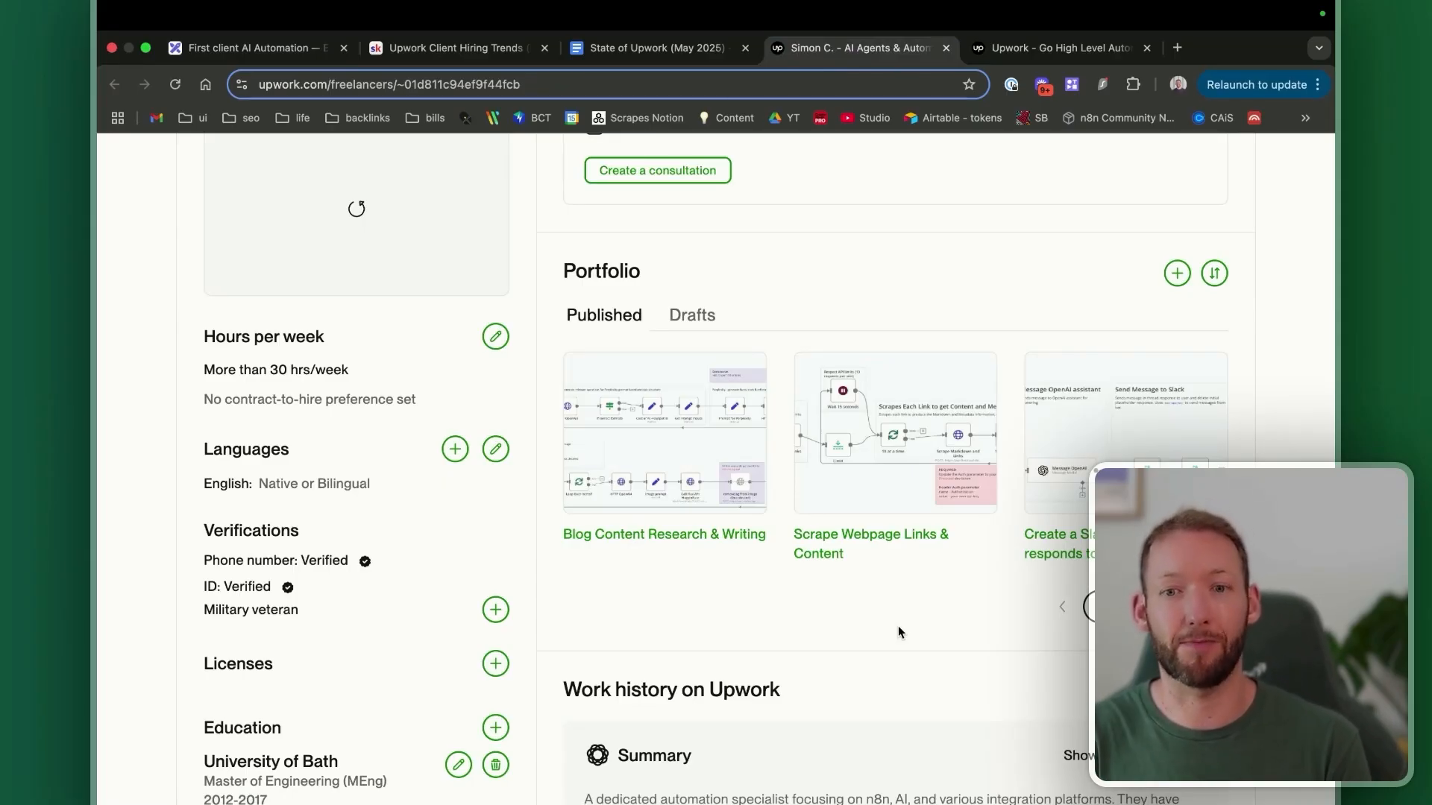
mouse_move(585, 581)
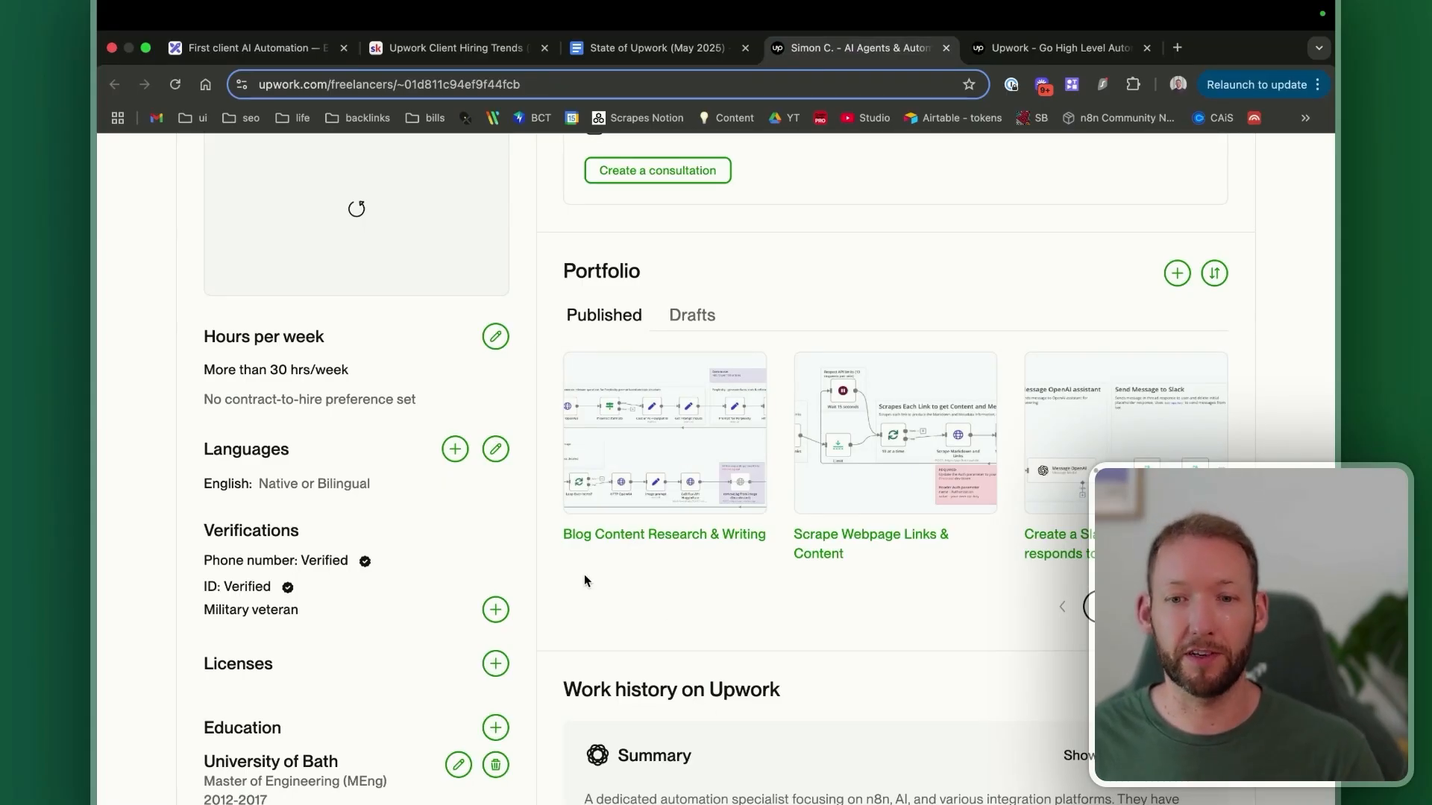
mouse_move(672, 601)
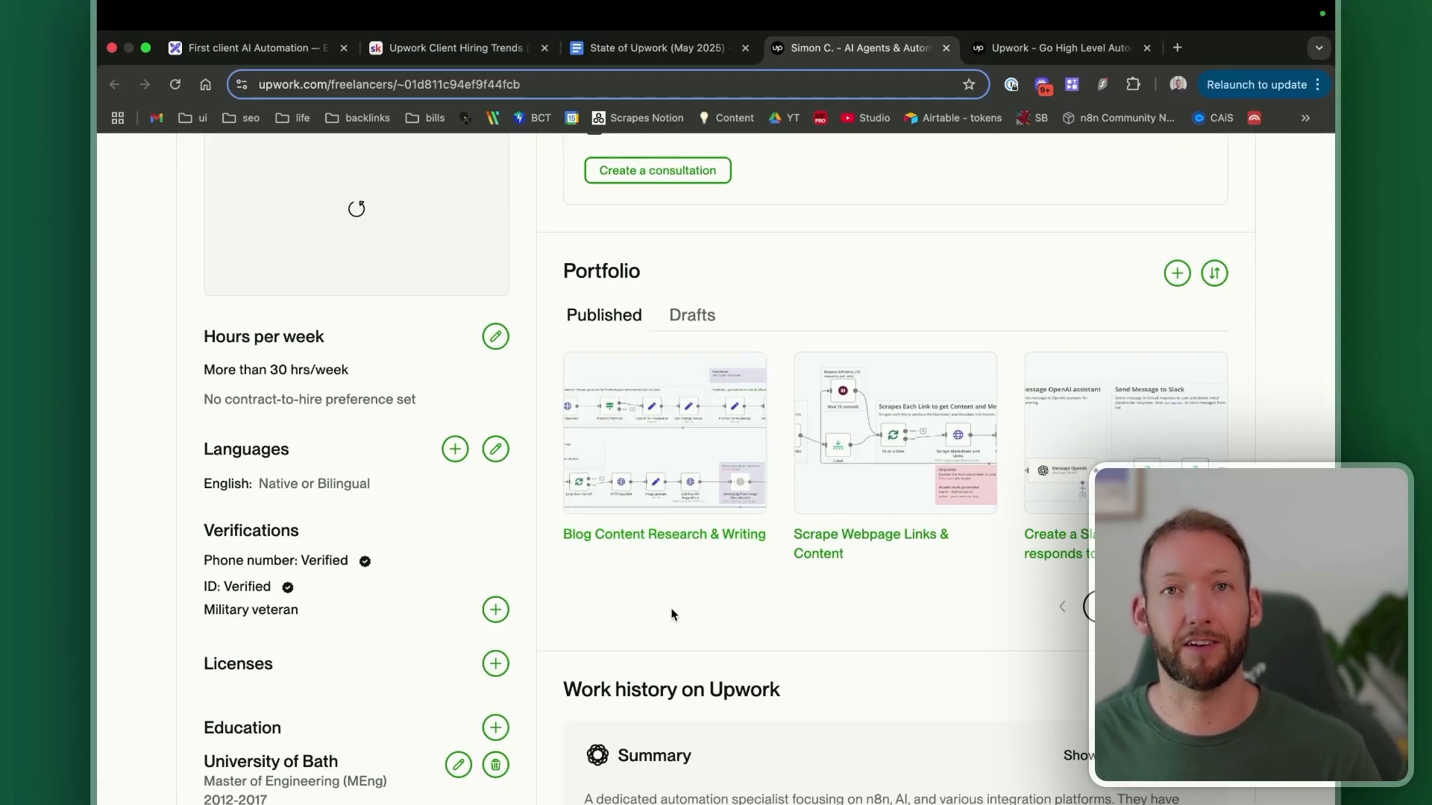
mouse_move(667, 507)
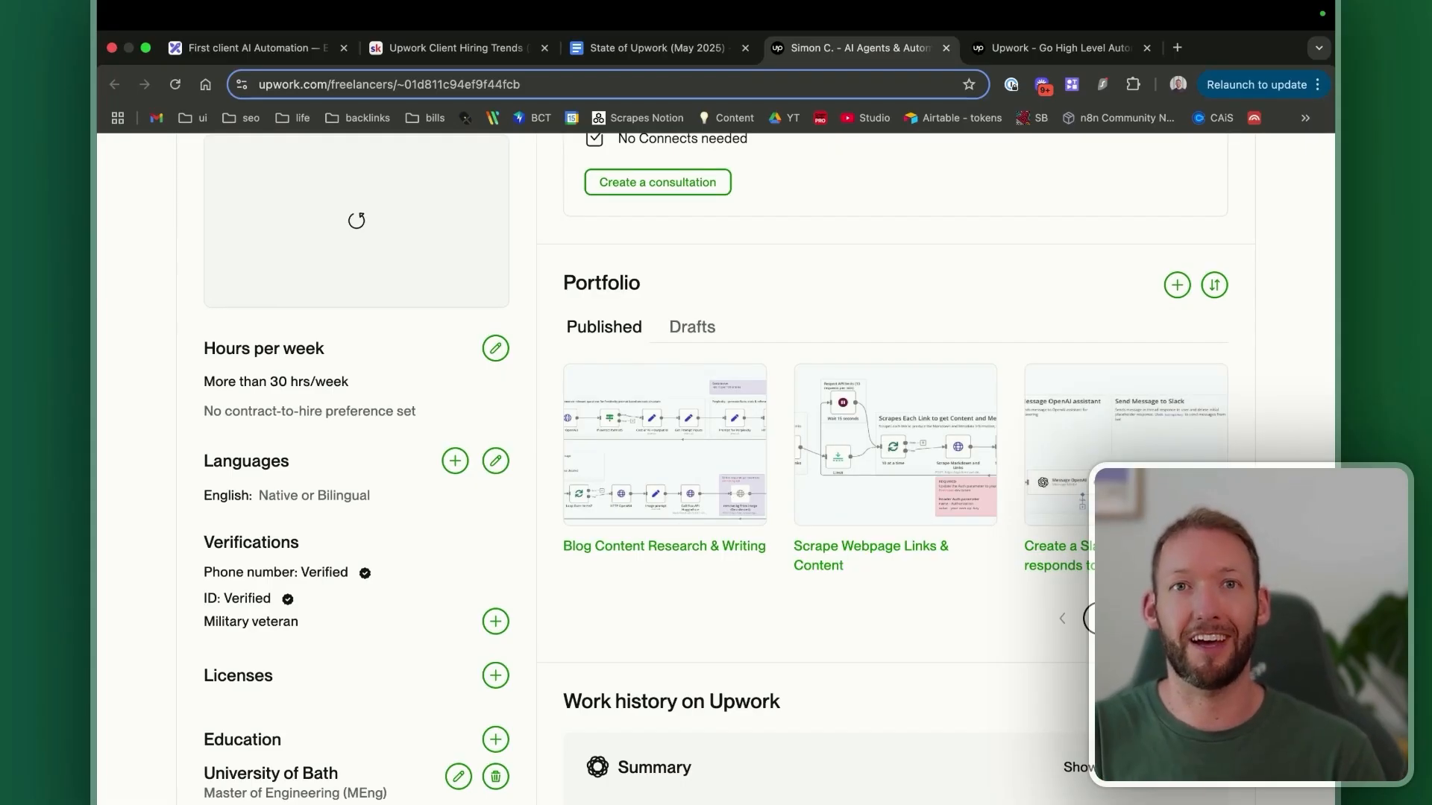
mouse_move(623, 573)
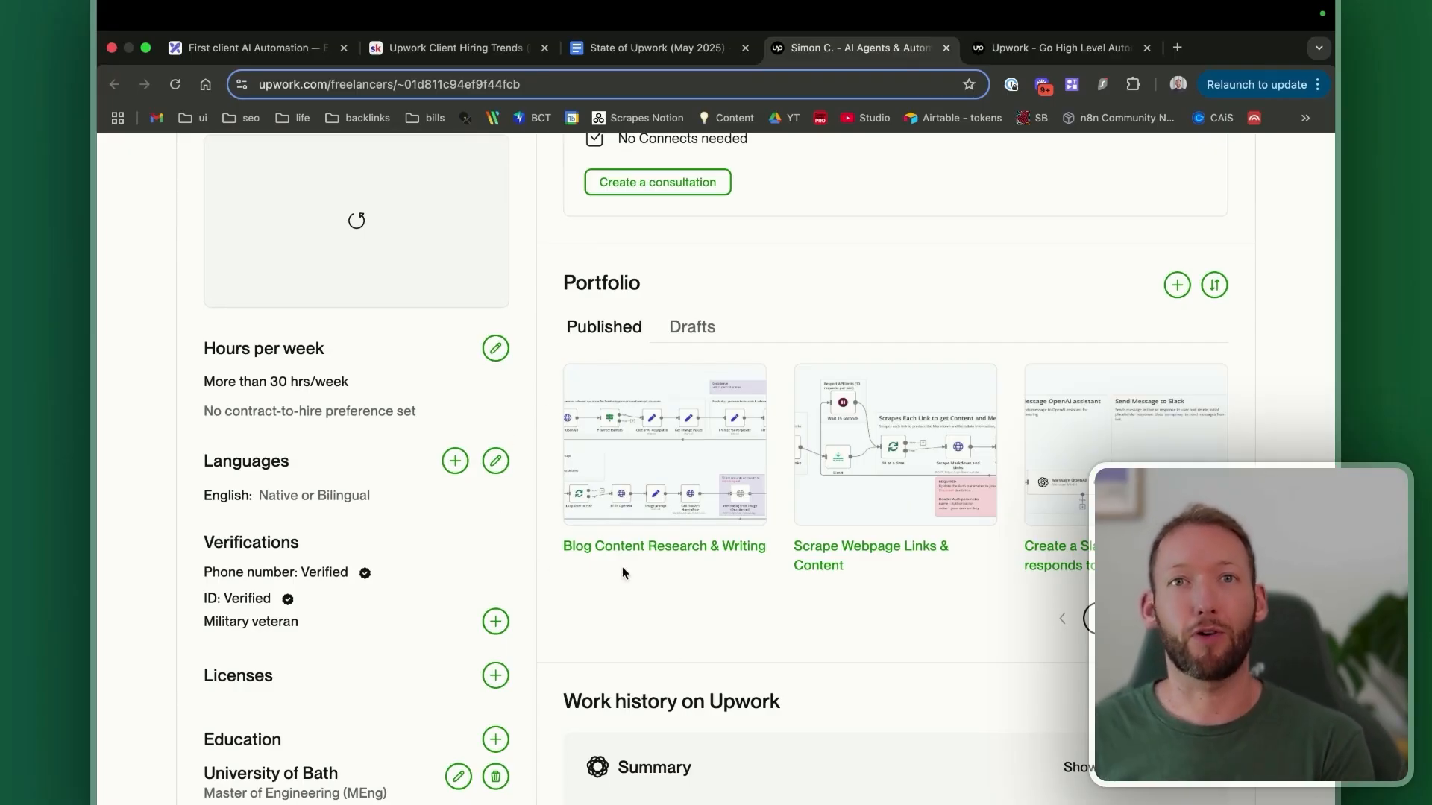
mouse_move(793, 600)
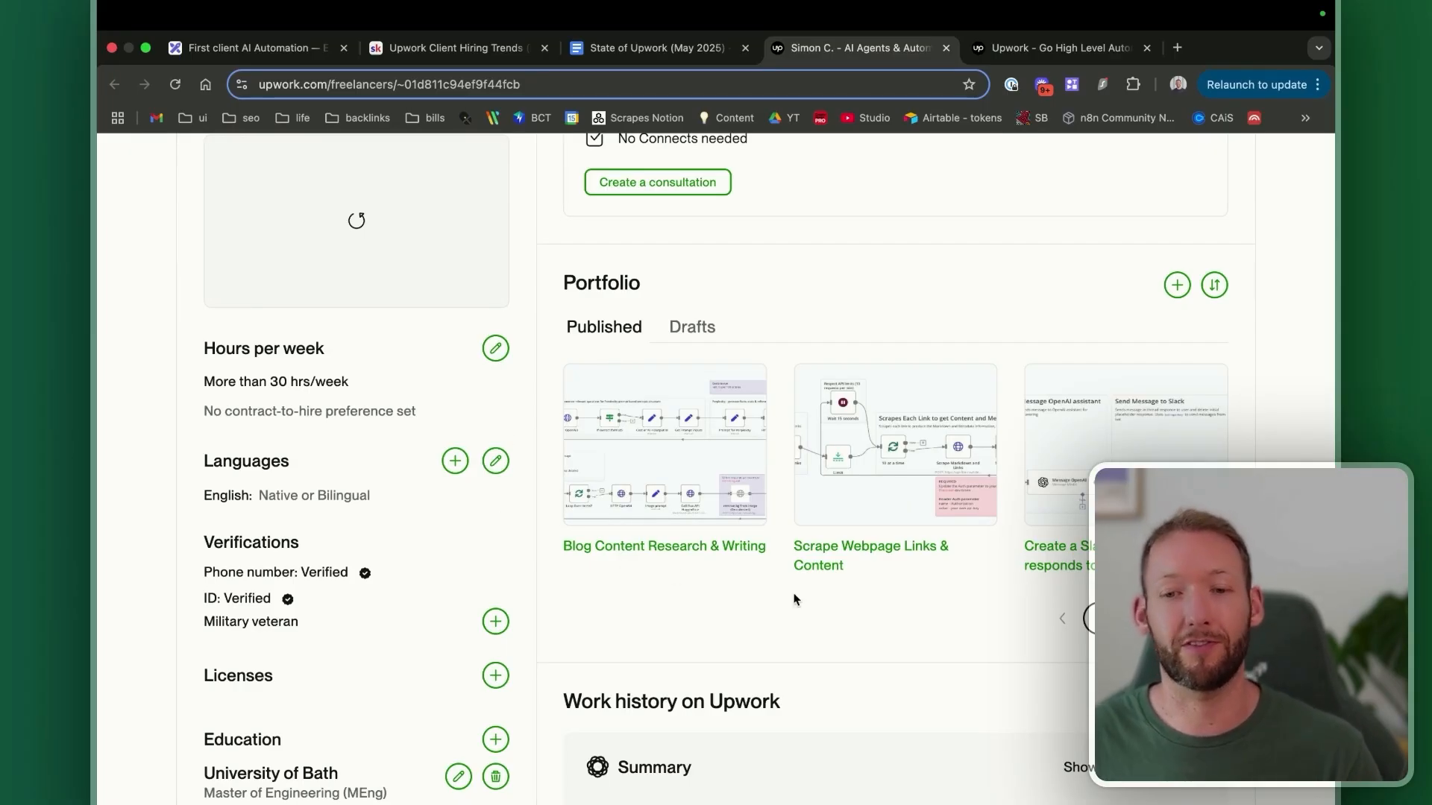
Switch to the roadmap board and scroll to the Step 2: Build Portfolio notes.
click(256, 47)
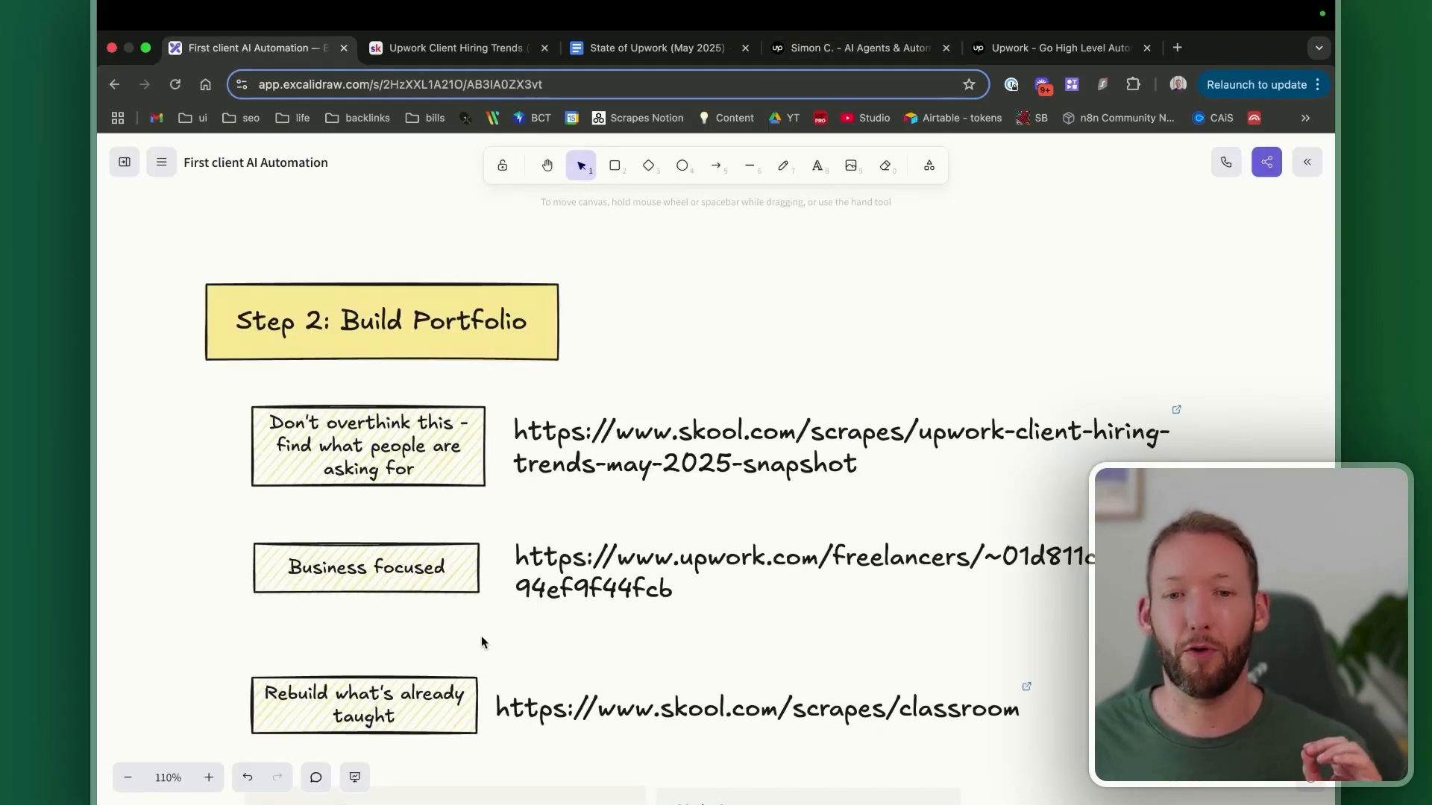
mouse_move(607, 561)
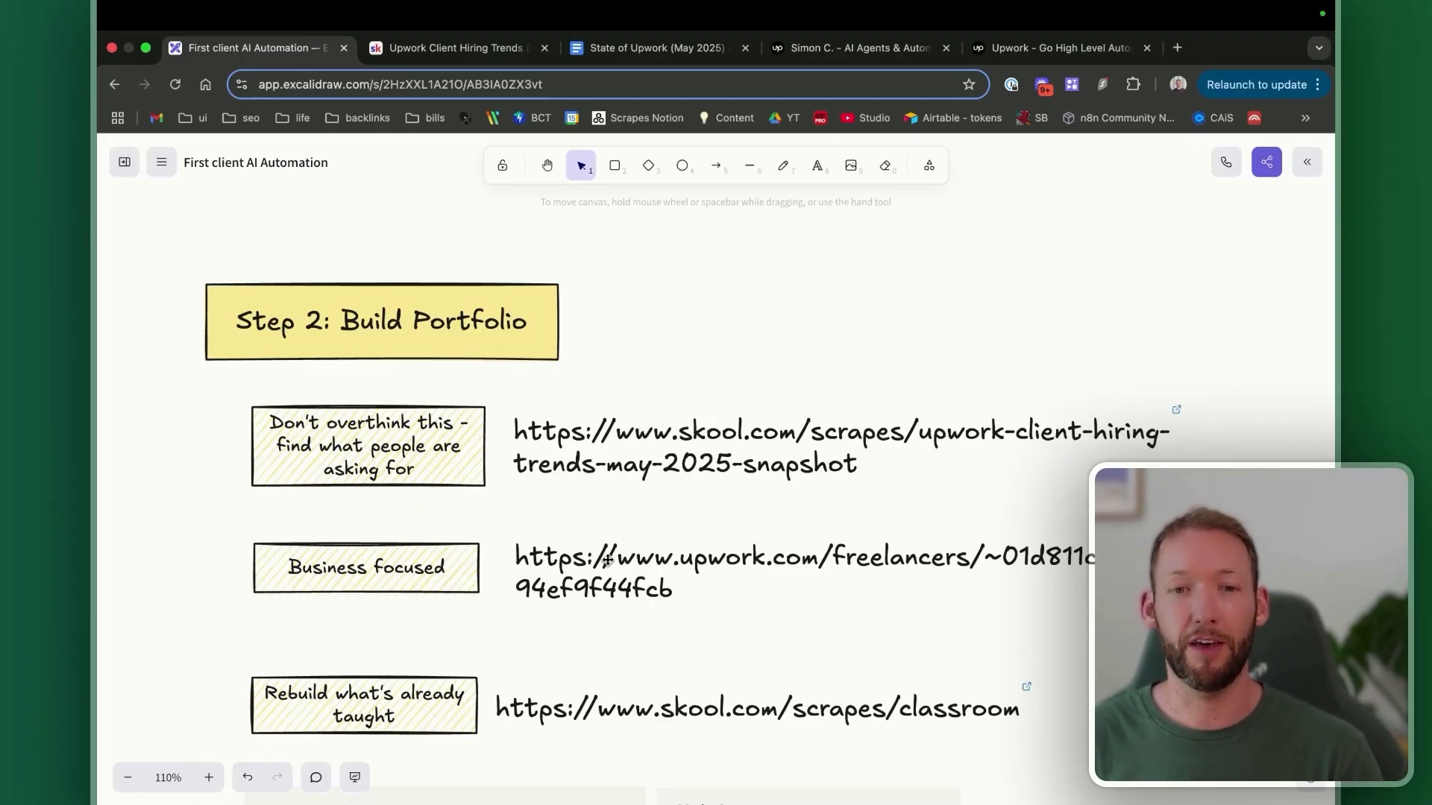
scroll(up, 3)
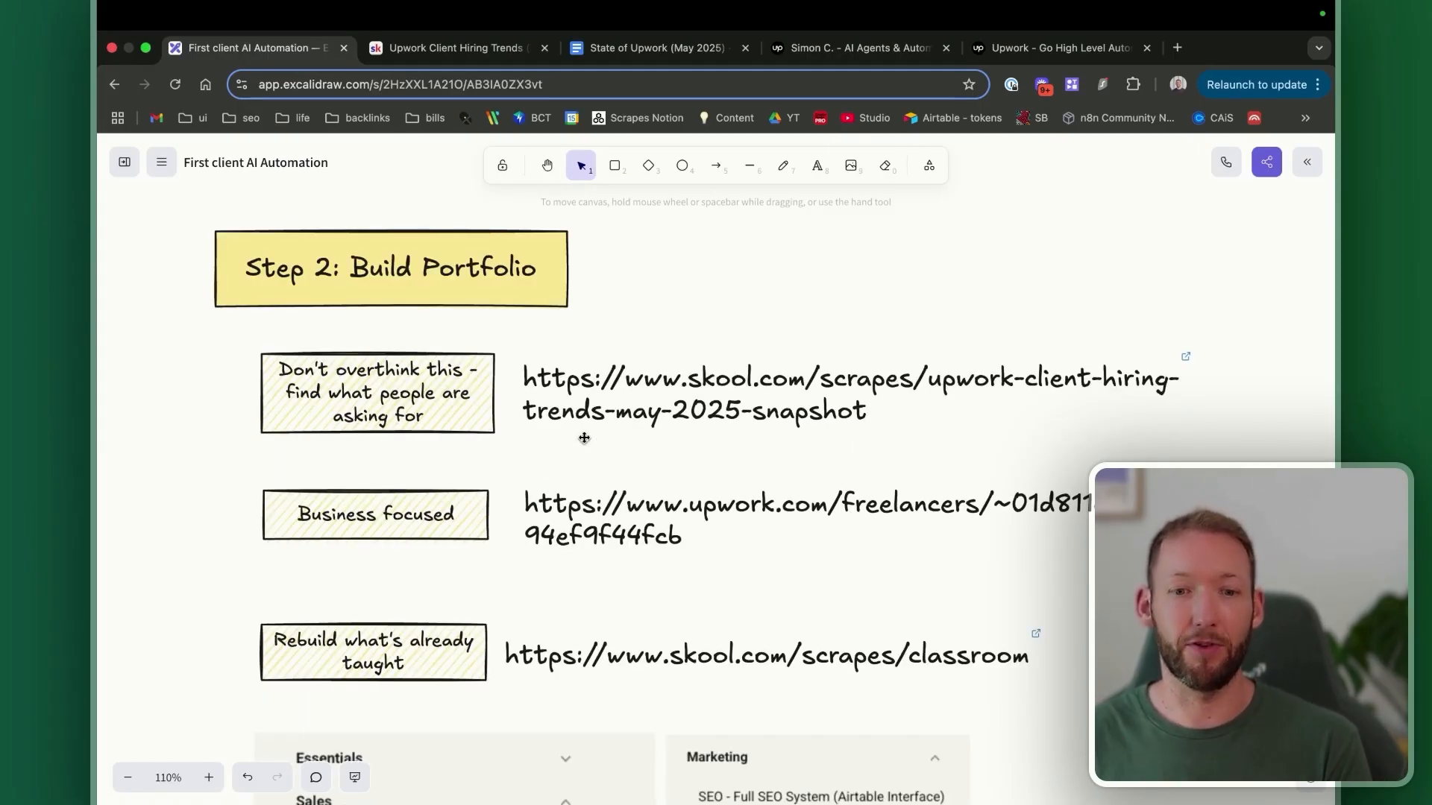
Open the linked Skool classroom, then Resource Hub's Video - Clone Yourself lesson.
click(765, 655)
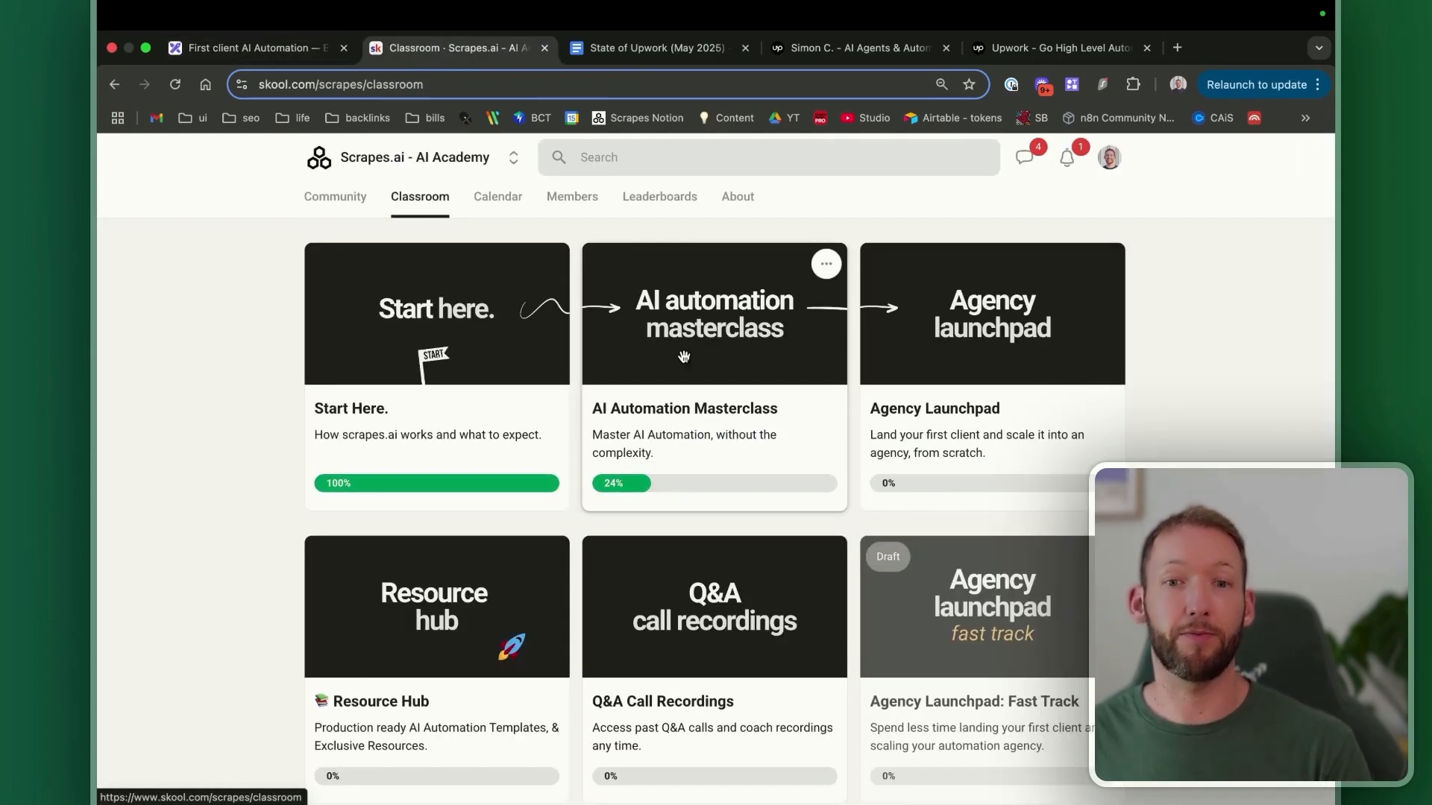
scroll(down, 3)
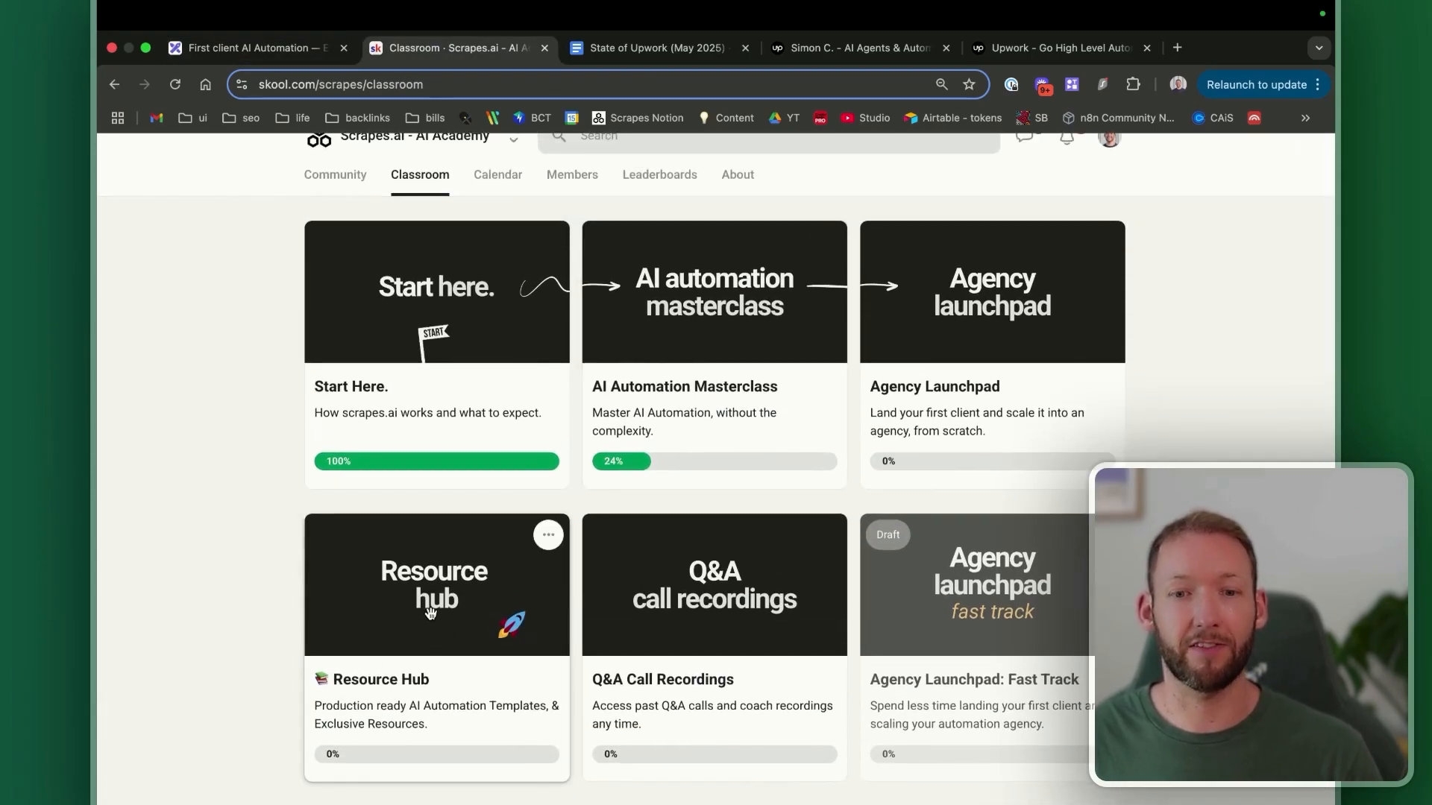
mouse_move(715, 305)
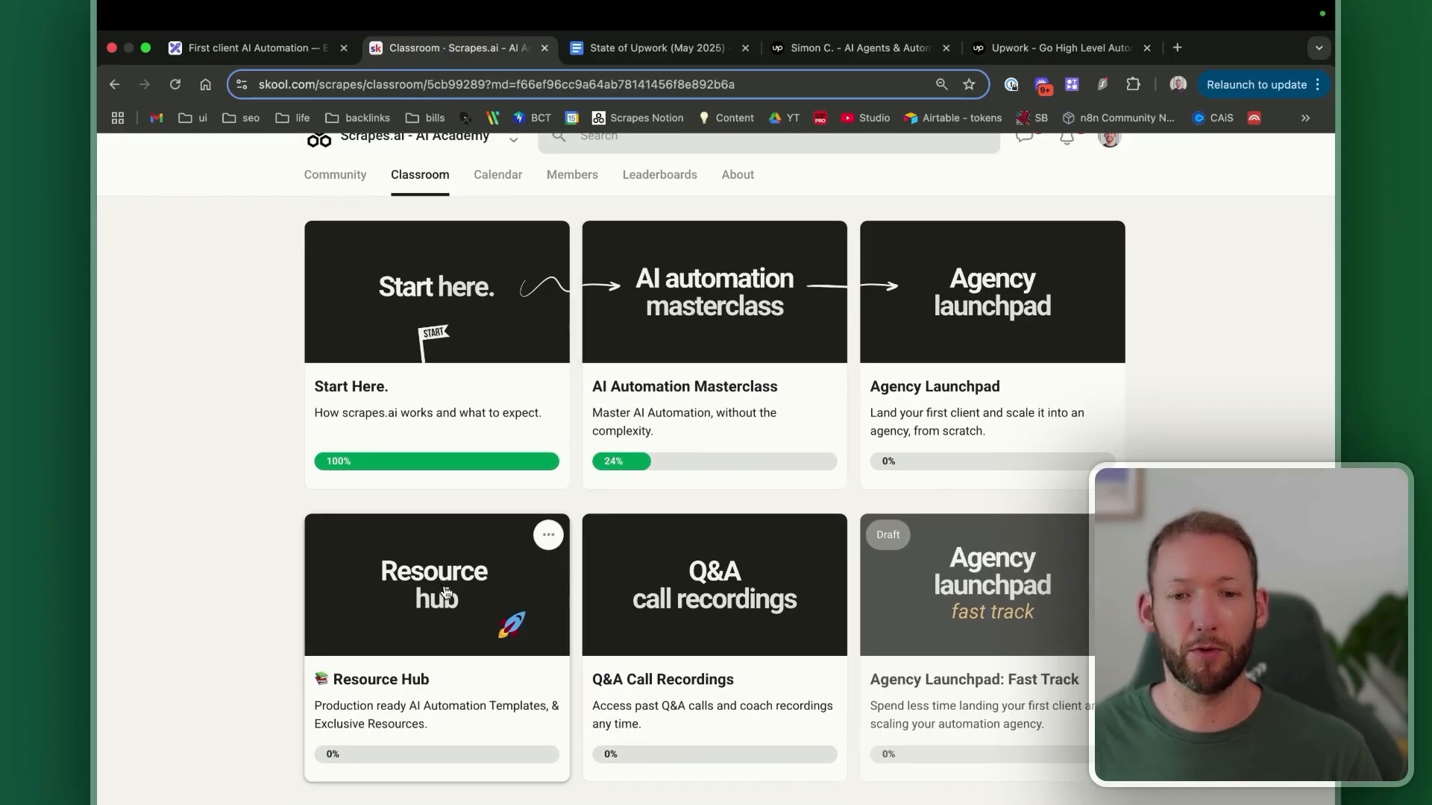
click(436, 585)
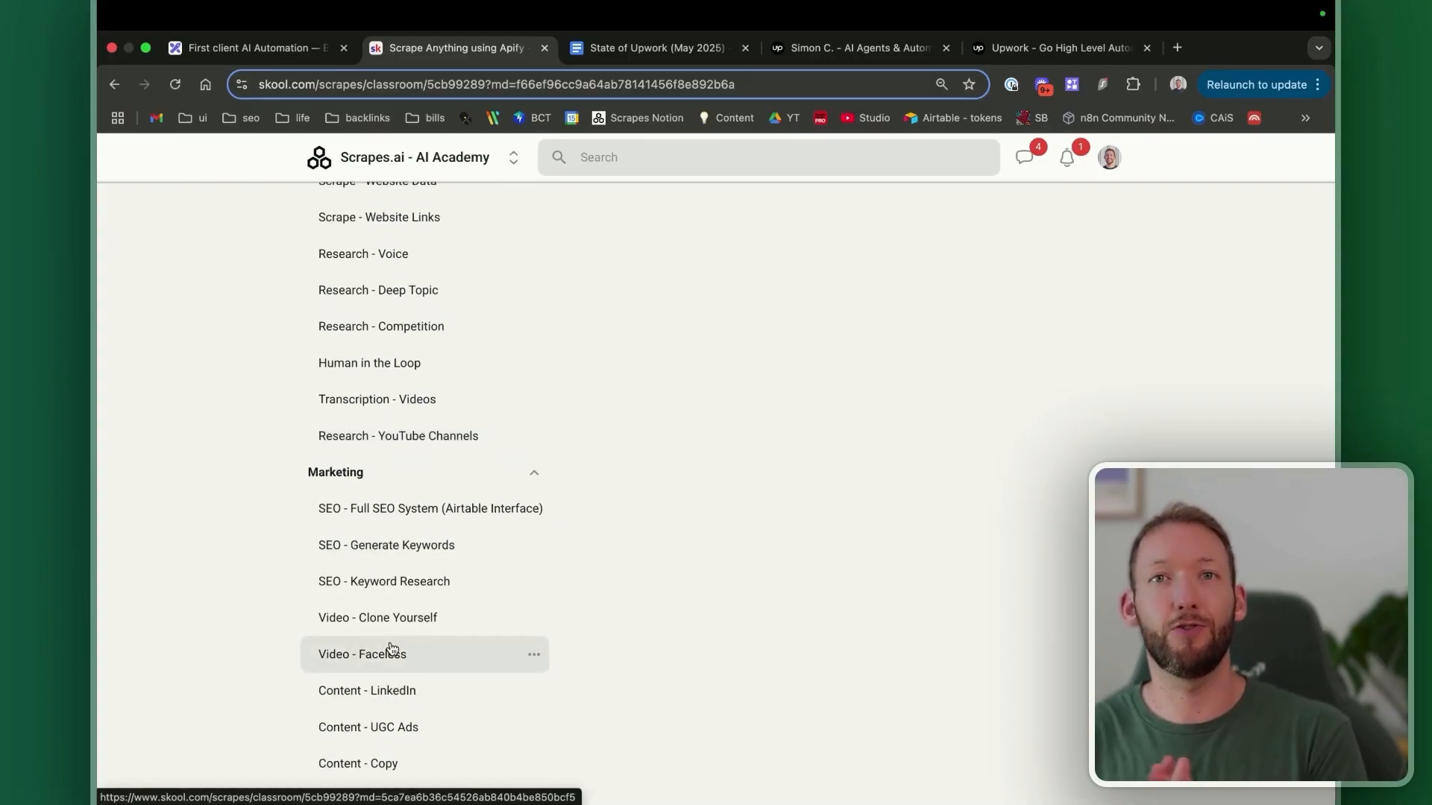
click(377, 617)
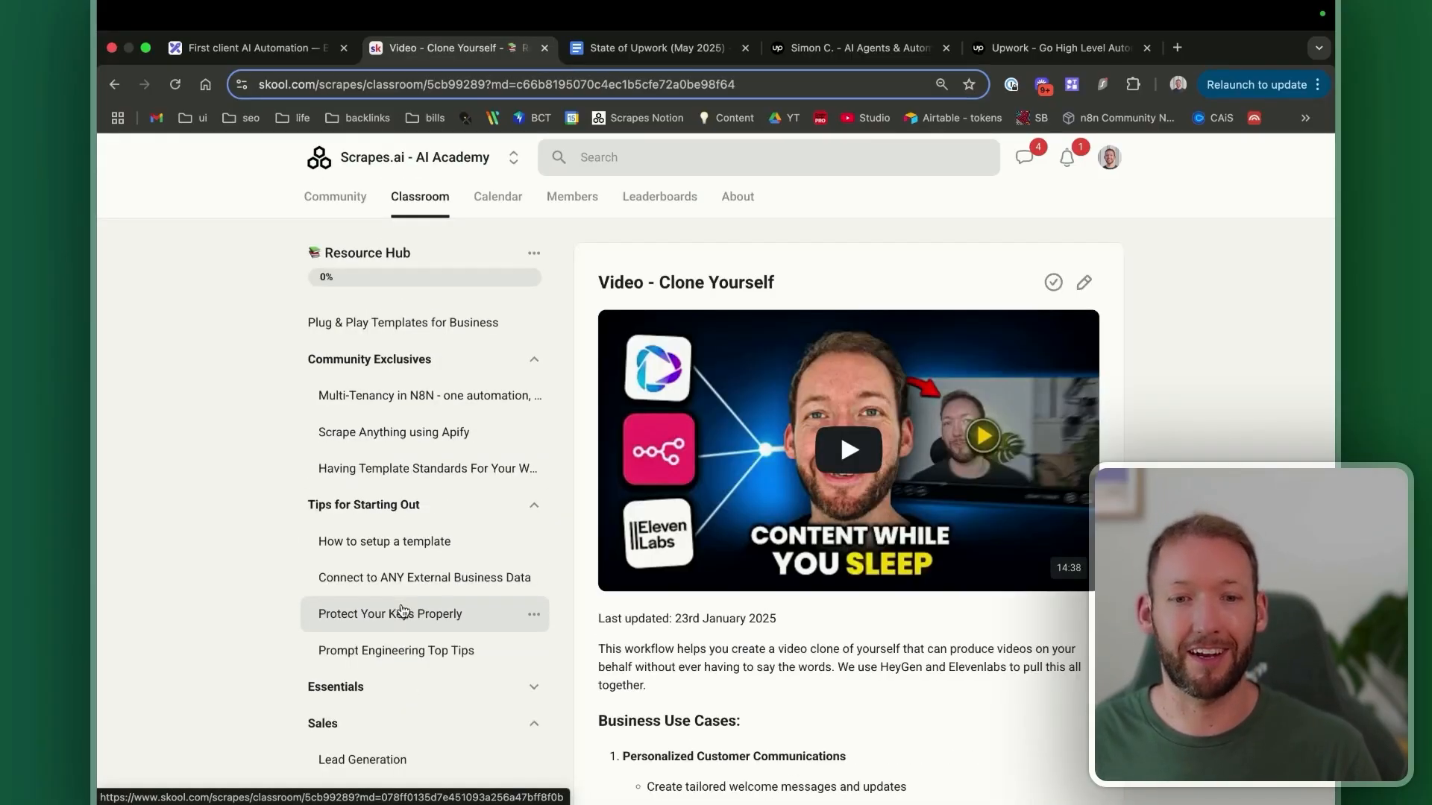
Return to the board and scroll through the Step 2 Resource Hub category lists.
click(256, 48)
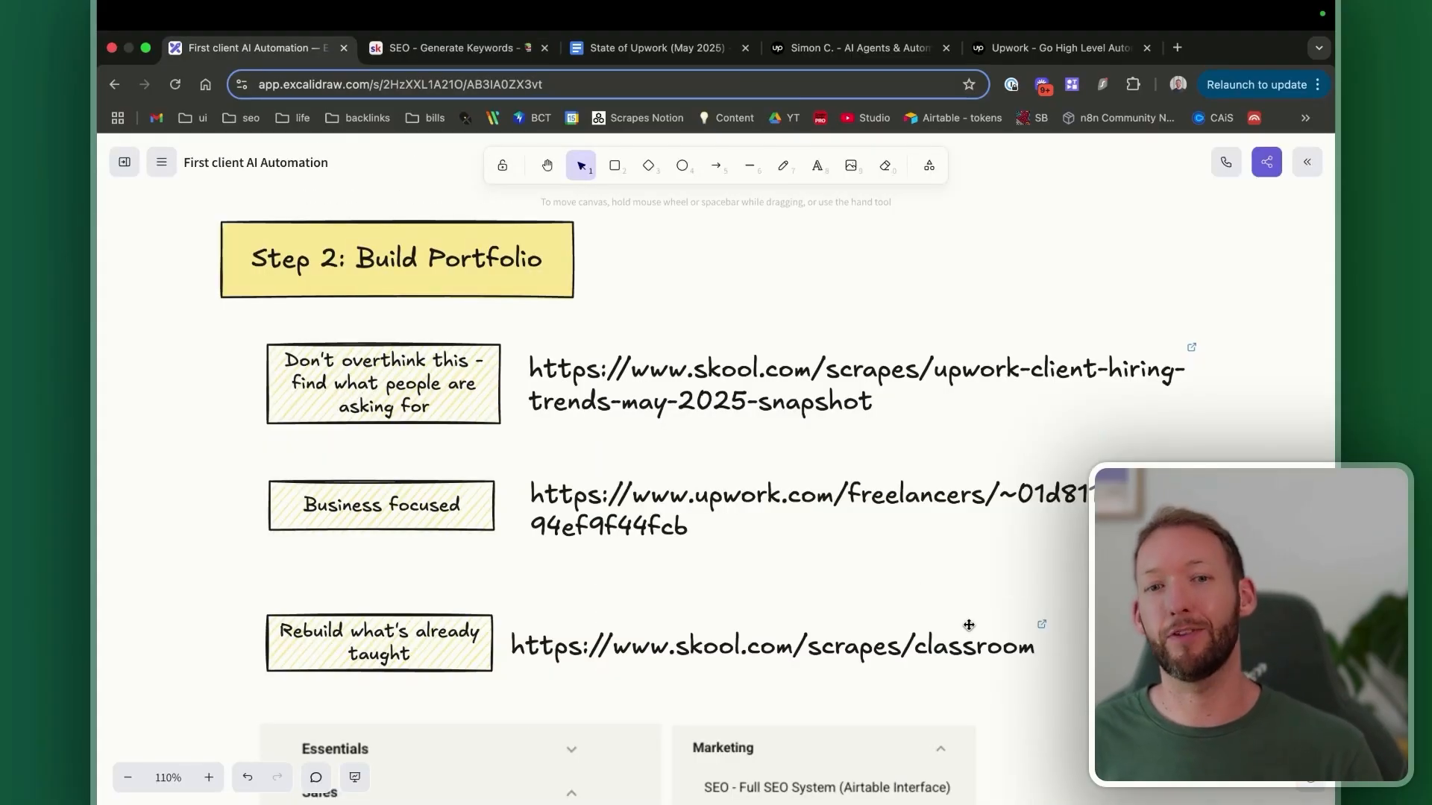
scroll(down, 3)
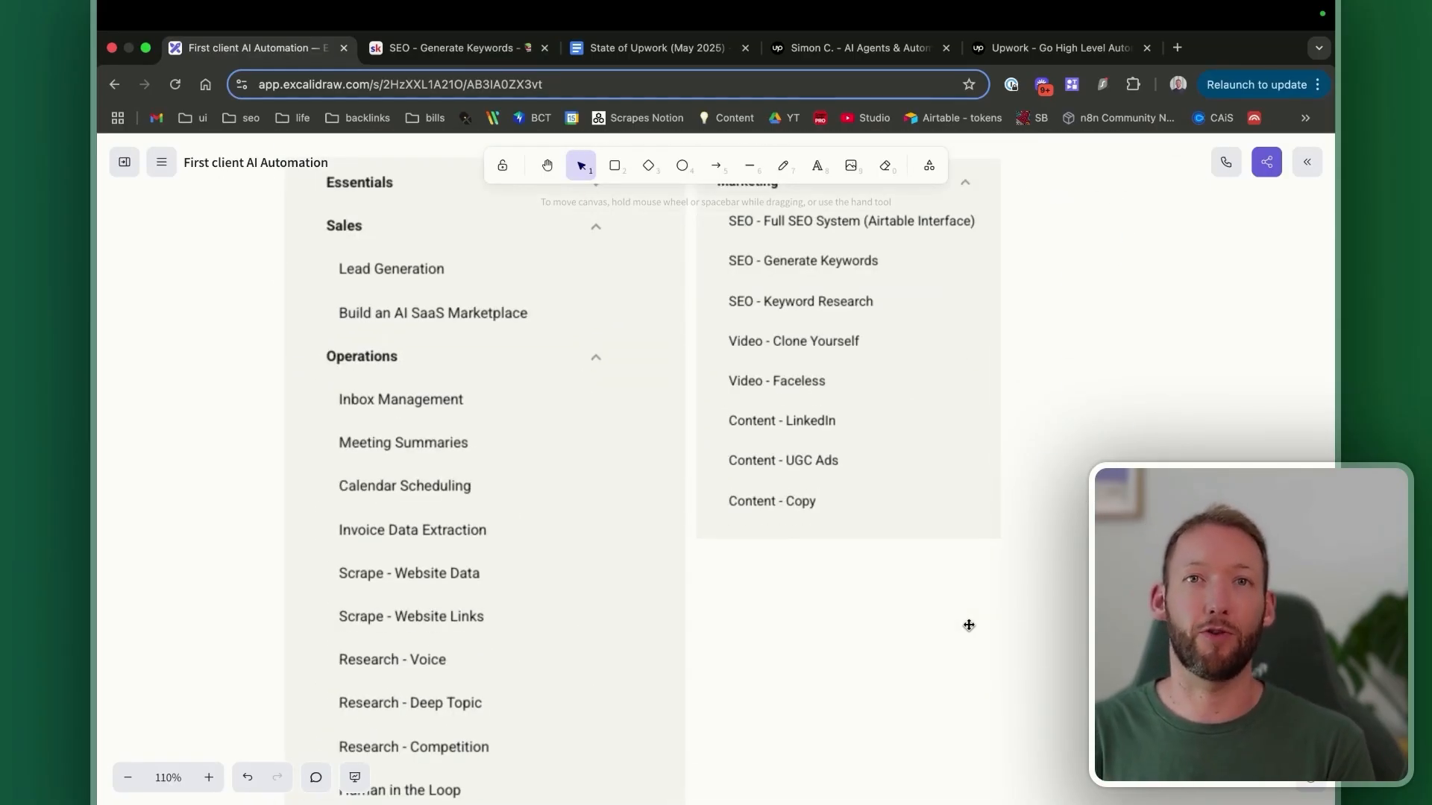
scroll(up, 3)
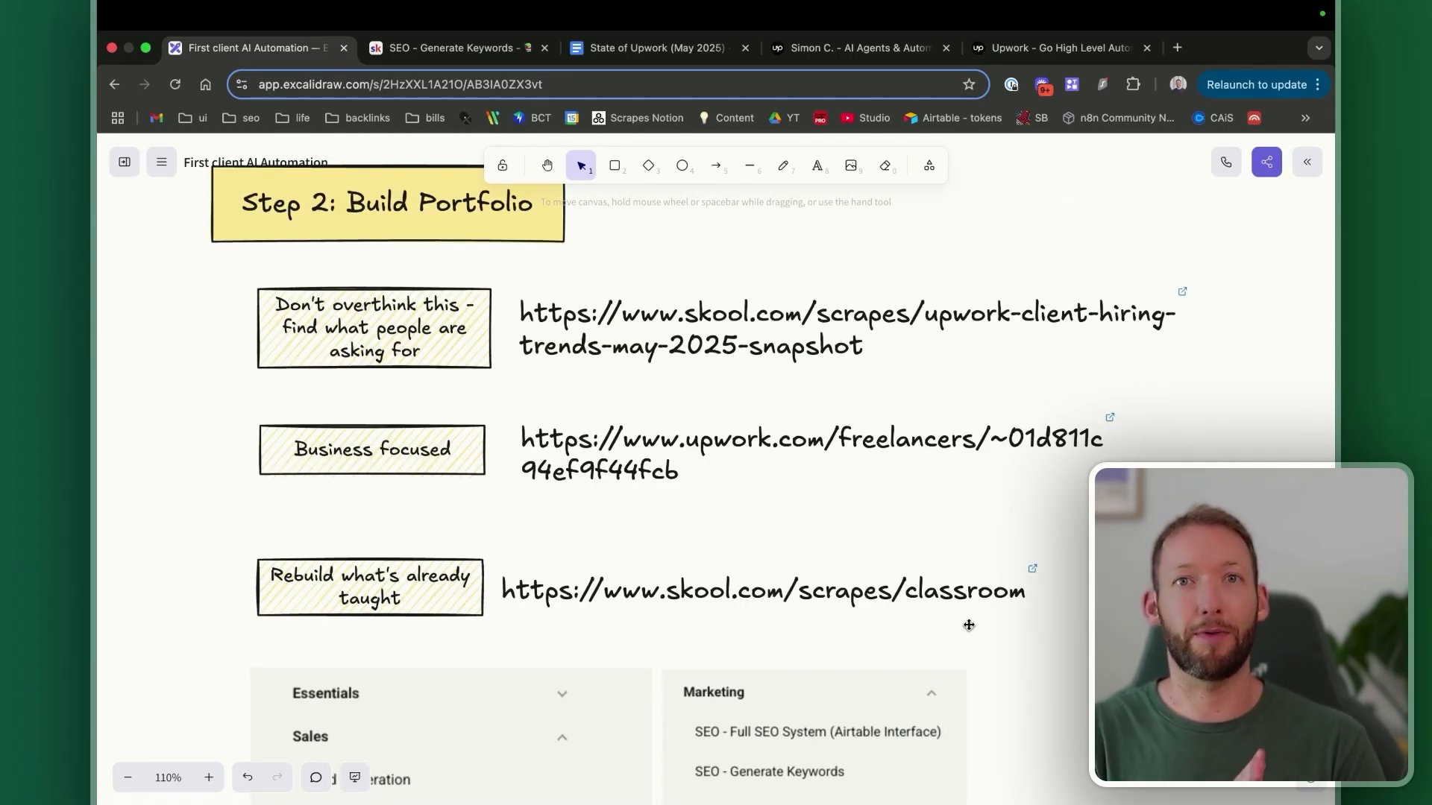
mouse_move(647, 230)
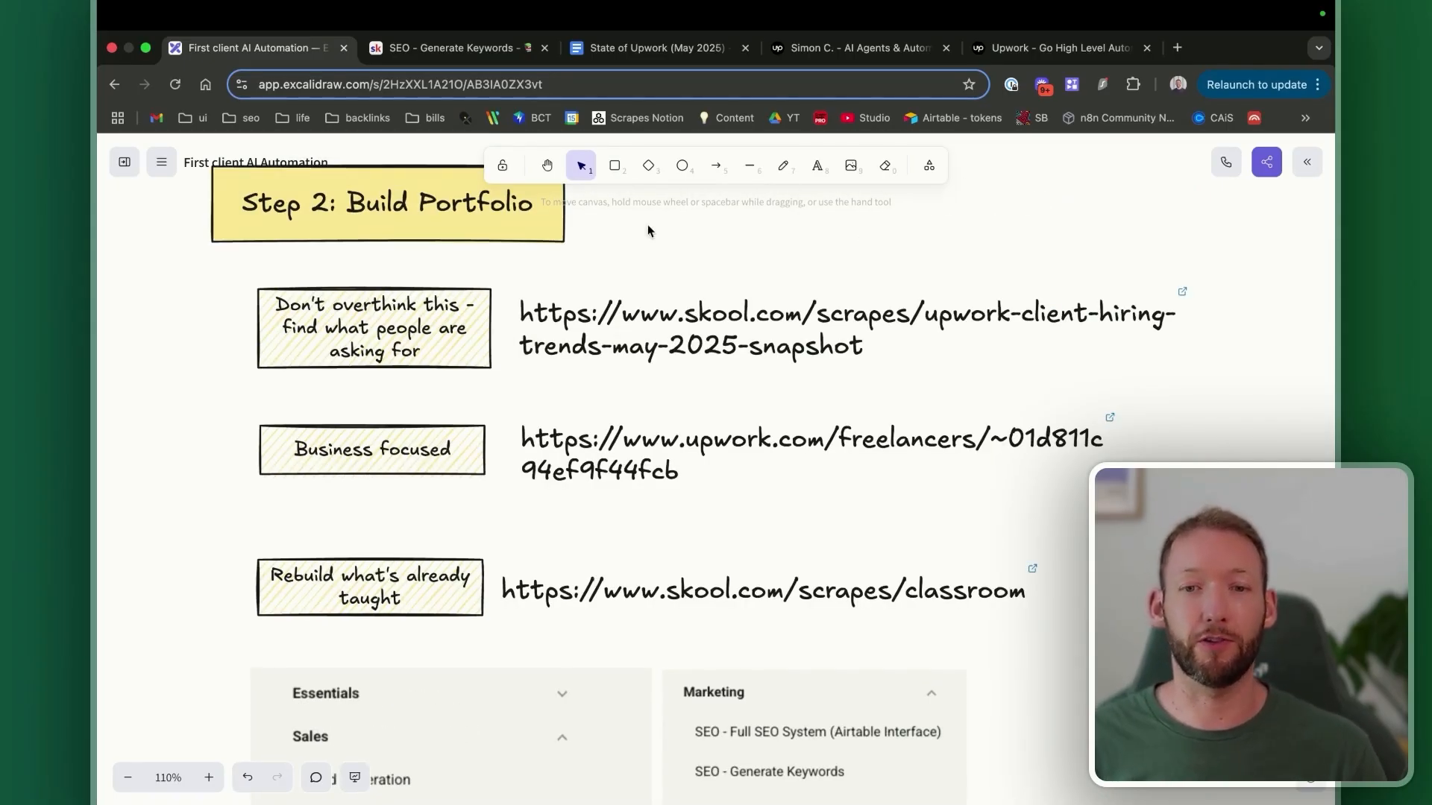
mouse_move(753, 325)
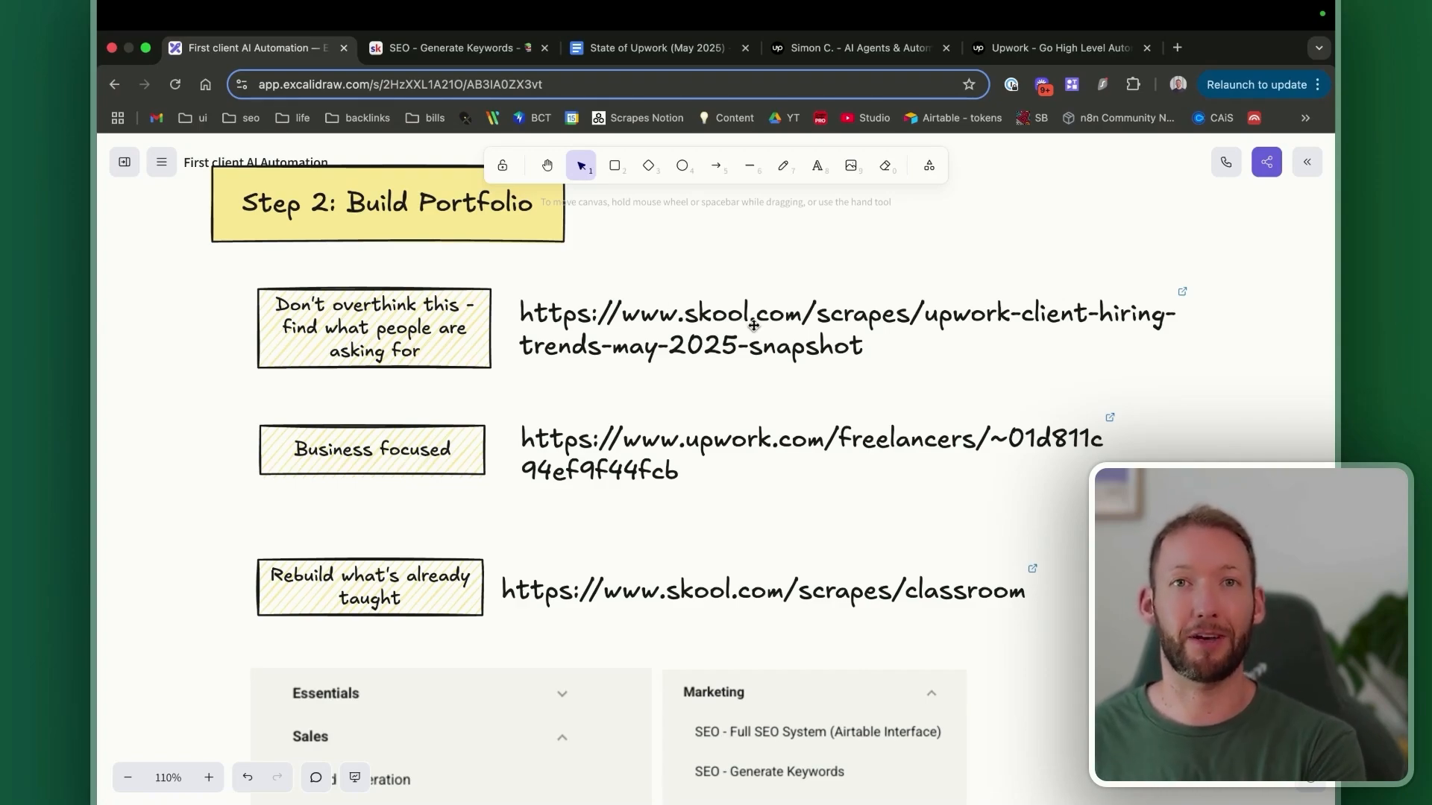
mouse_move(542, 260)
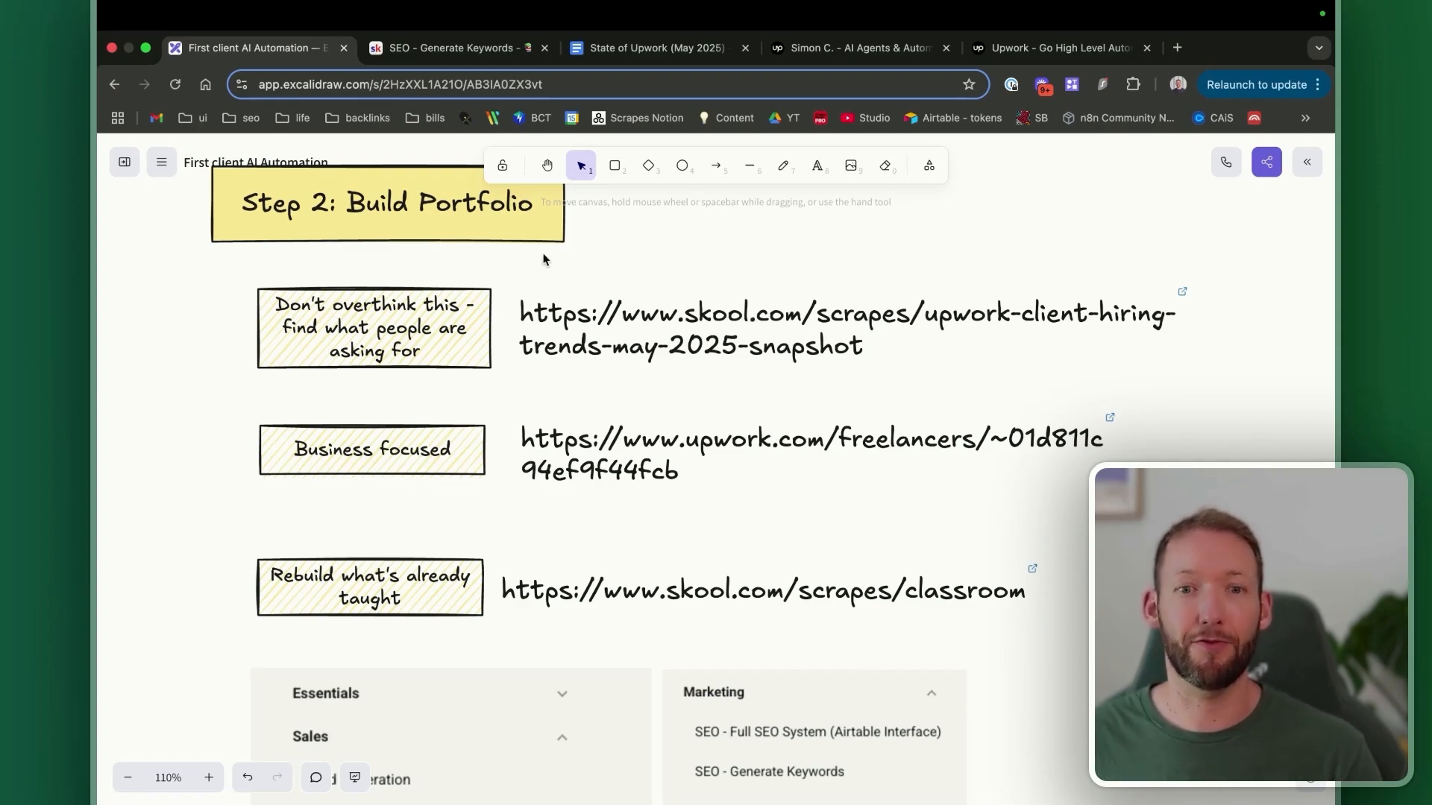
mouse_move(390, 631)
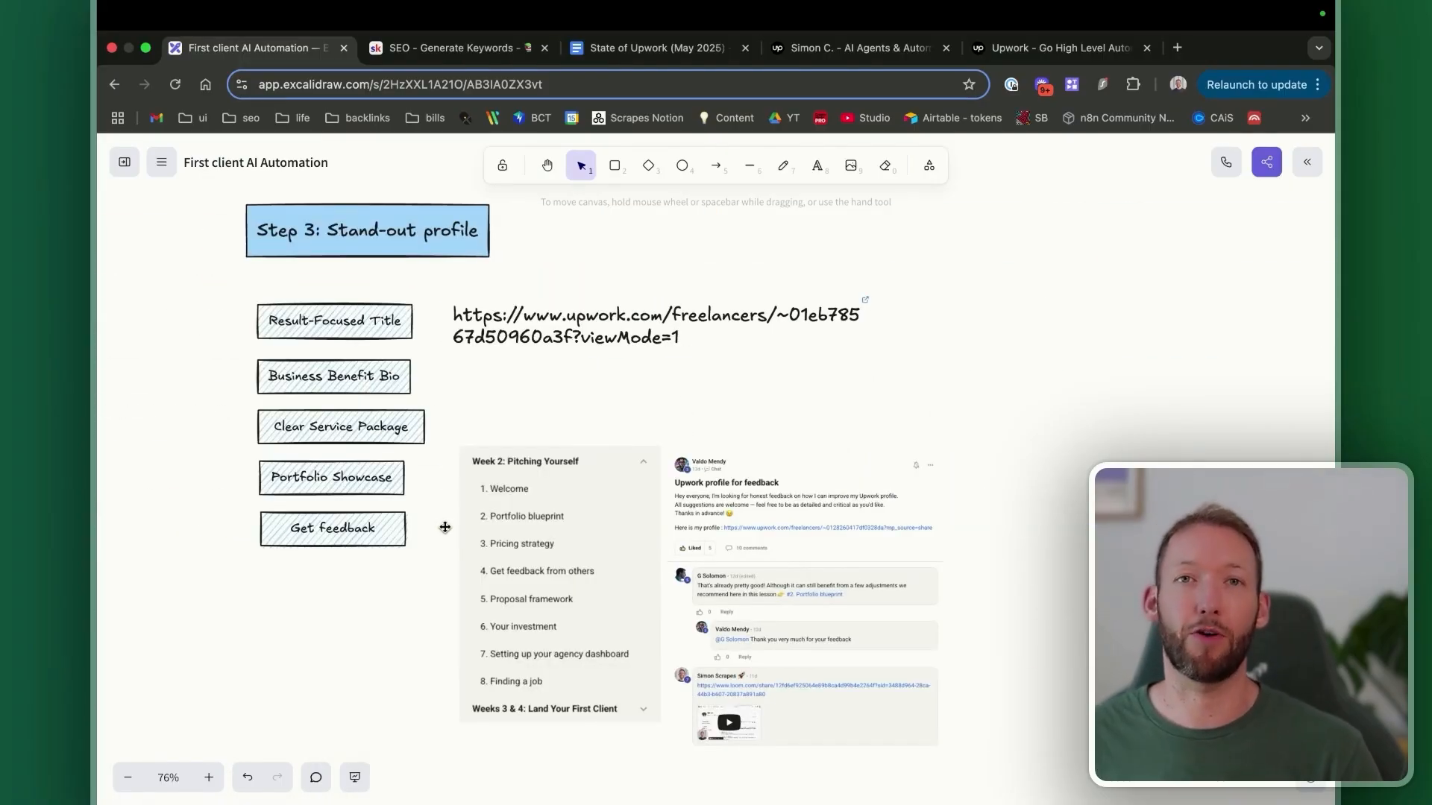
Open the Scrapes.ai Skool classroom page listing Agency Launchpad and Resource Hub.
click(448, 48)
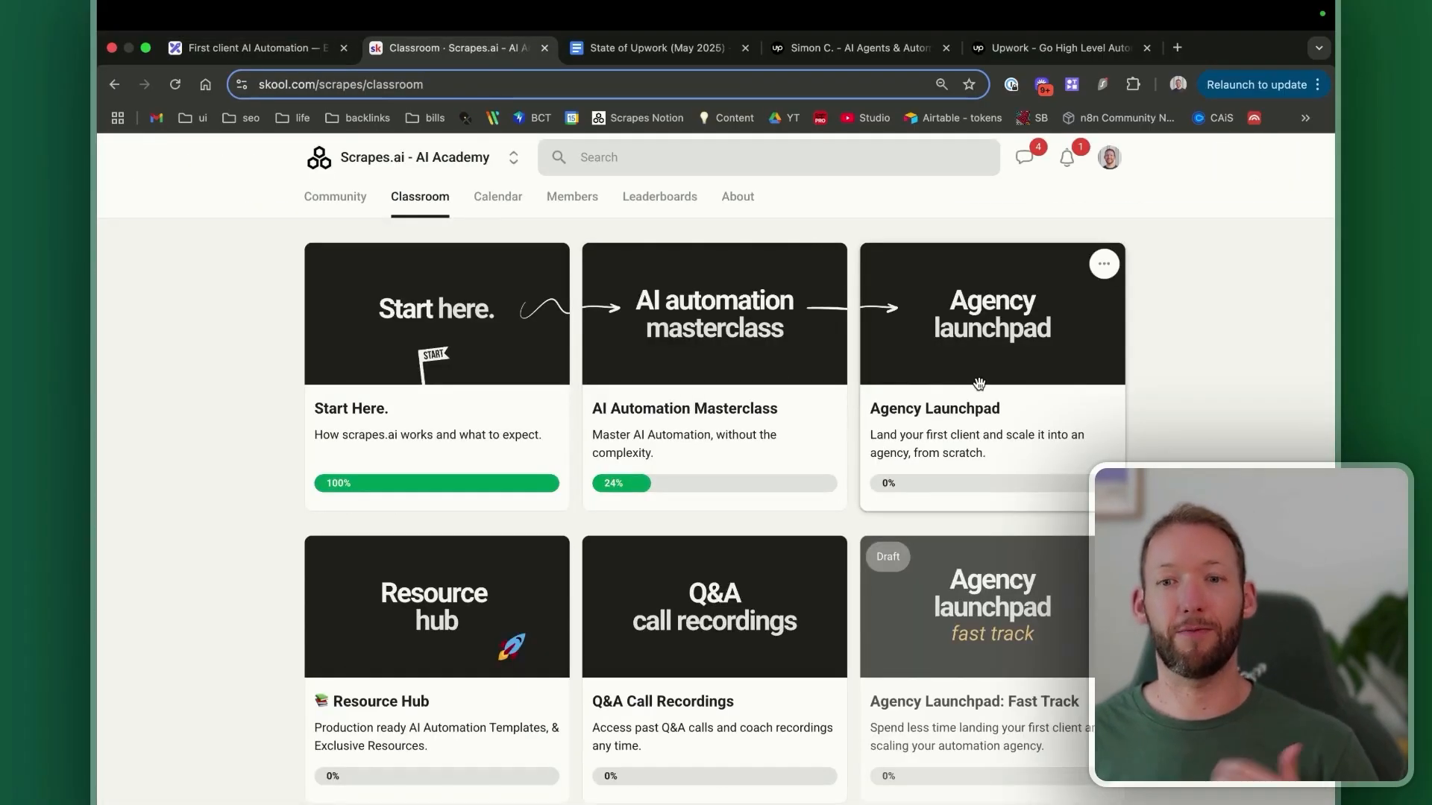
mouse_move(1063, 406)
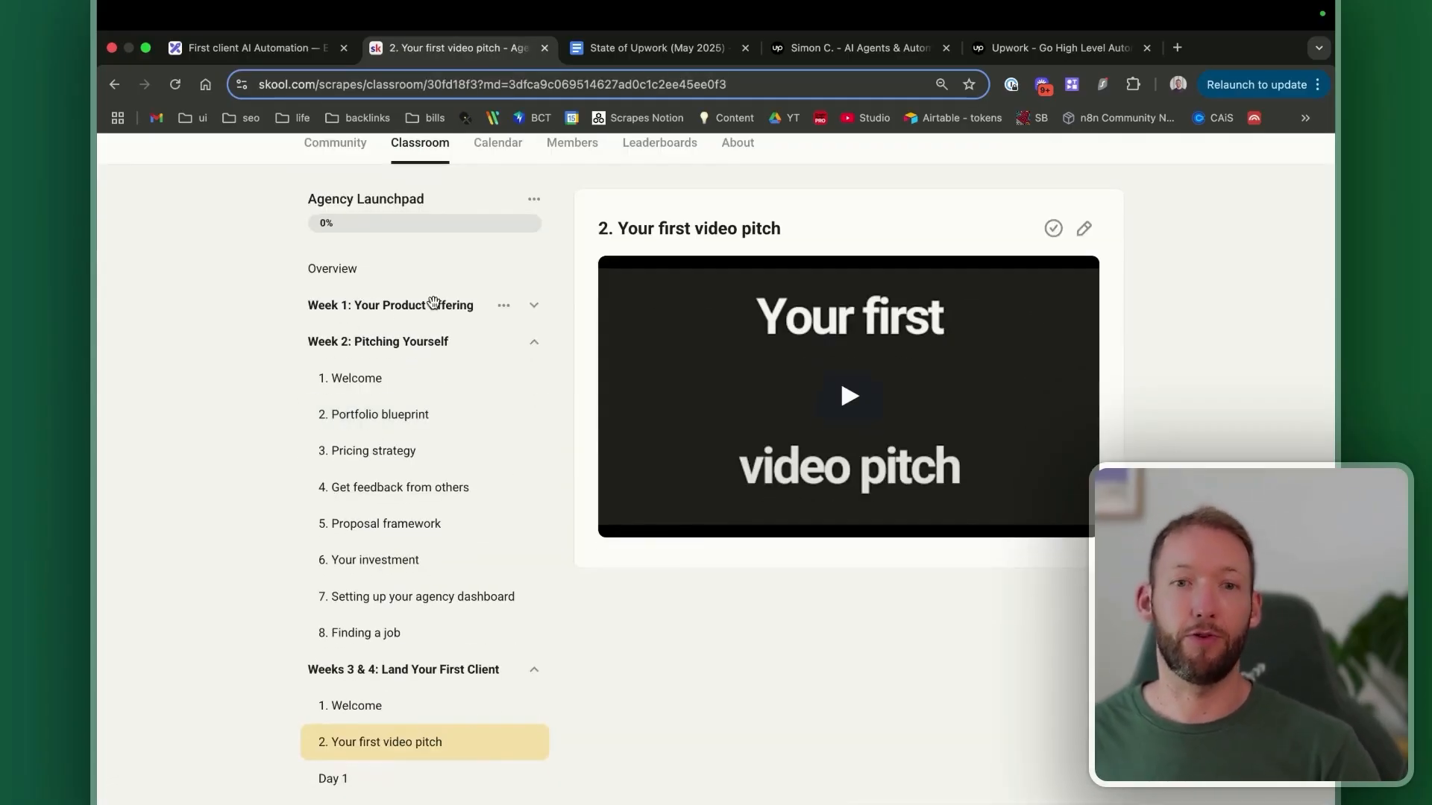
mouse_move(326, 46)
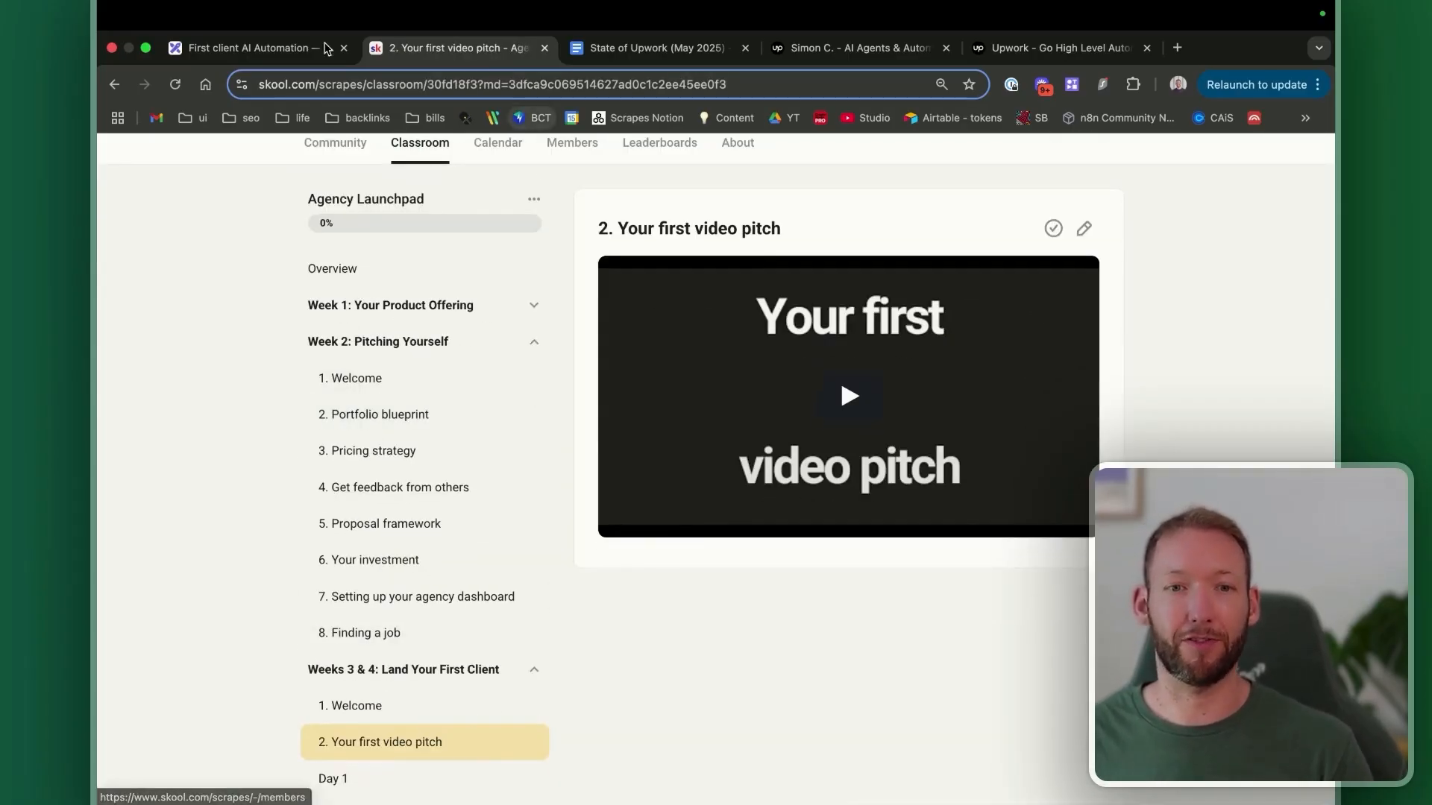
click(255, 47)
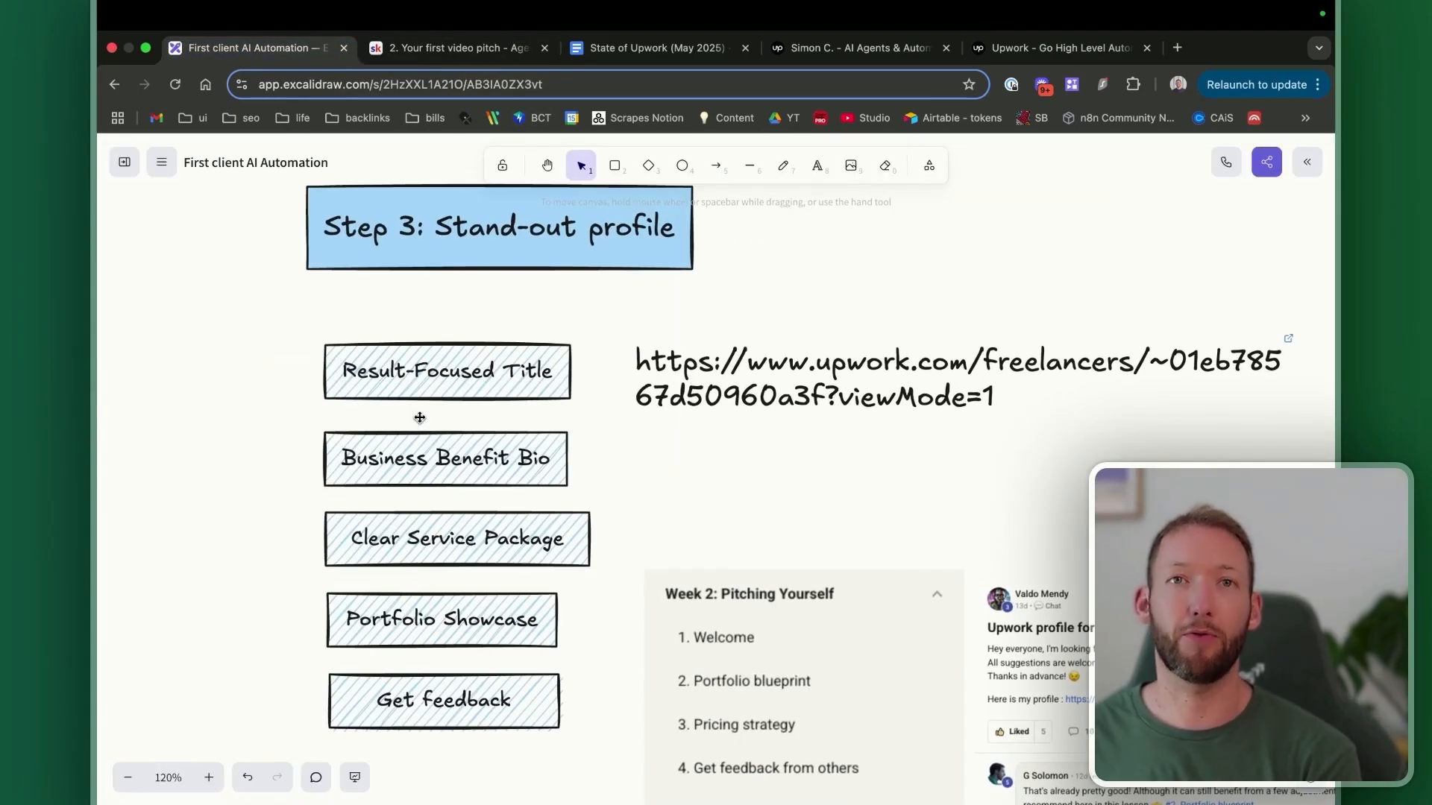
mouse_move(575, 468)
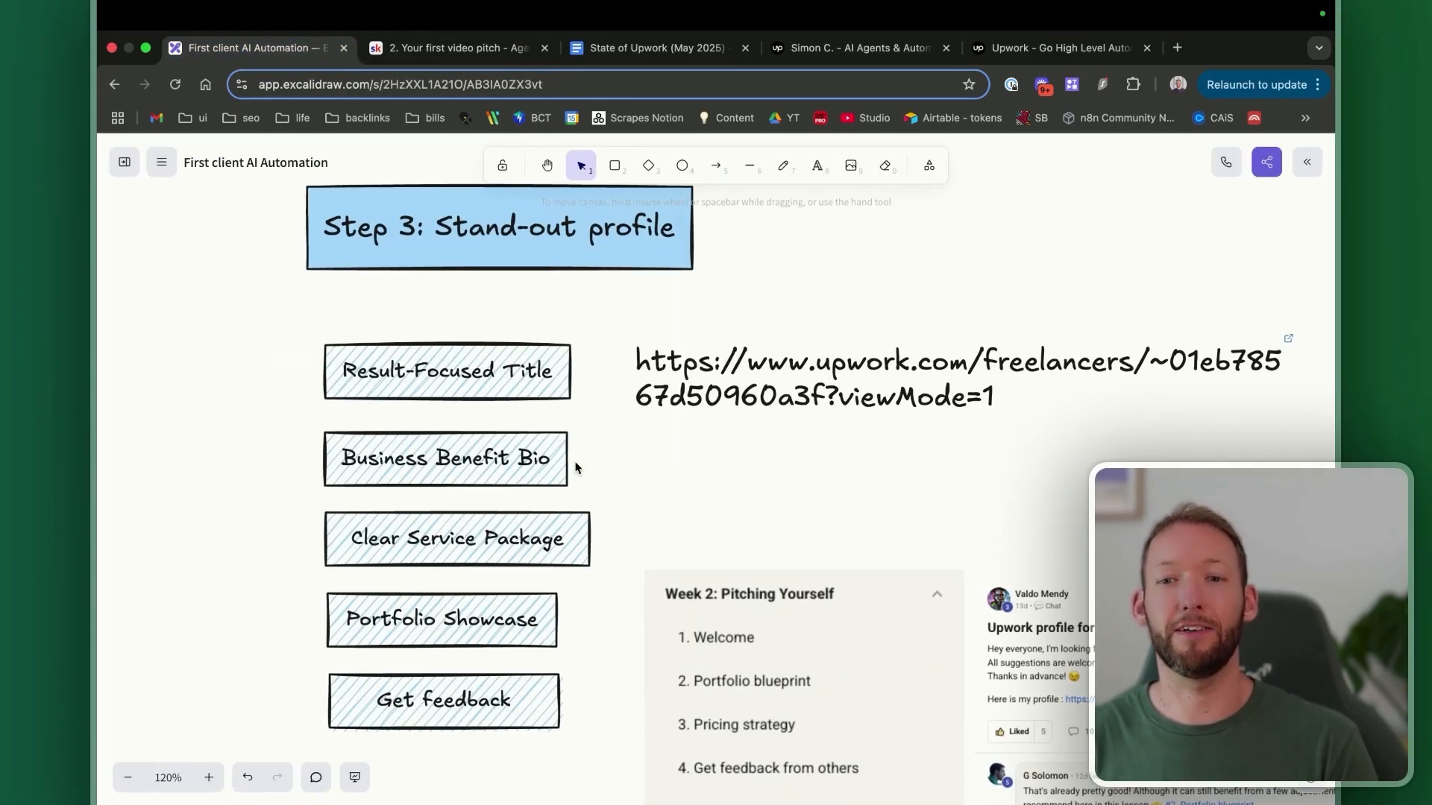
mouse_move(366, 651)
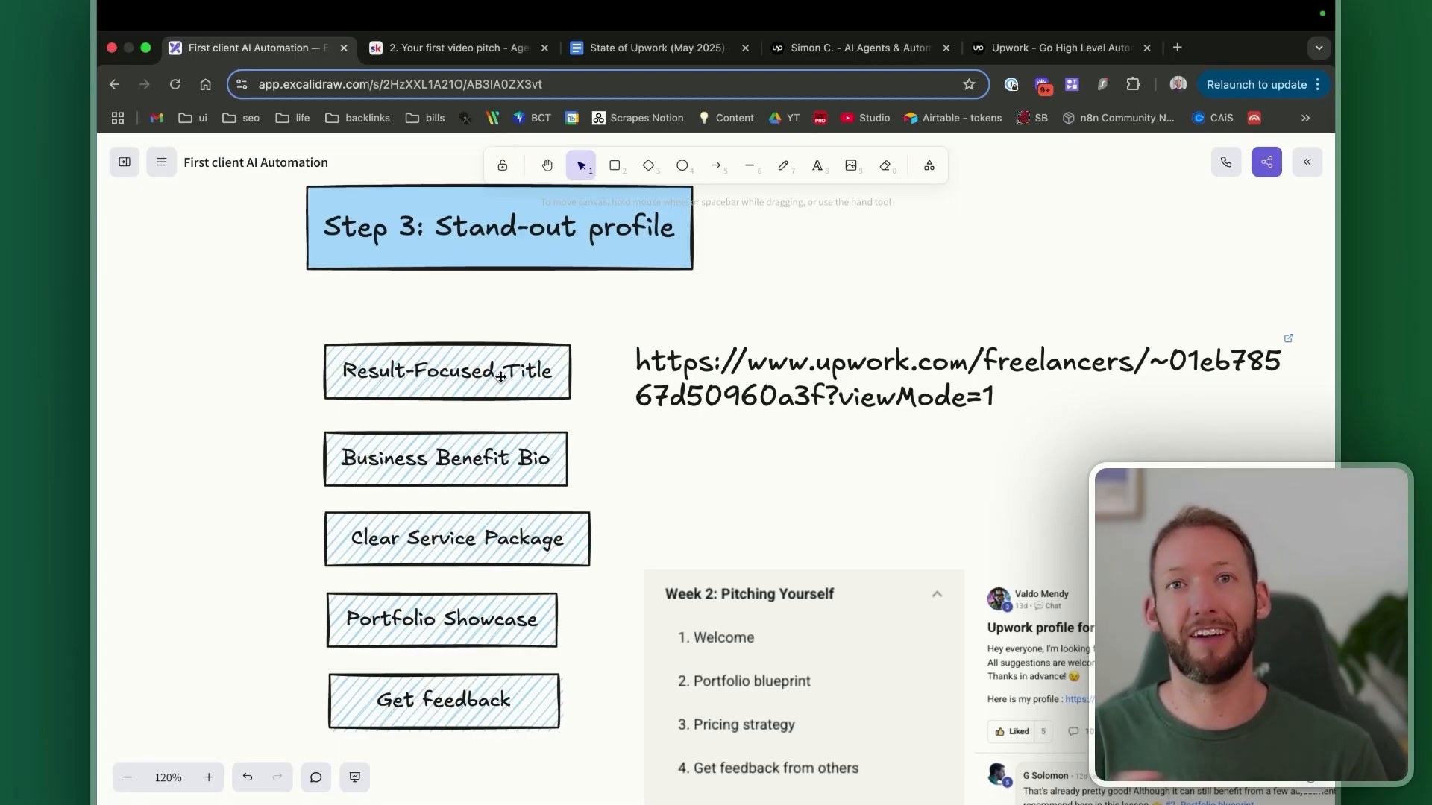
mouse_move(520, 465)
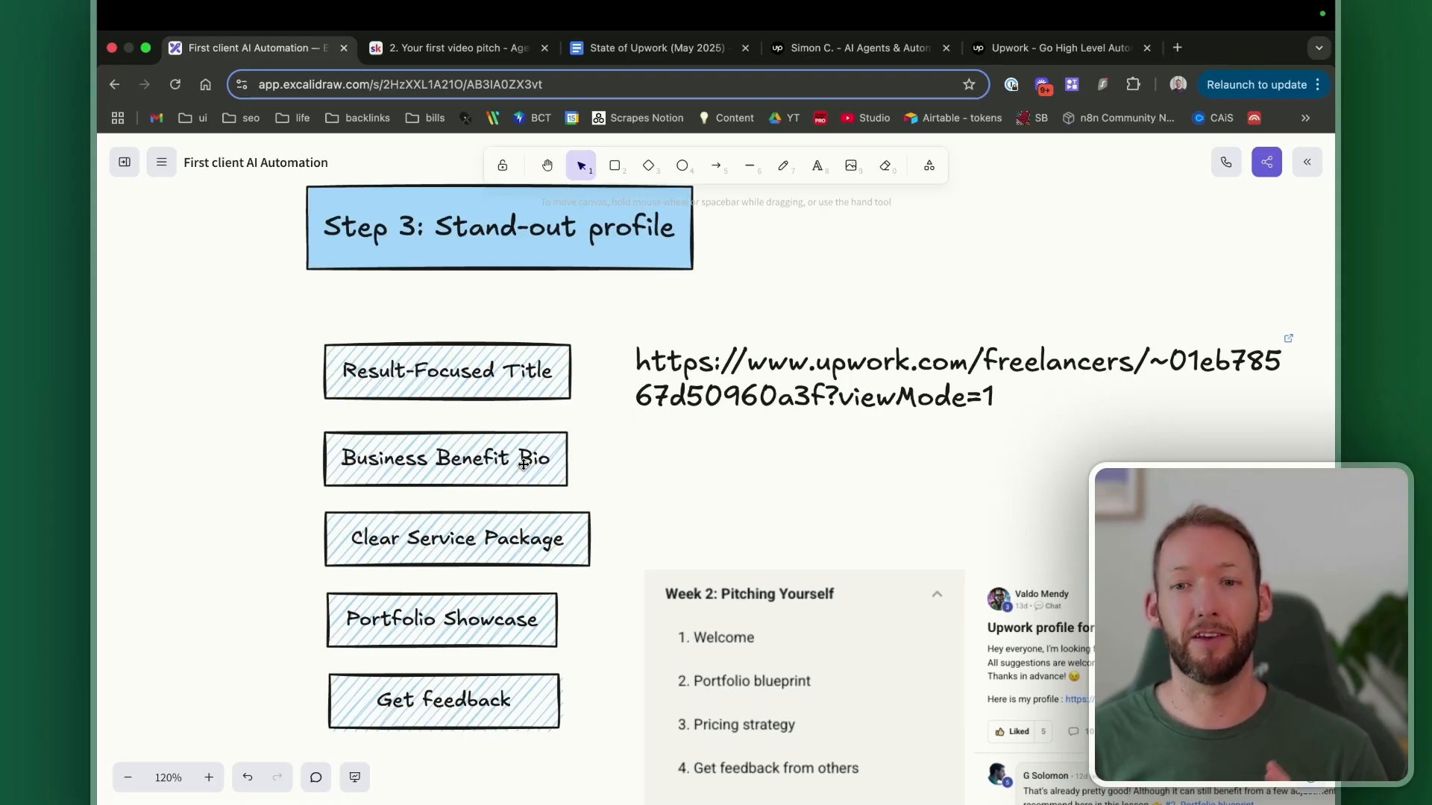
mouse_move(473, 546)
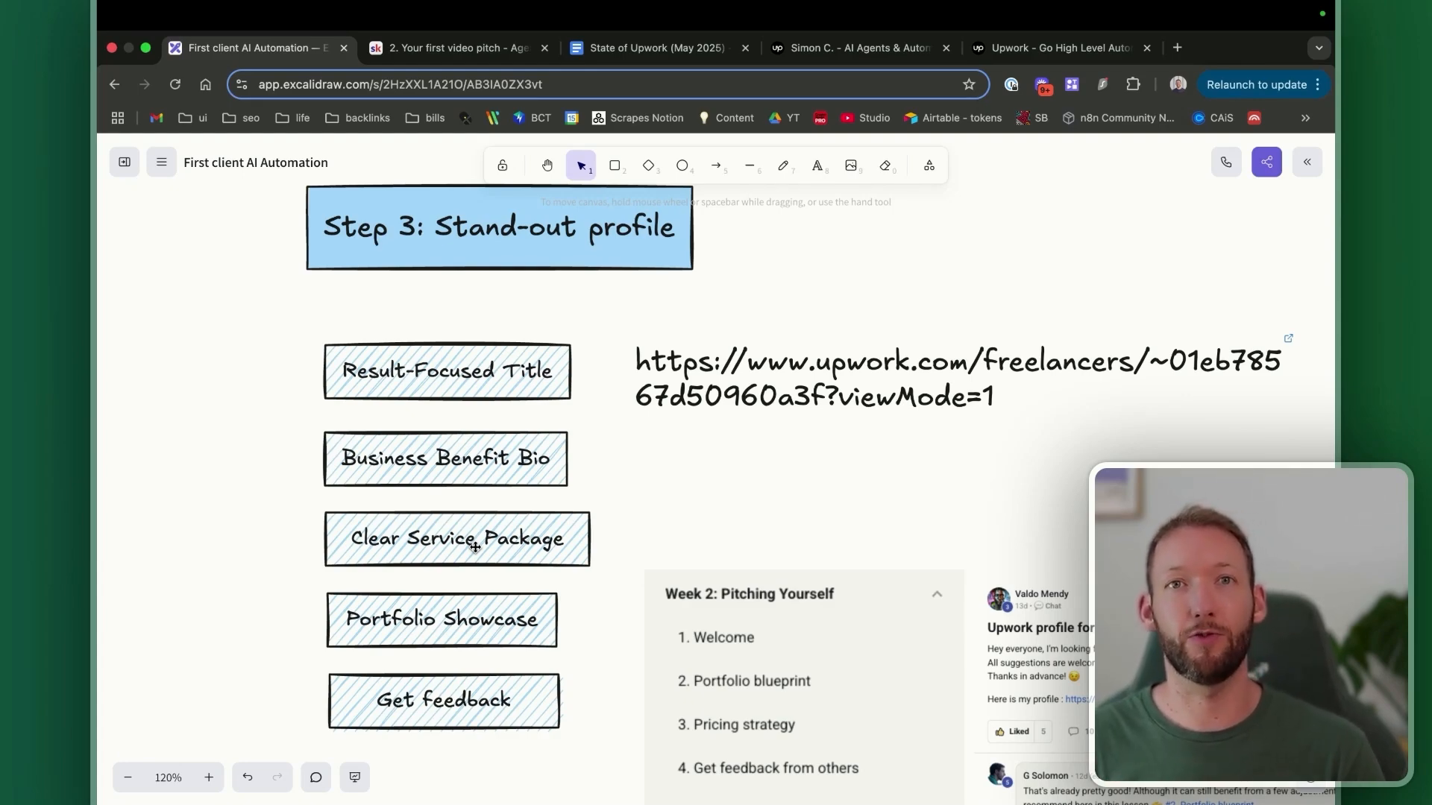
mouse_move(889, 412)
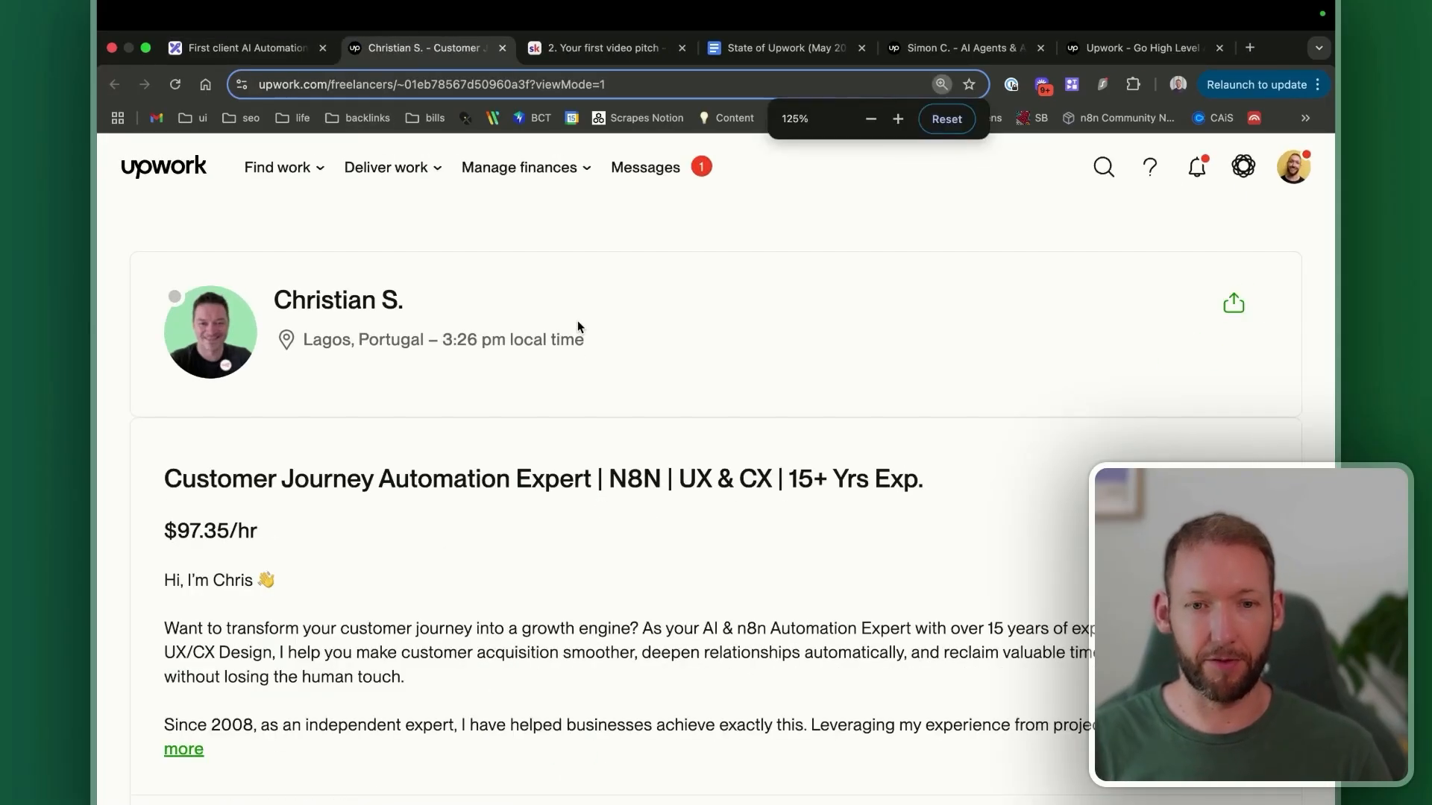
Scroll the Customer Journey Automation Expert profile and open the cold outreach email sequence project.
scroll(down, 3)
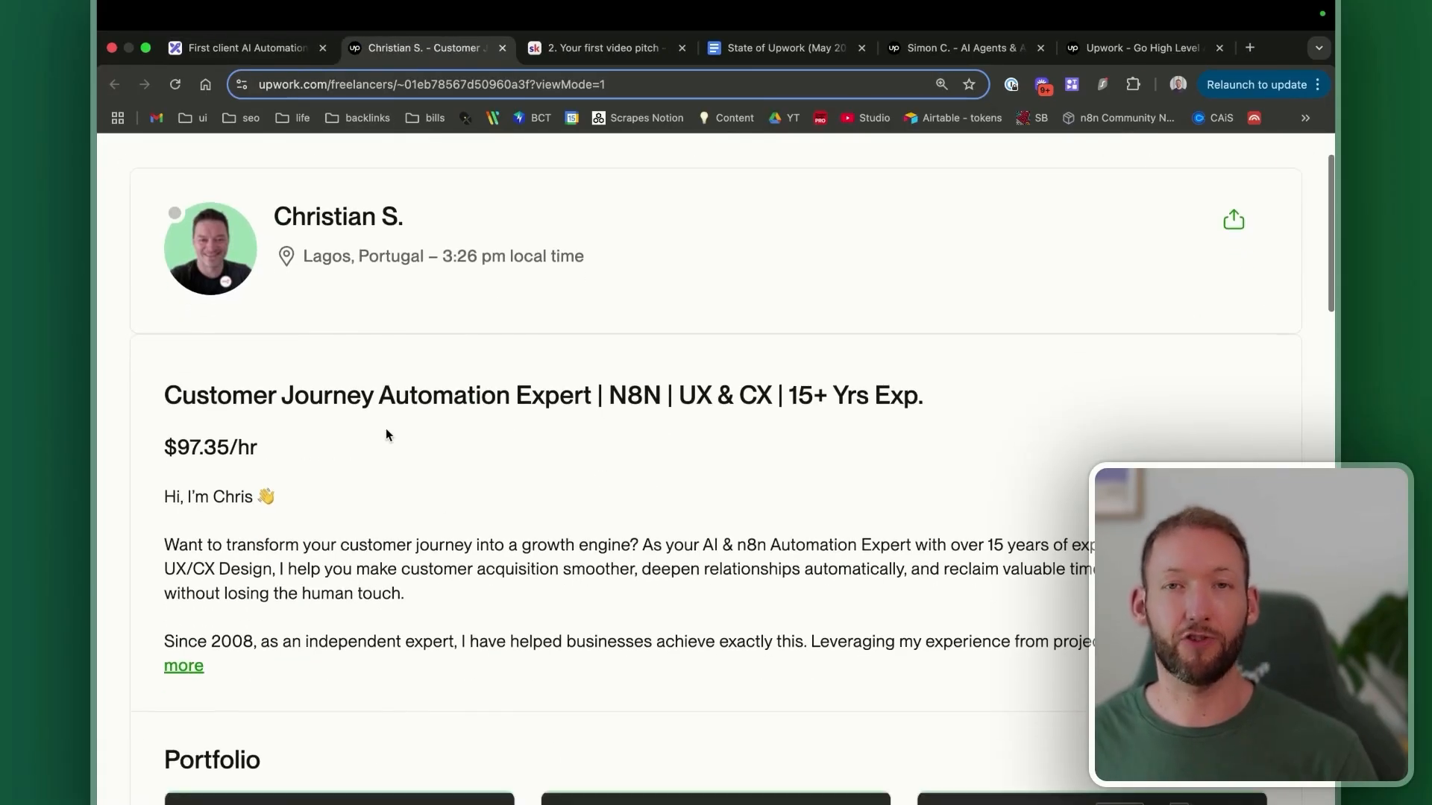
scroll(down, 3)
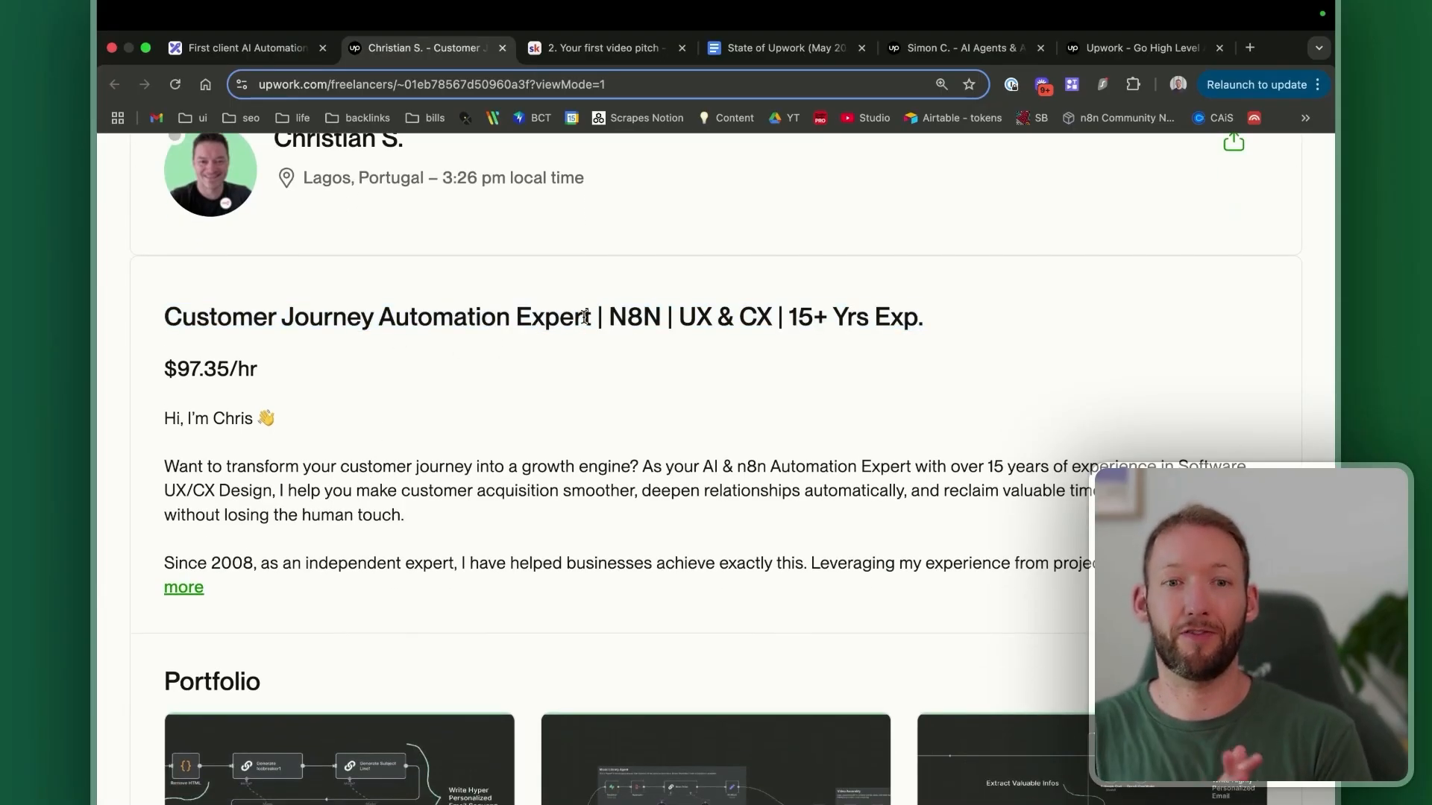
mouse_move(290, 276)
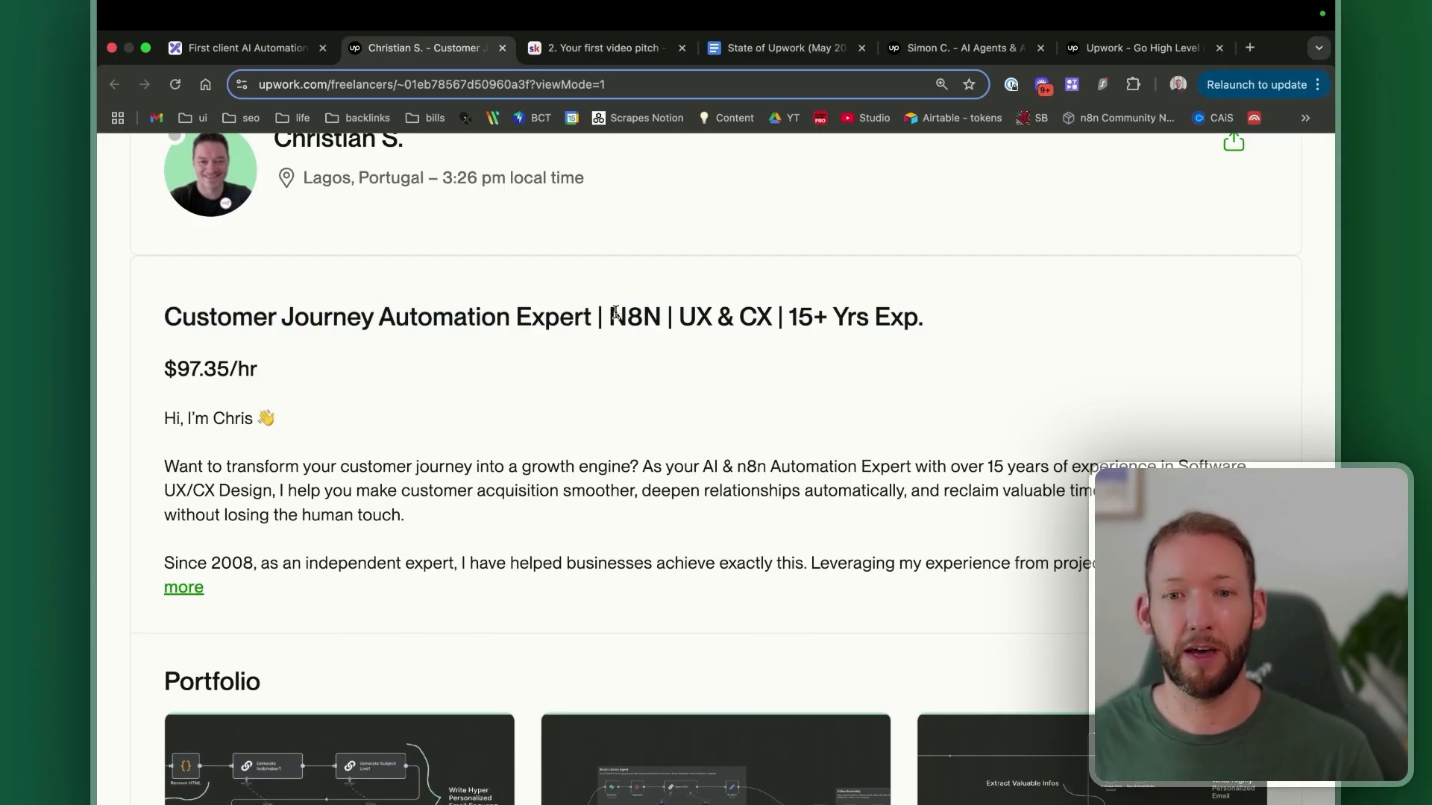
mouse_move(634, 368)
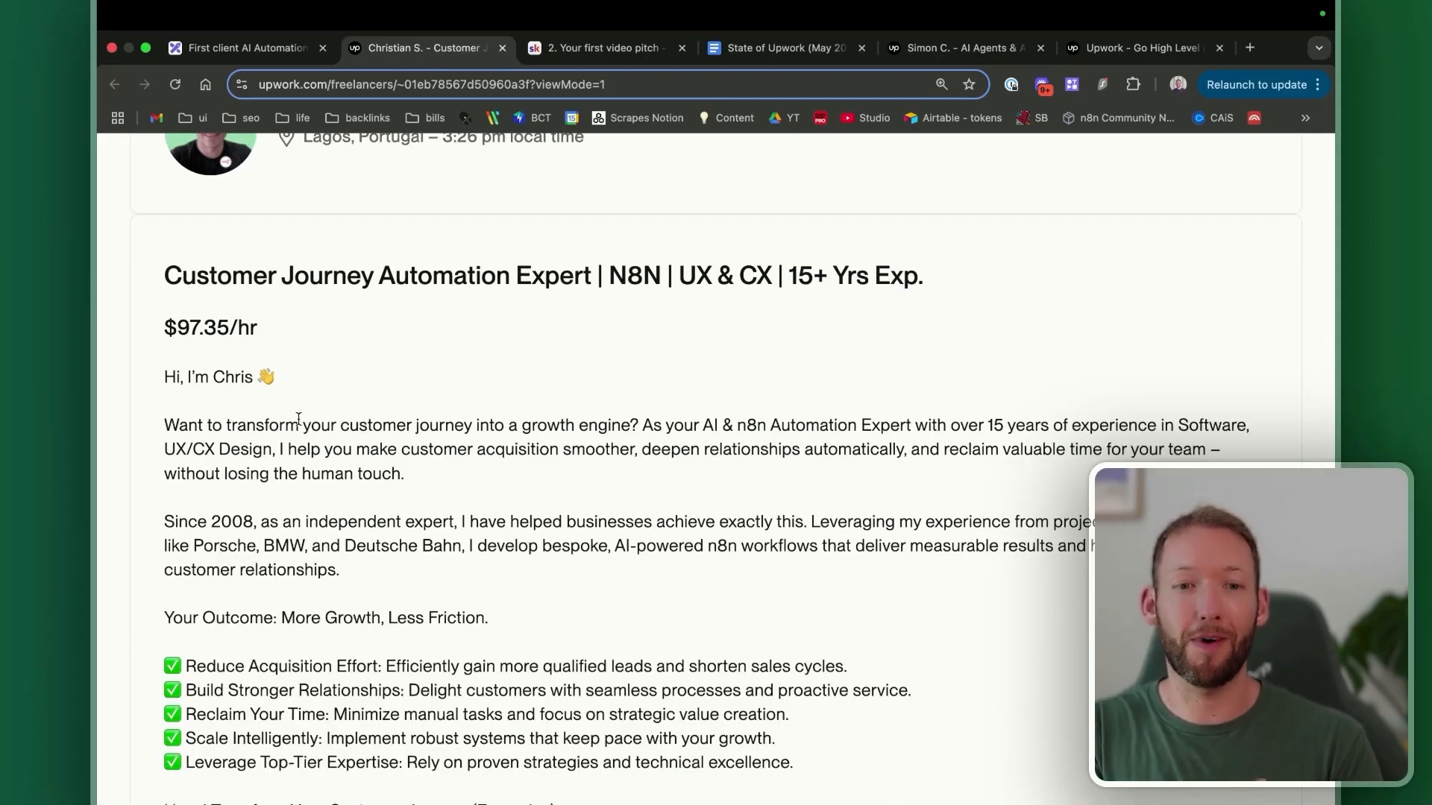
mouse_move(422, 582)
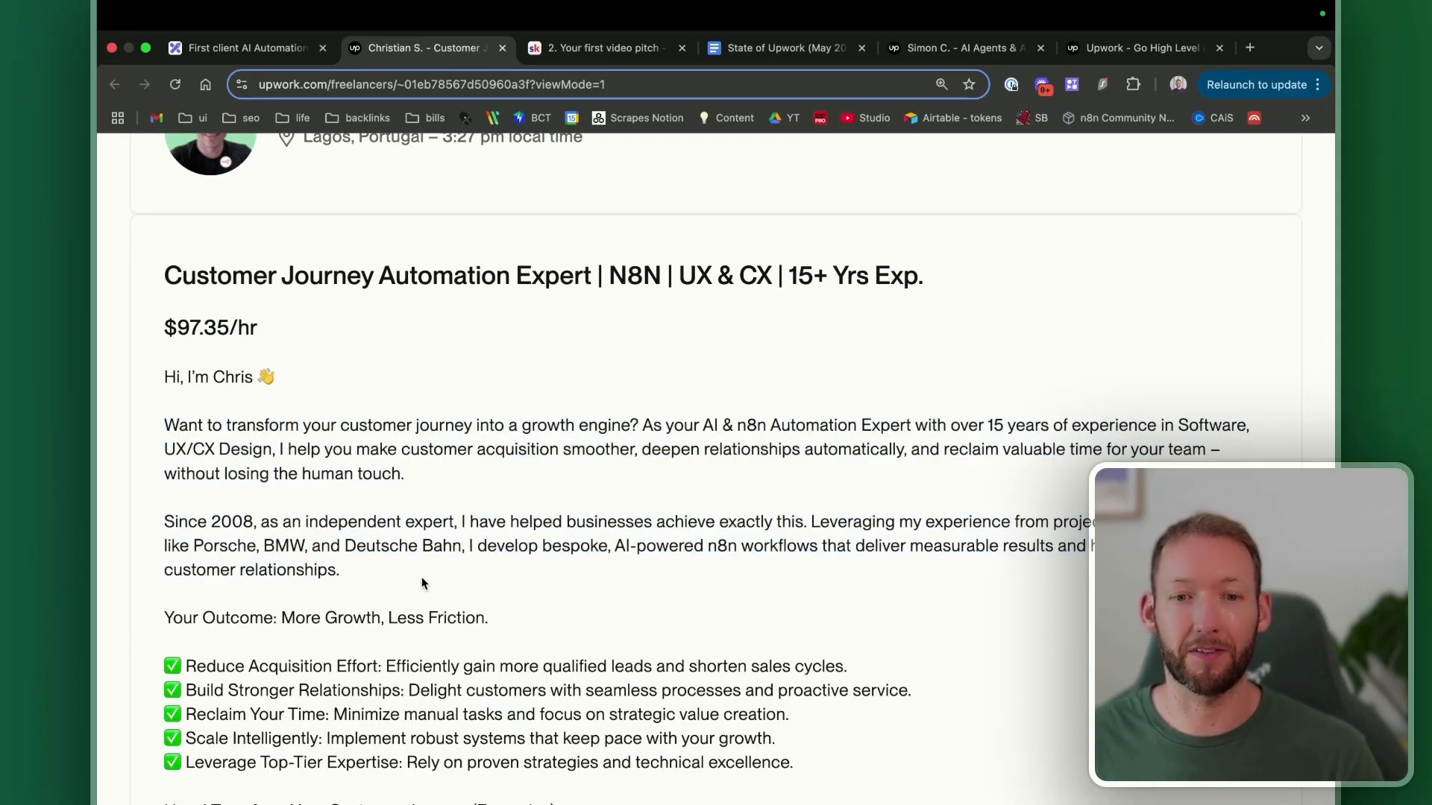
scroll(down, 3)
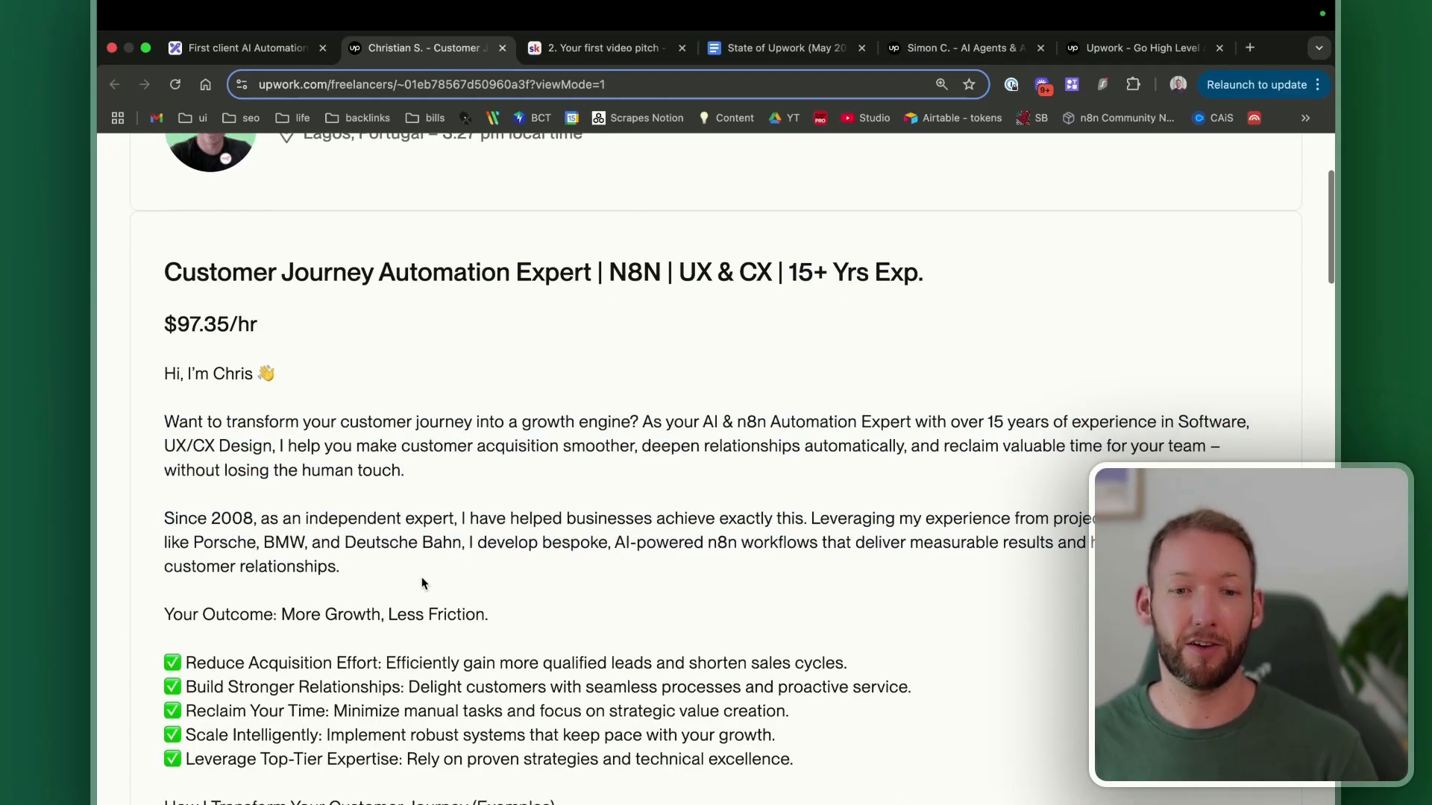
scroll(down, 3)
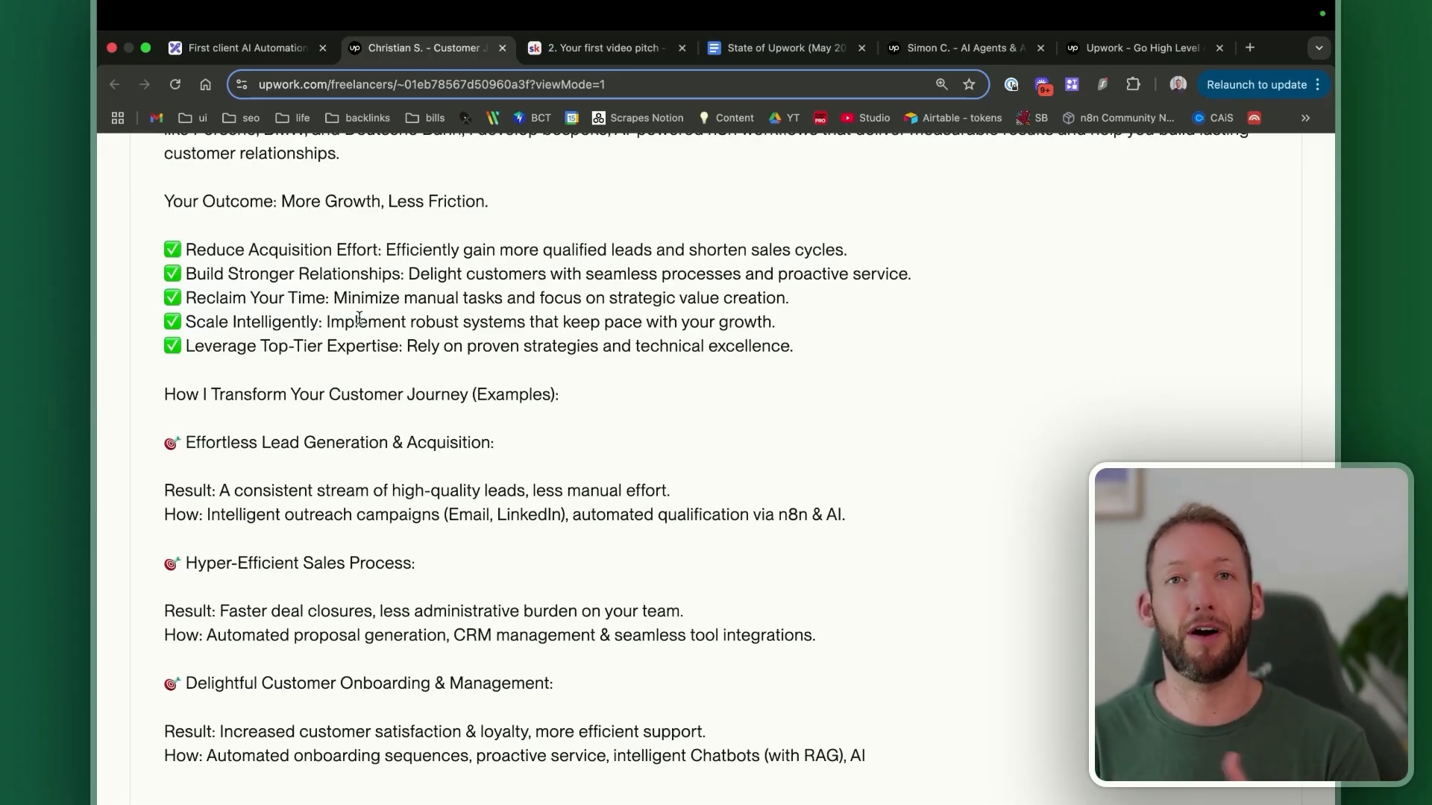
scroll(down, 3)
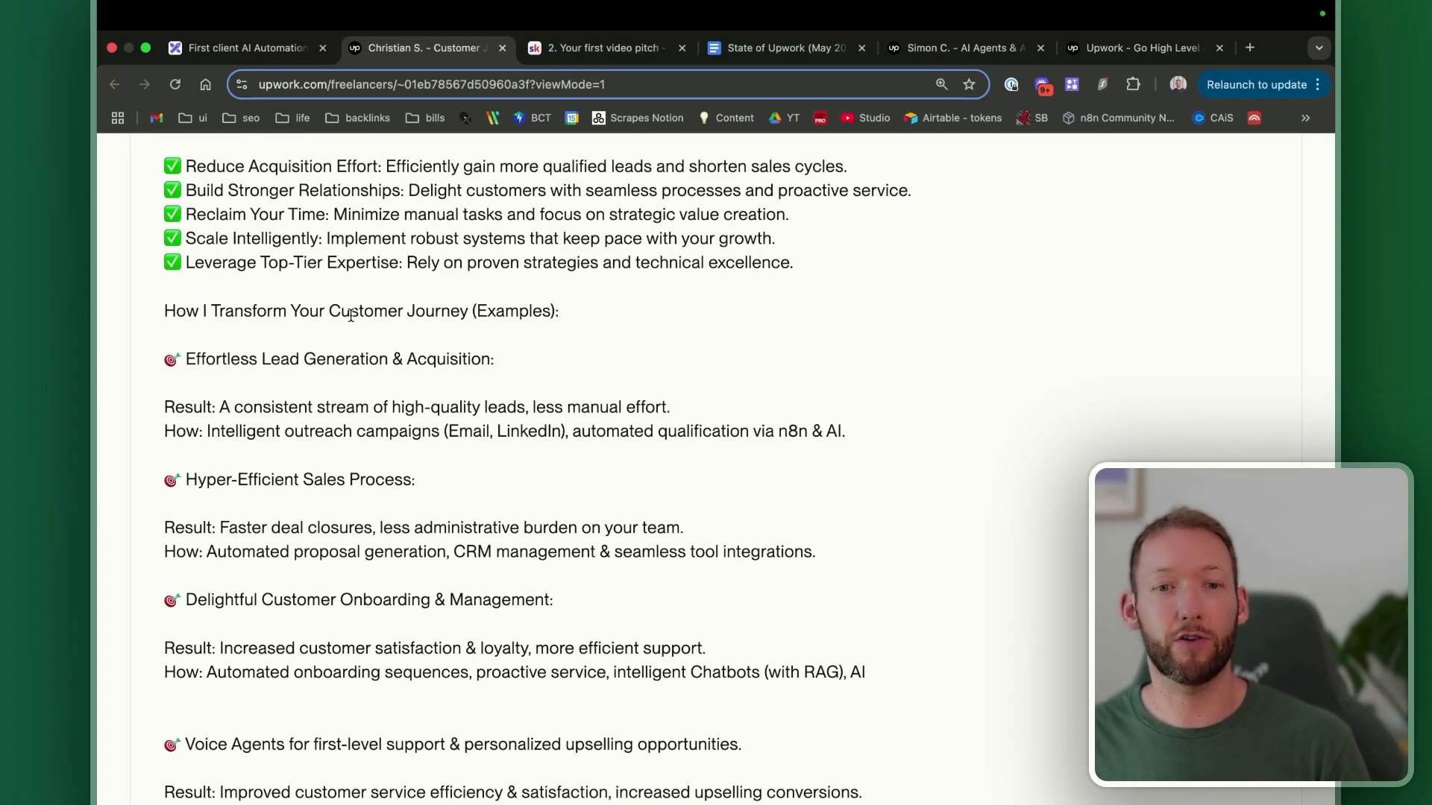
mouse_move(363, 381)
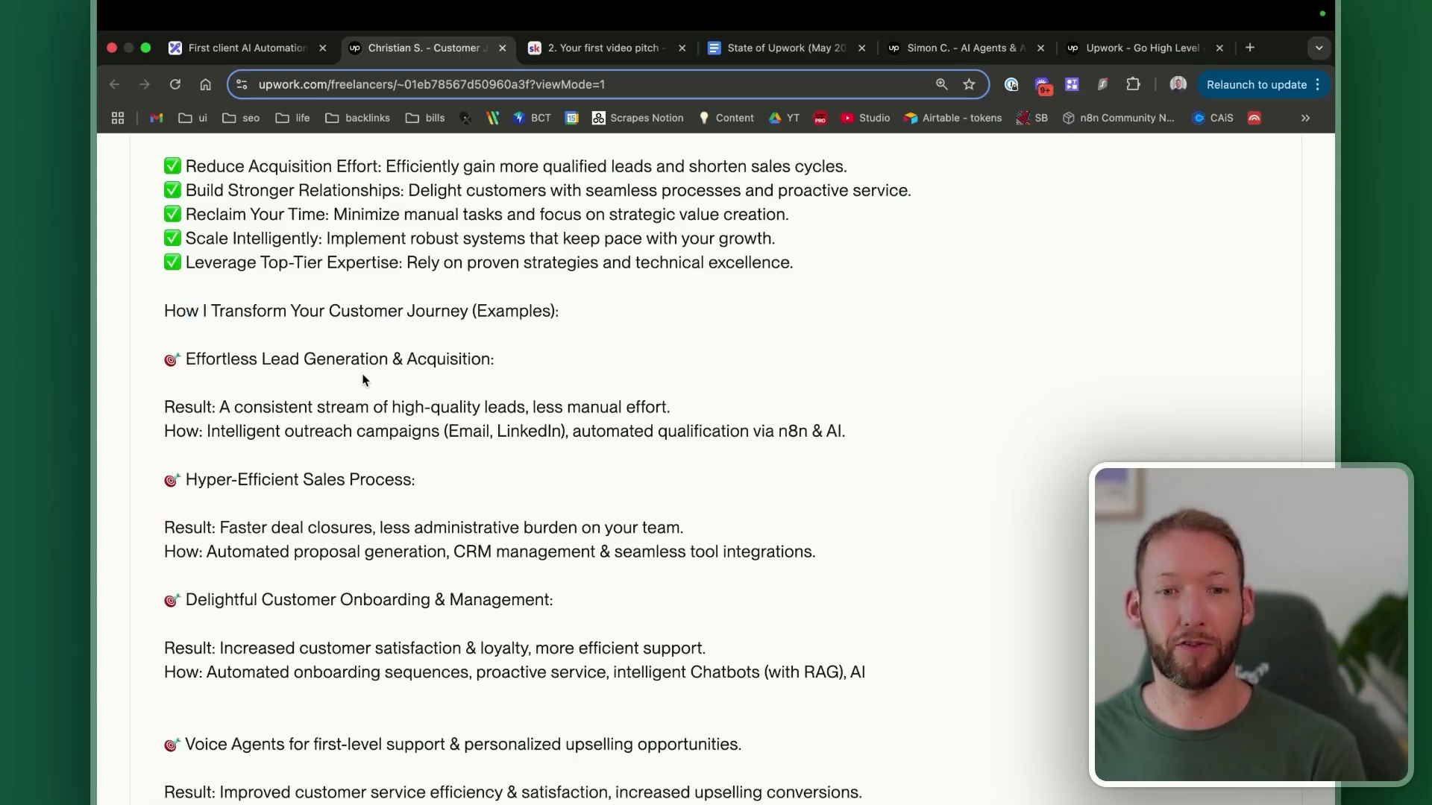
mouse_move(264, 512)
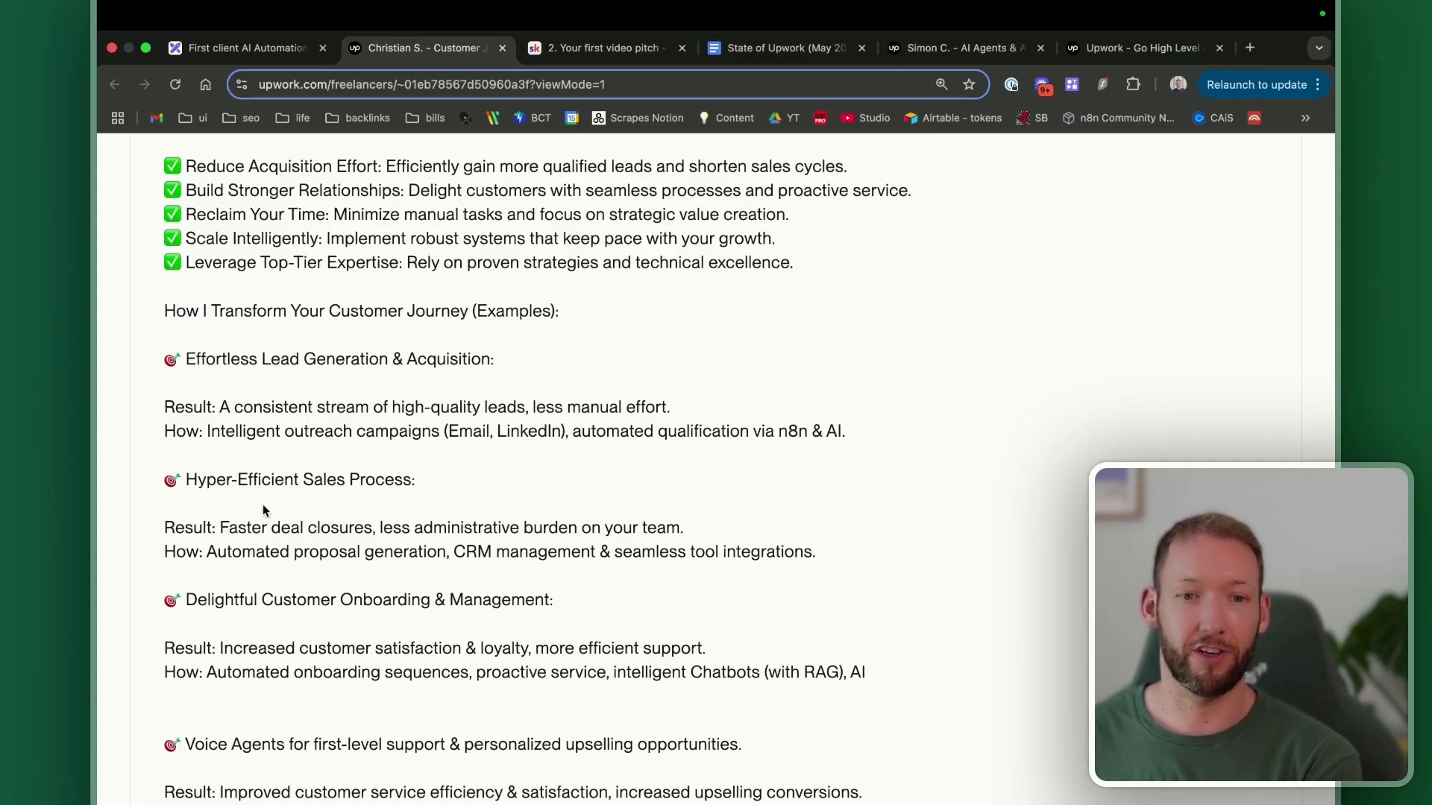
scroll(down, 3)
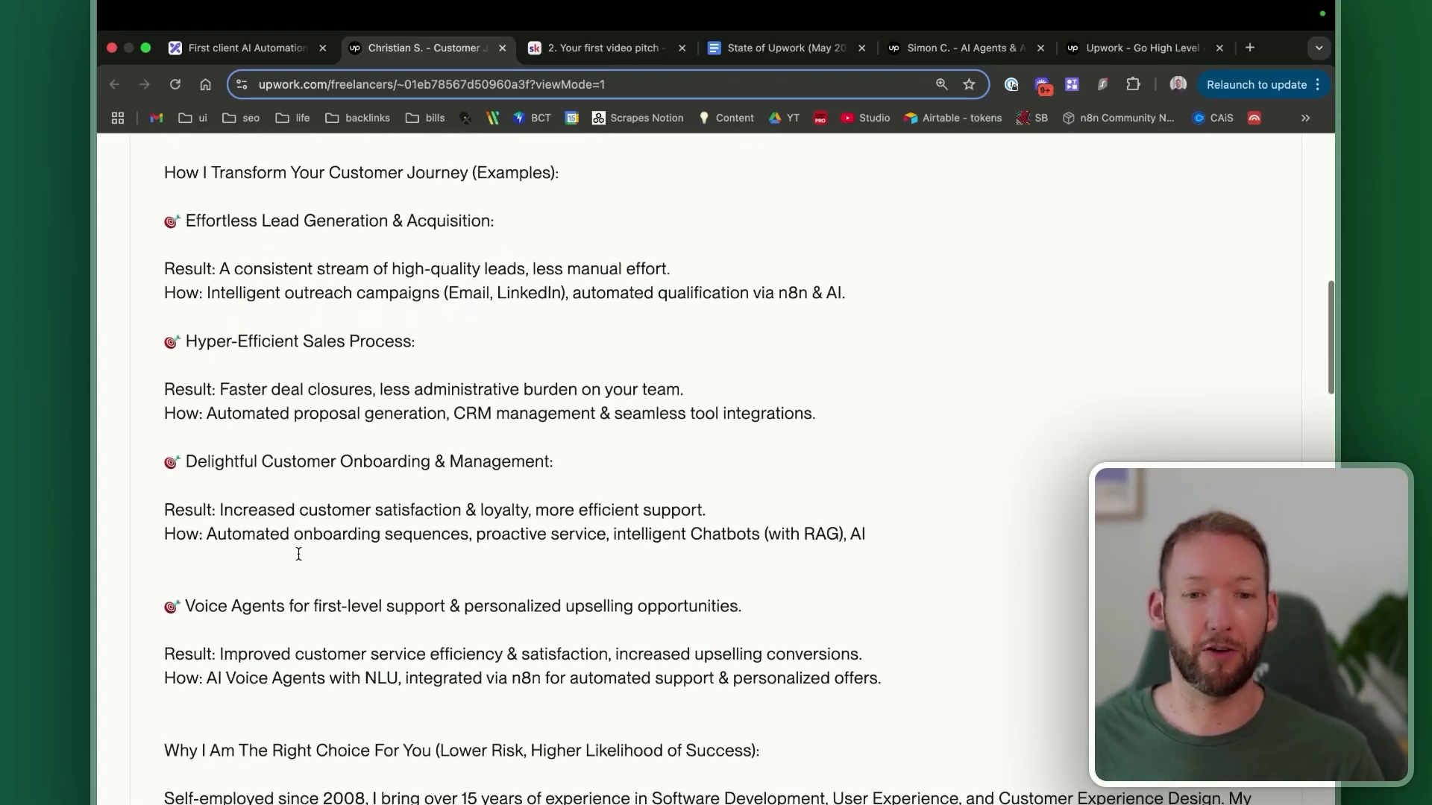
scroll(down, 3)
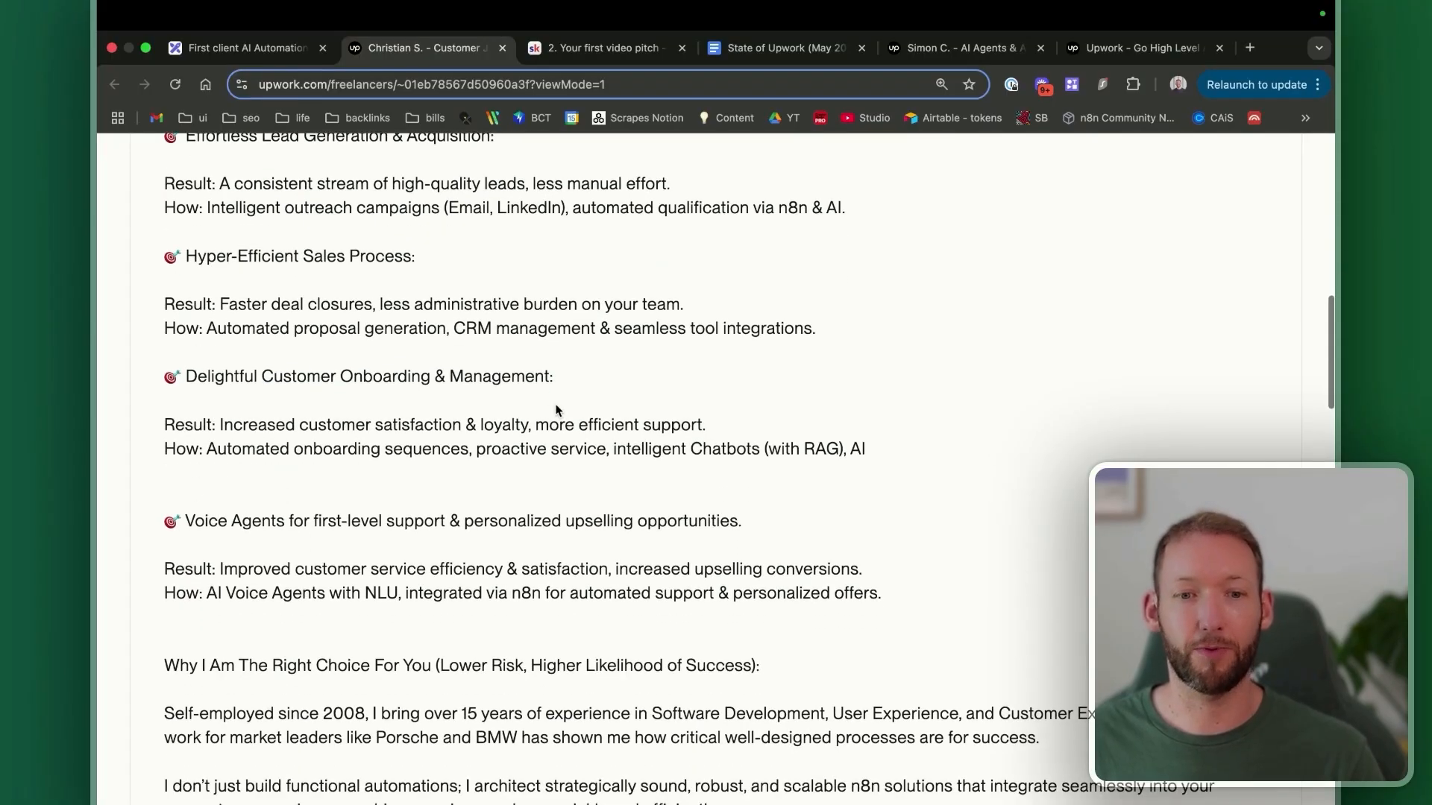
scroll(up, 3)
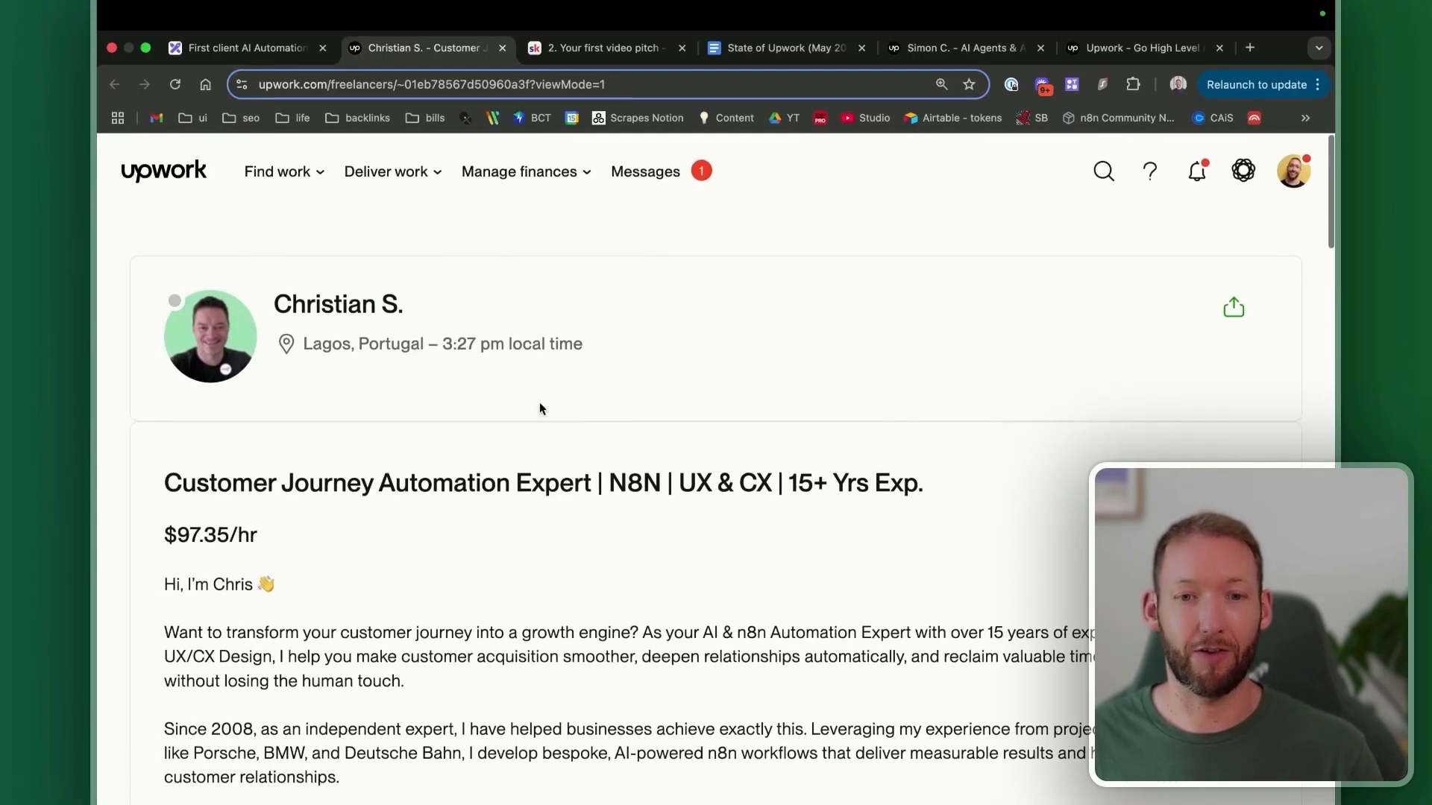
scroll(down, 3)
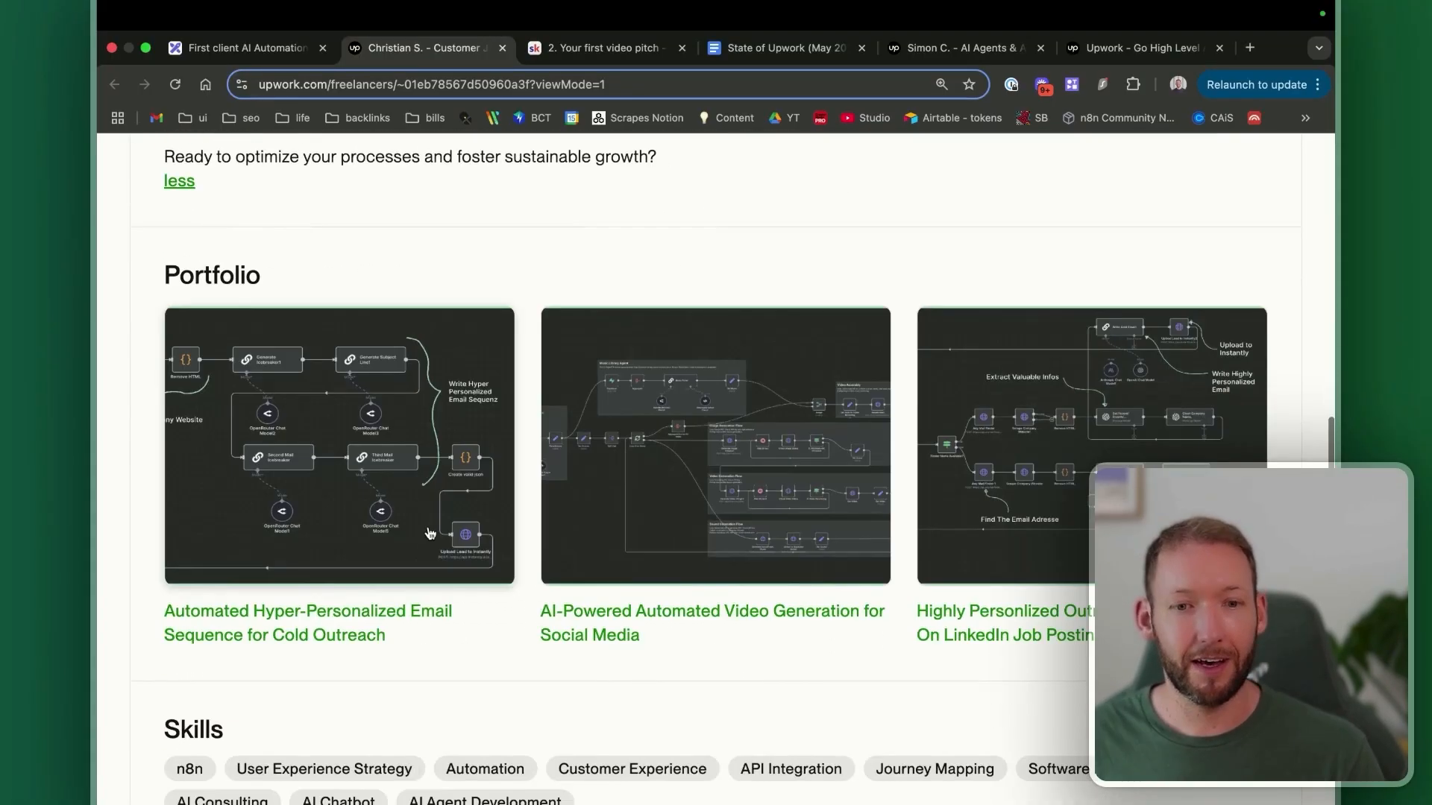
mouse_move(449, 667)
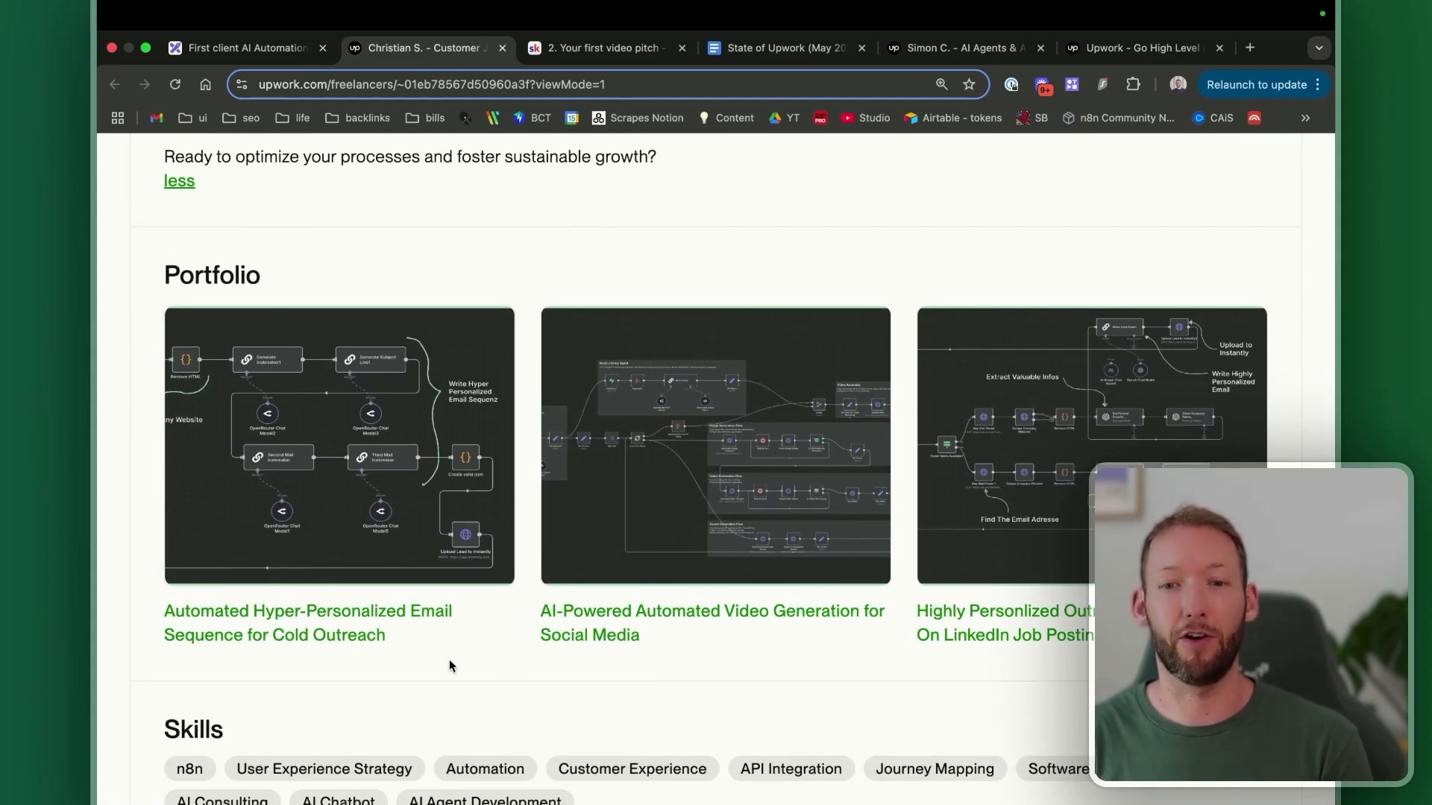
click(337, 446)
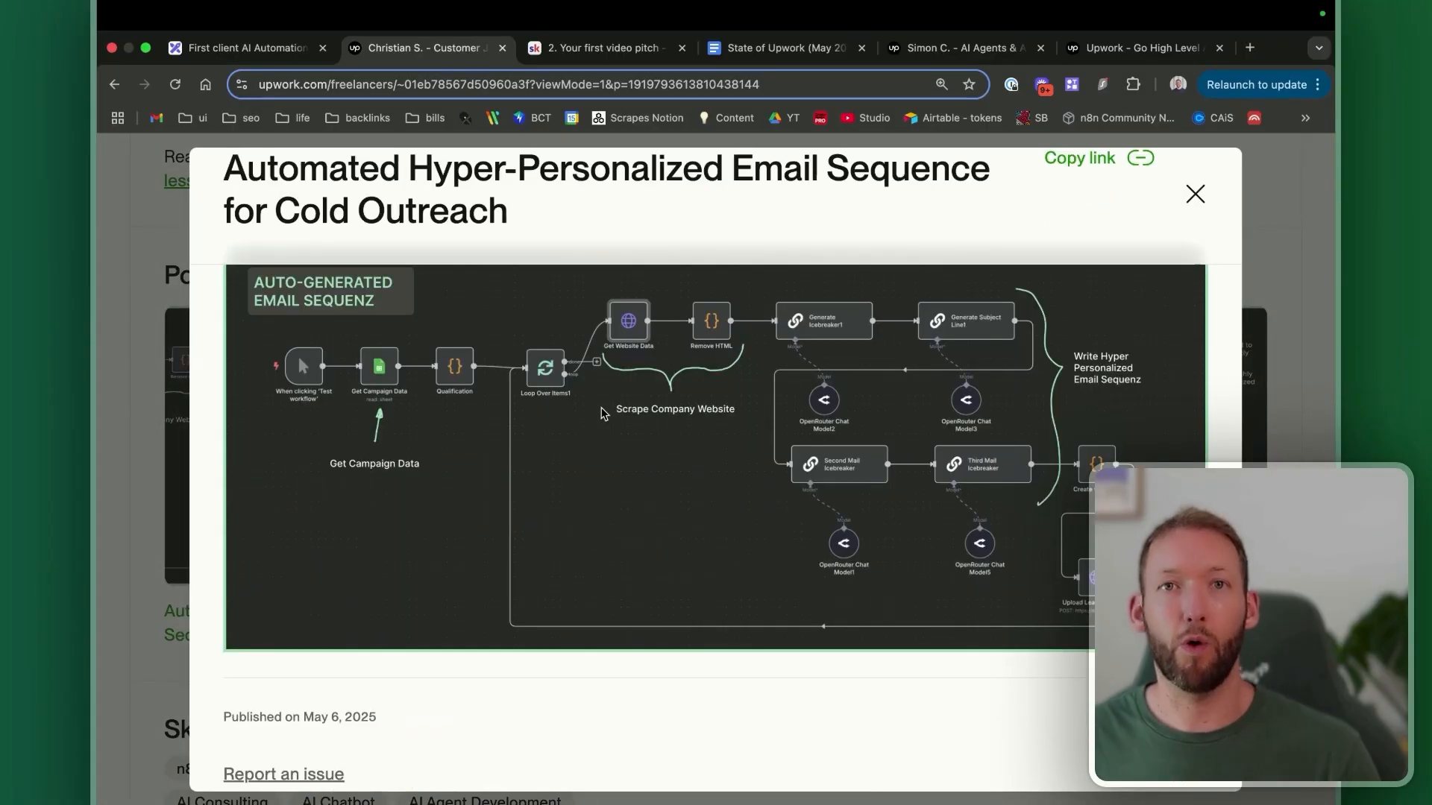
mouse_move(457, 440)
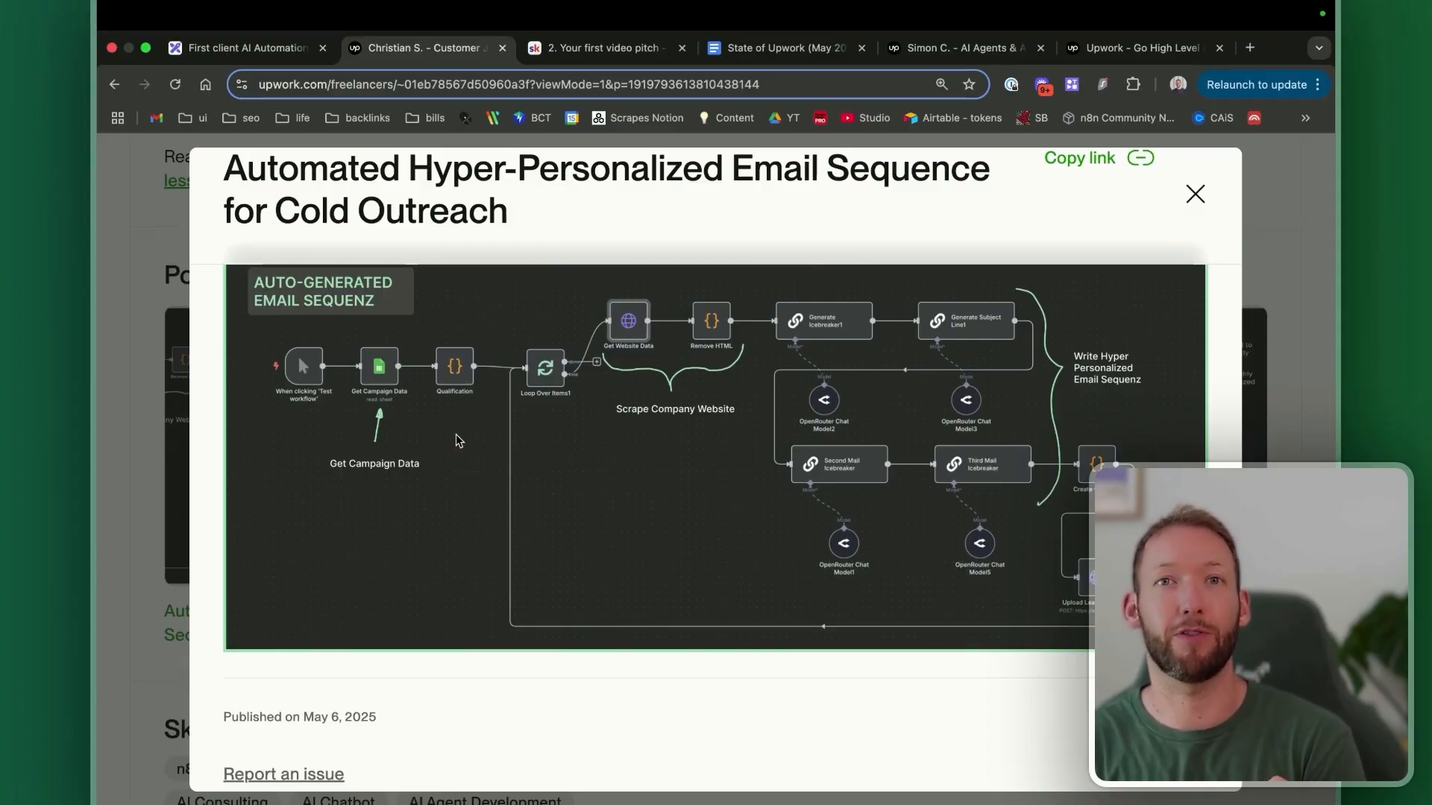
mouse_move(437, 421)
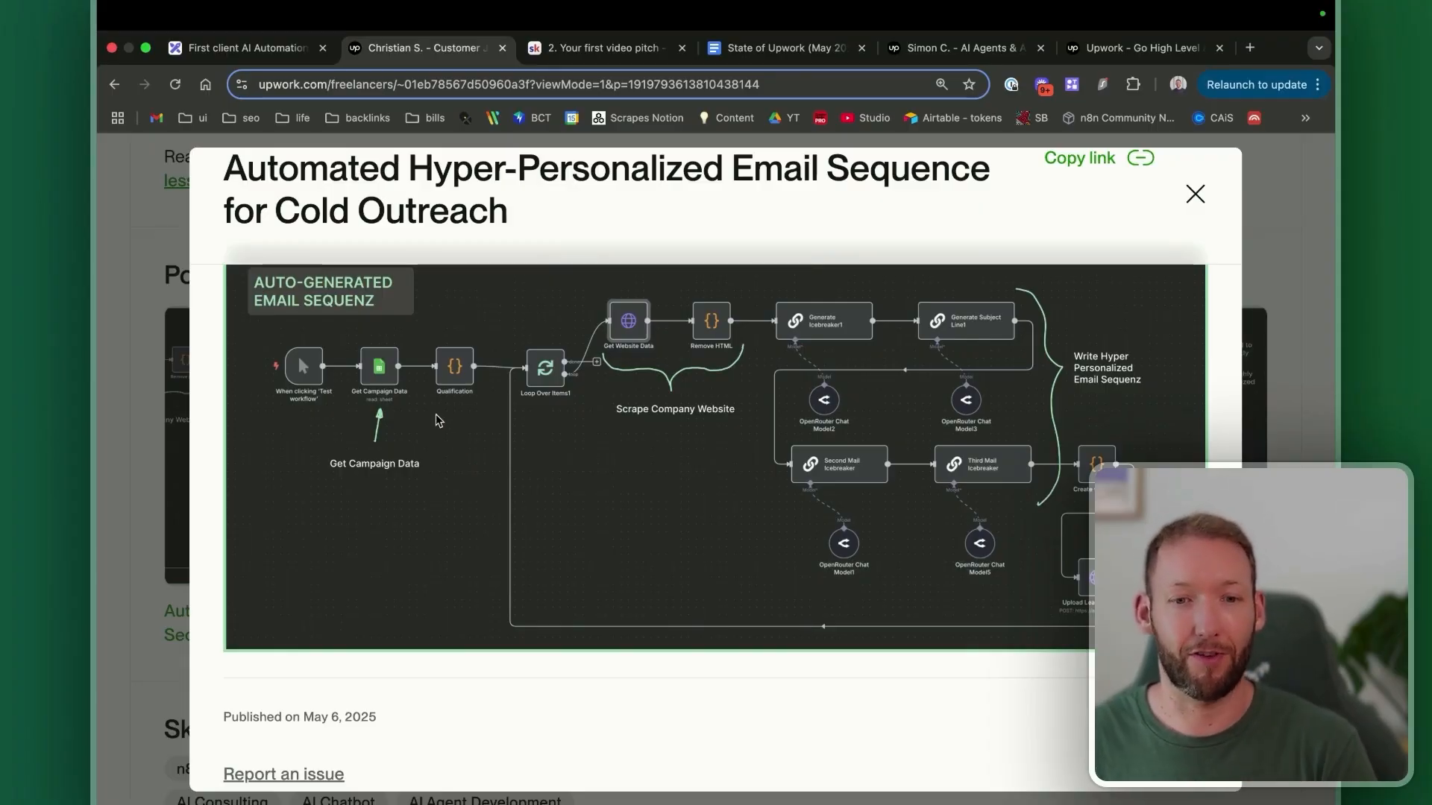
mouse_move(619, 393)
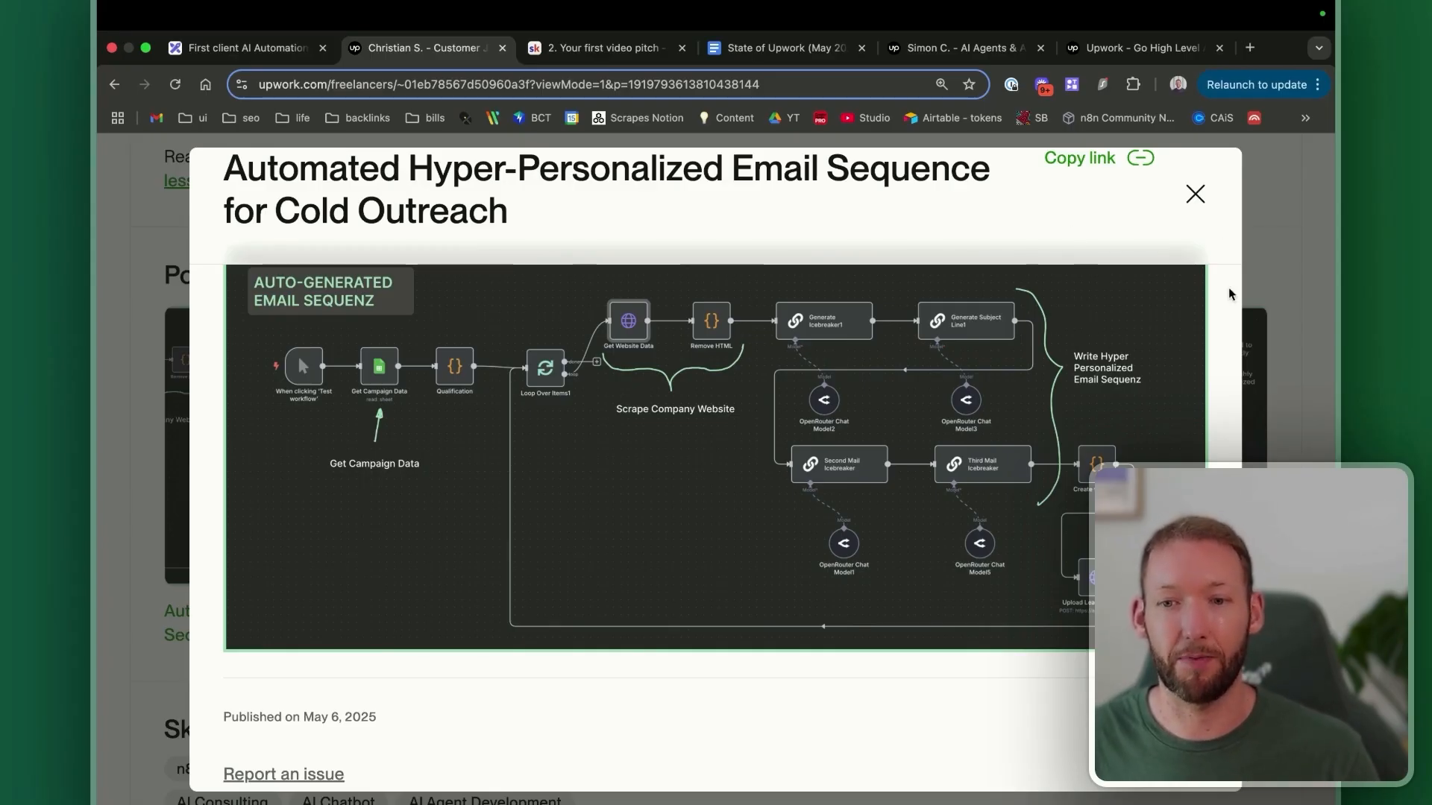
mouse_move(833, 302)
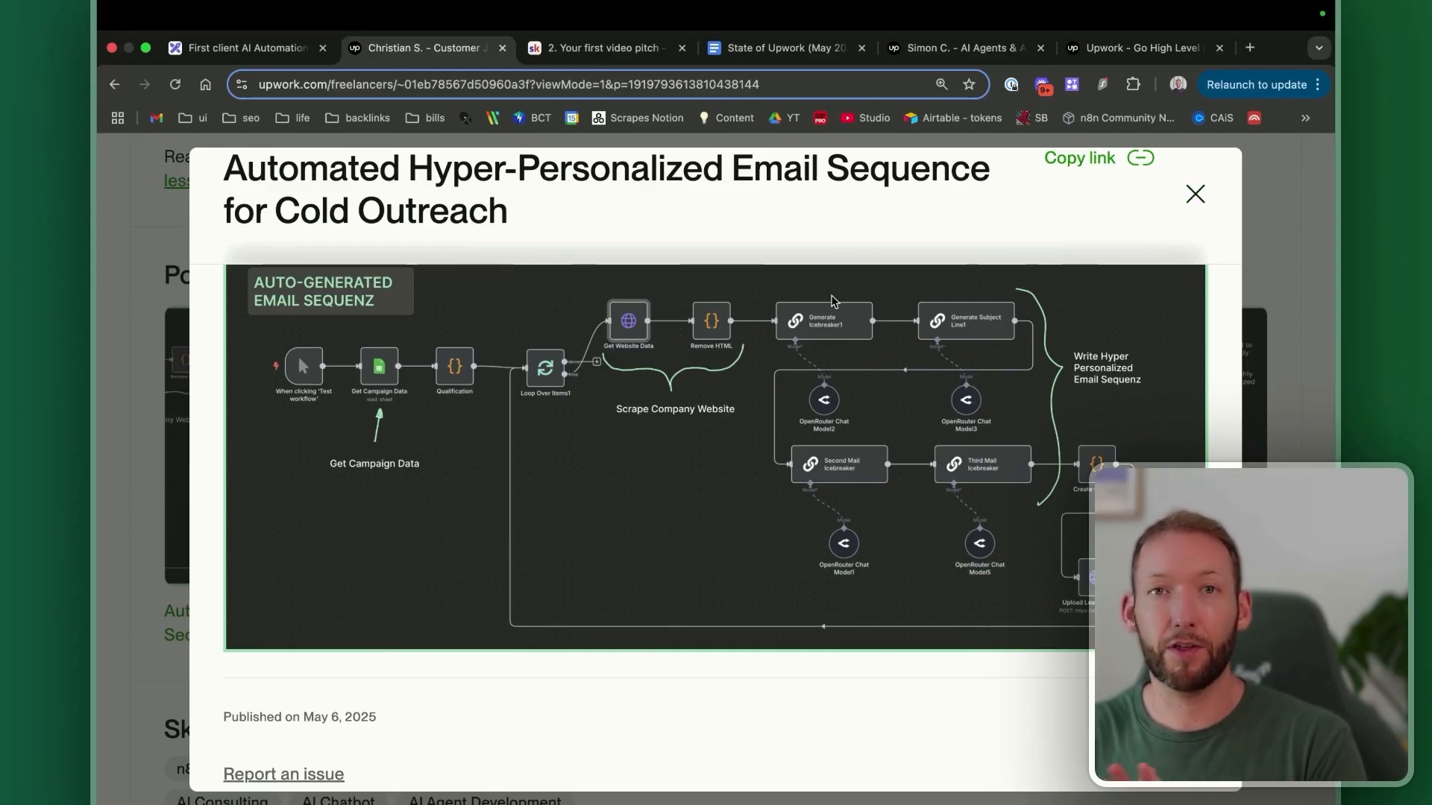
mouse_move(544, 395)
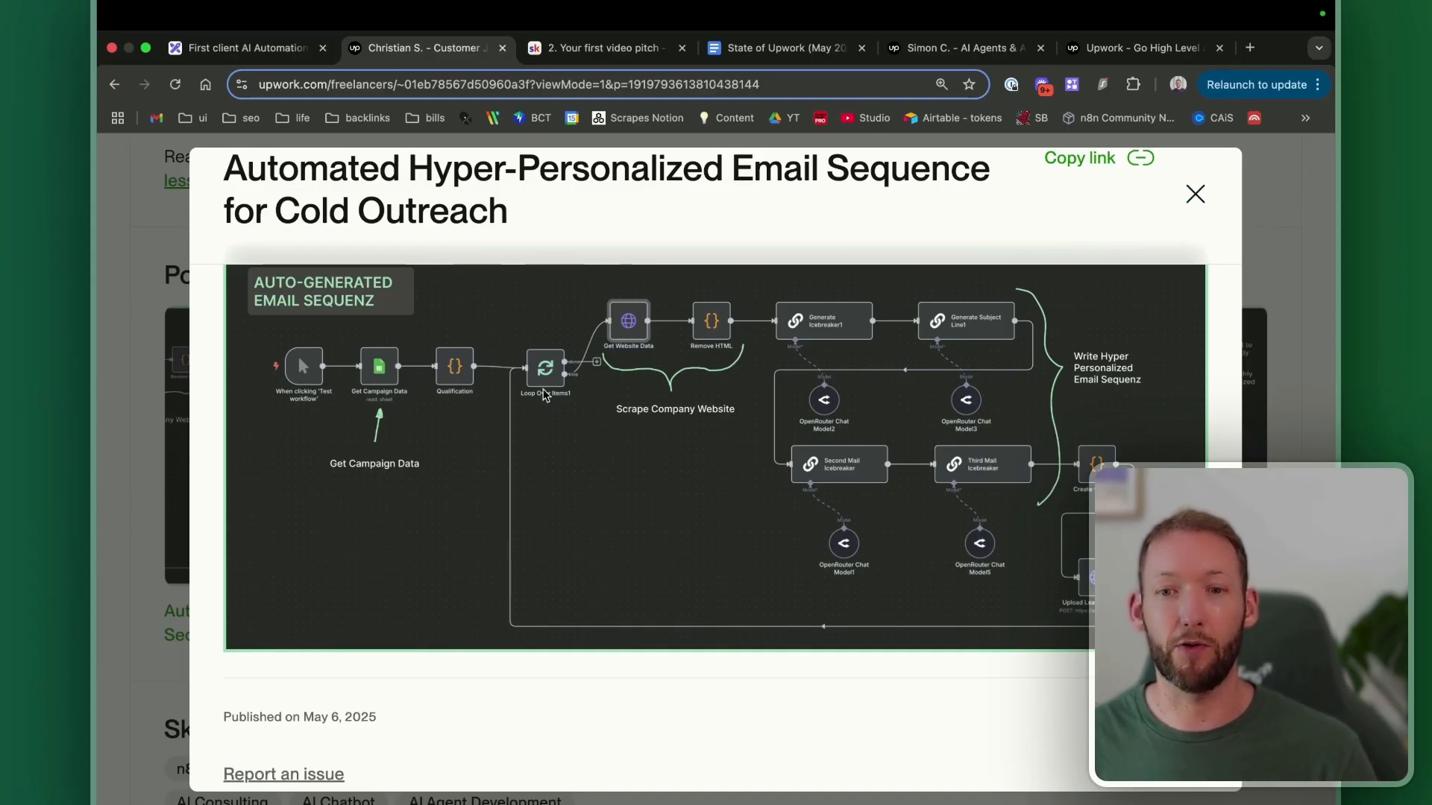
mouse_move(667, 485)
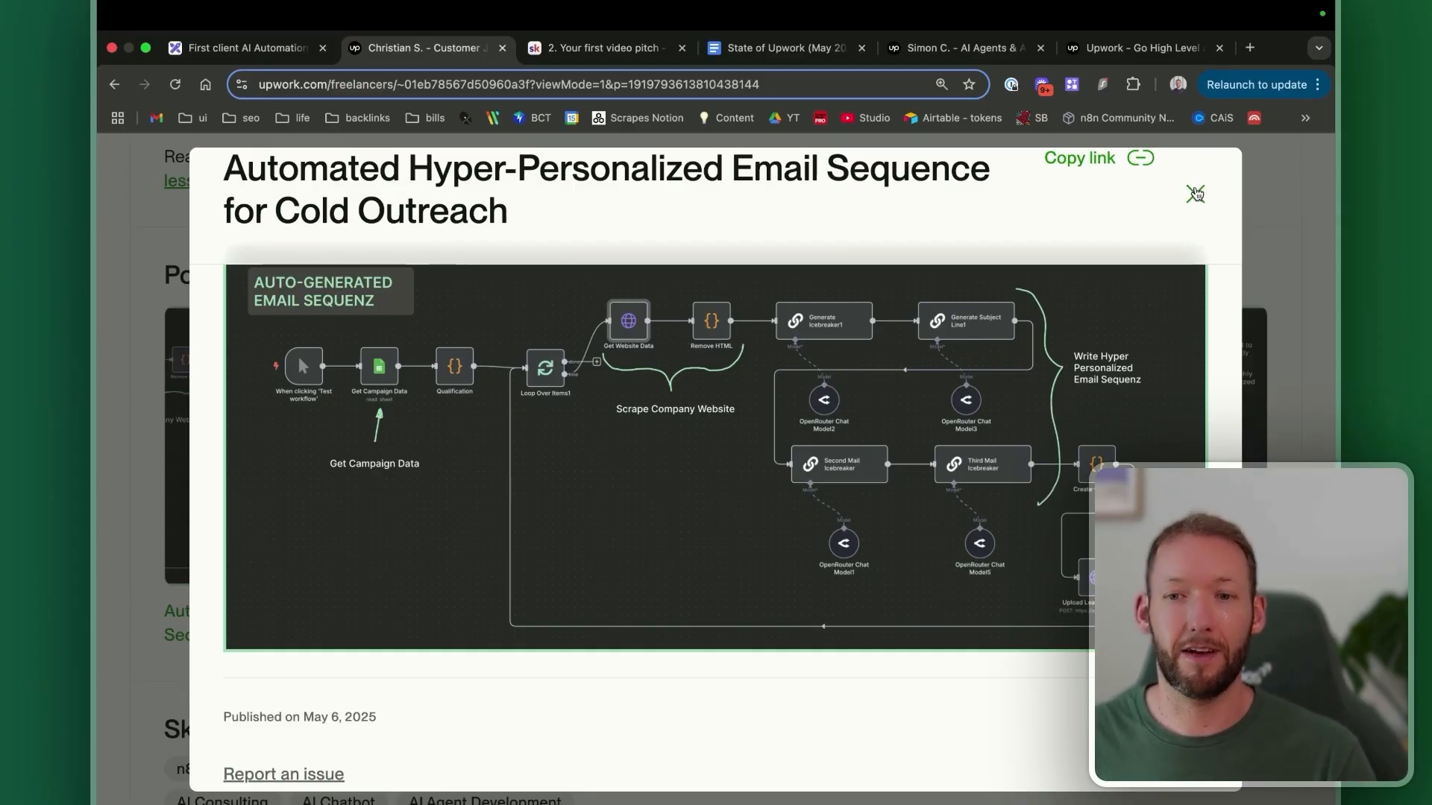
click(1194, 194)
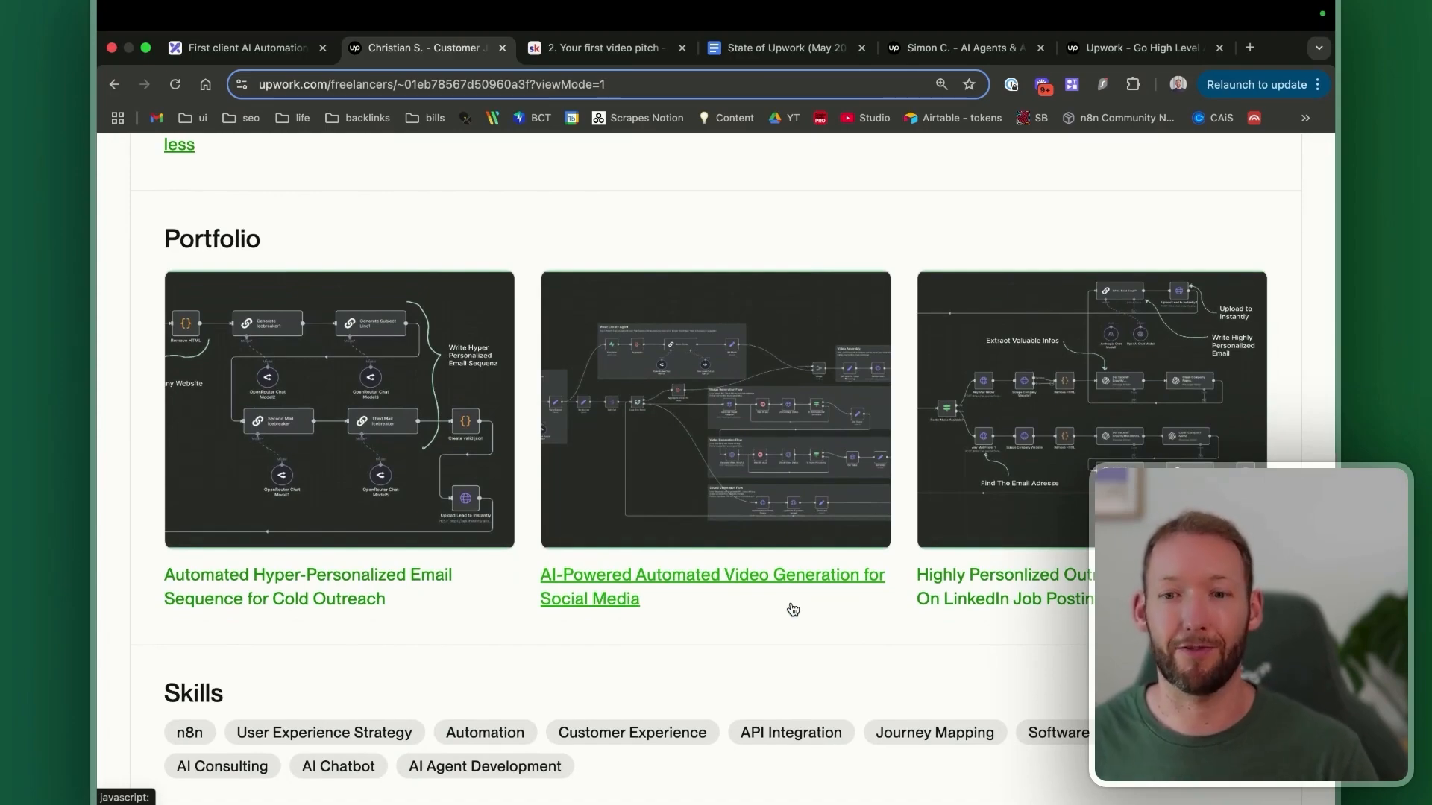
mouse_move(550, 610)
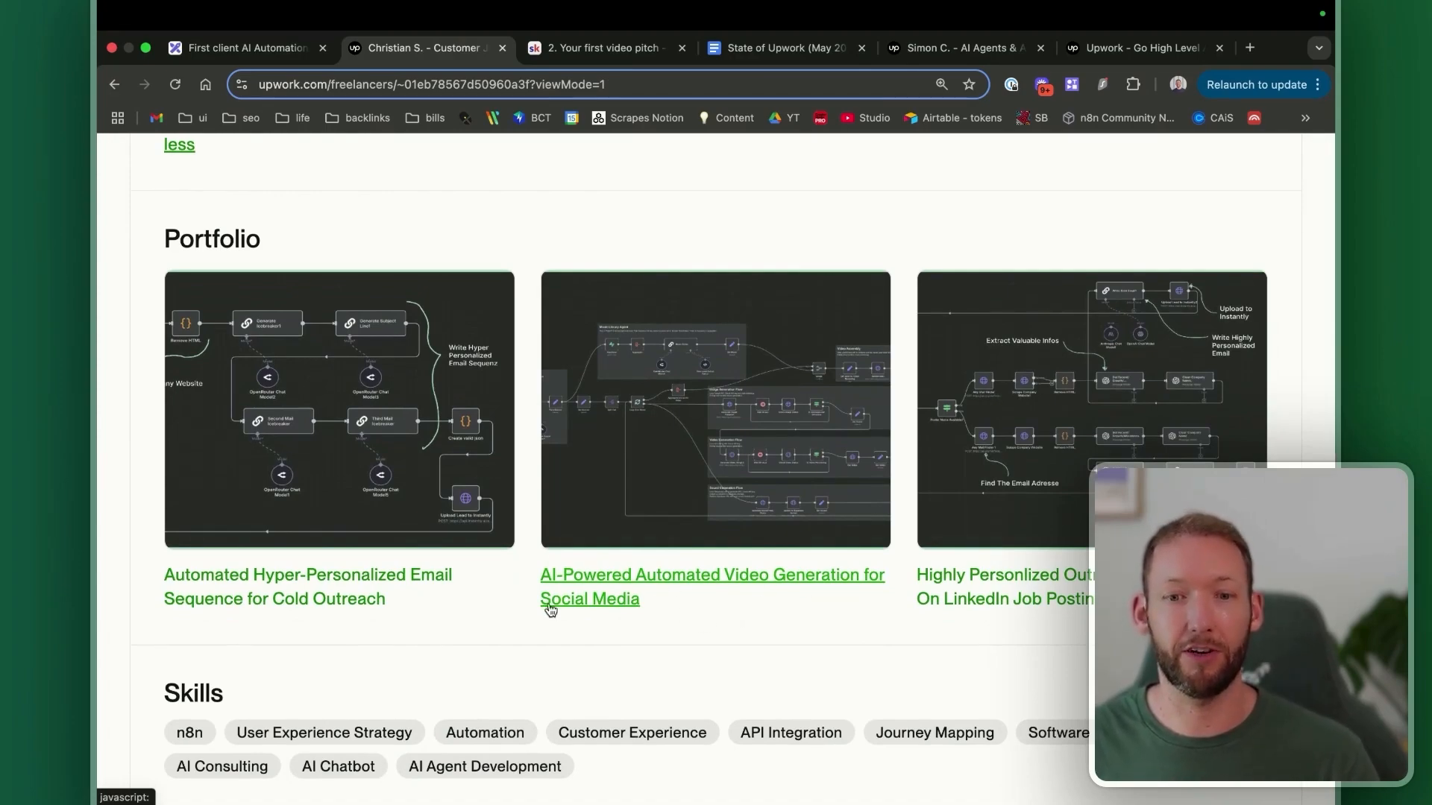
scroll(down, 3)
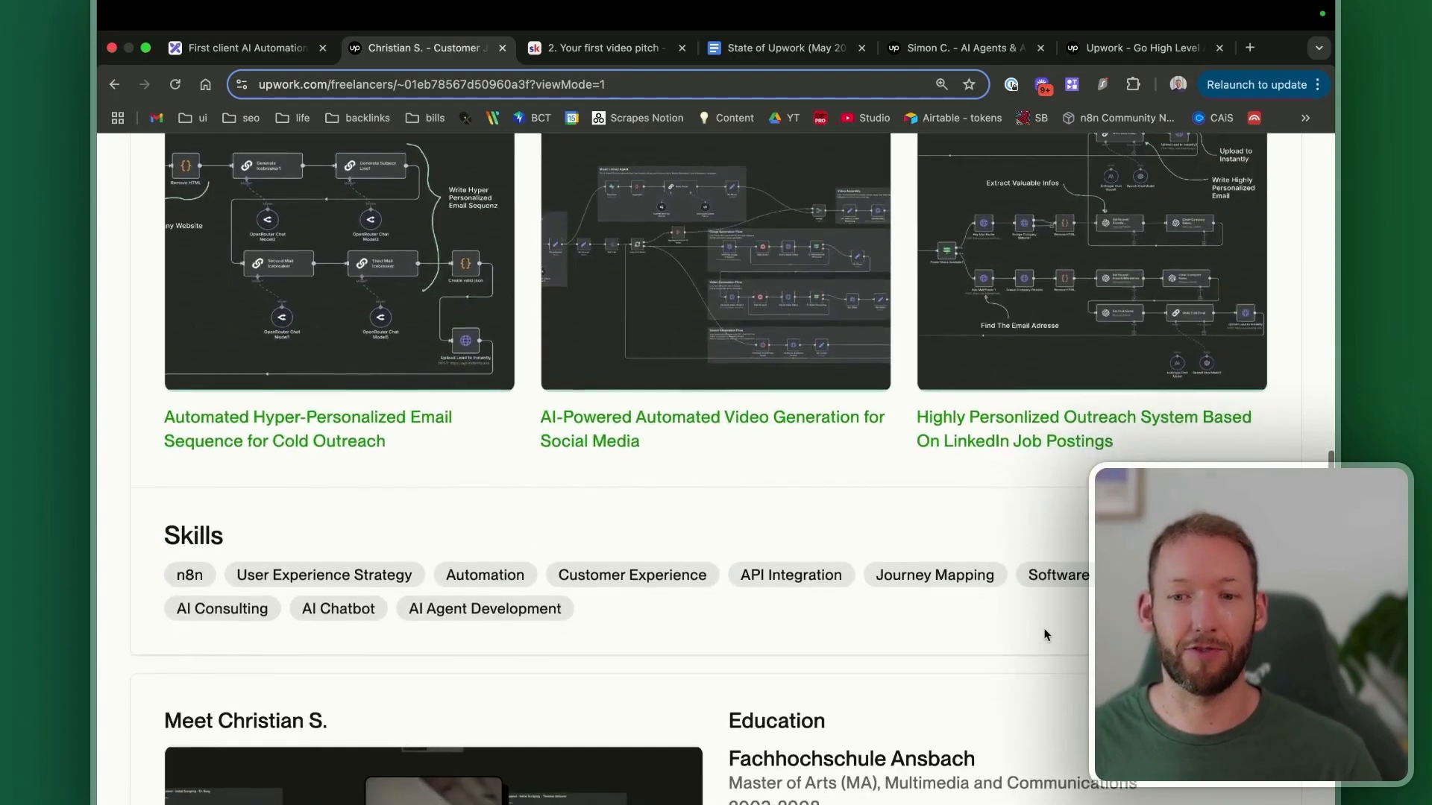
scroll(down, 3)
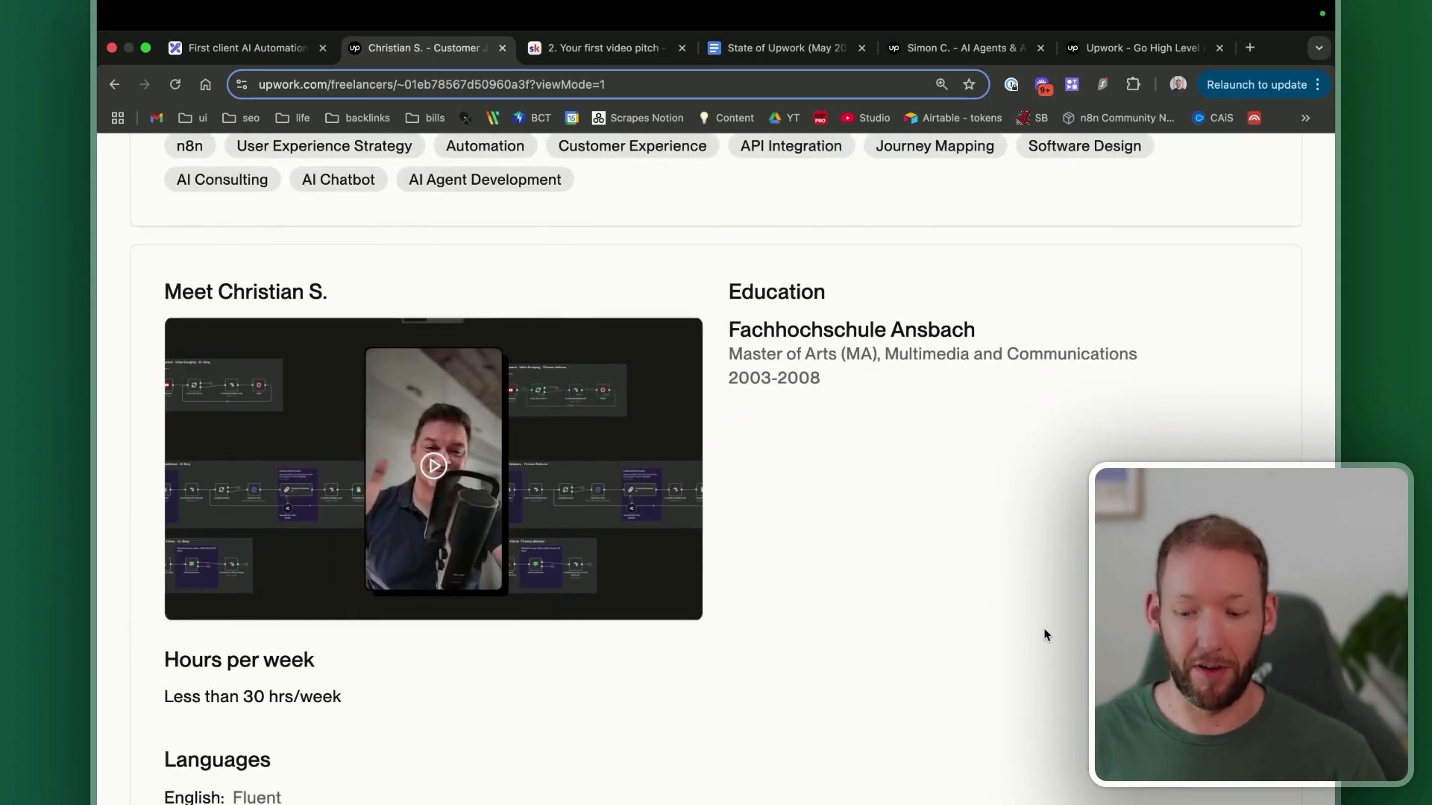
scroll(up, 3)
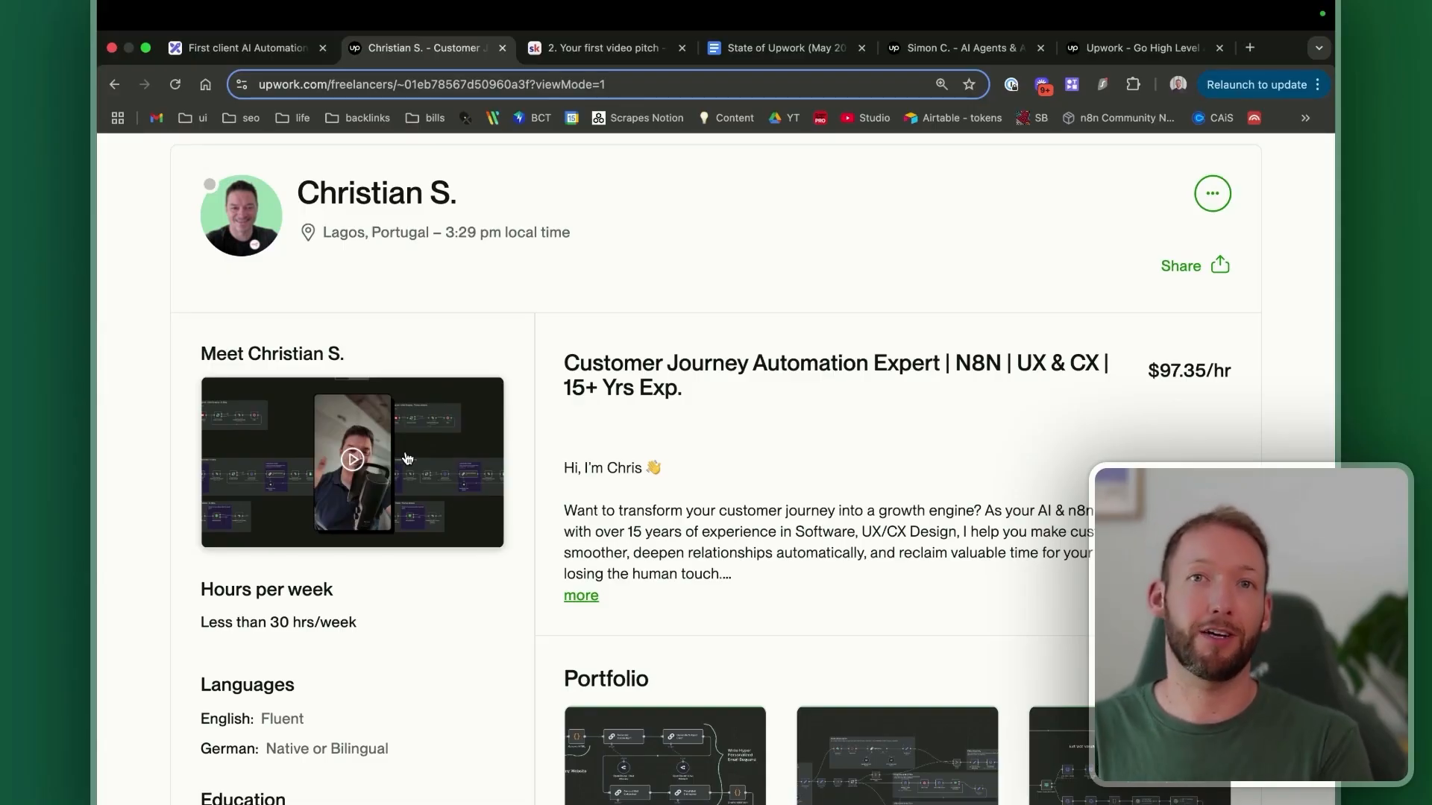
Return to the board and view the pasted 'Upwork profile for feedback' post and comments.
click(241, 48)
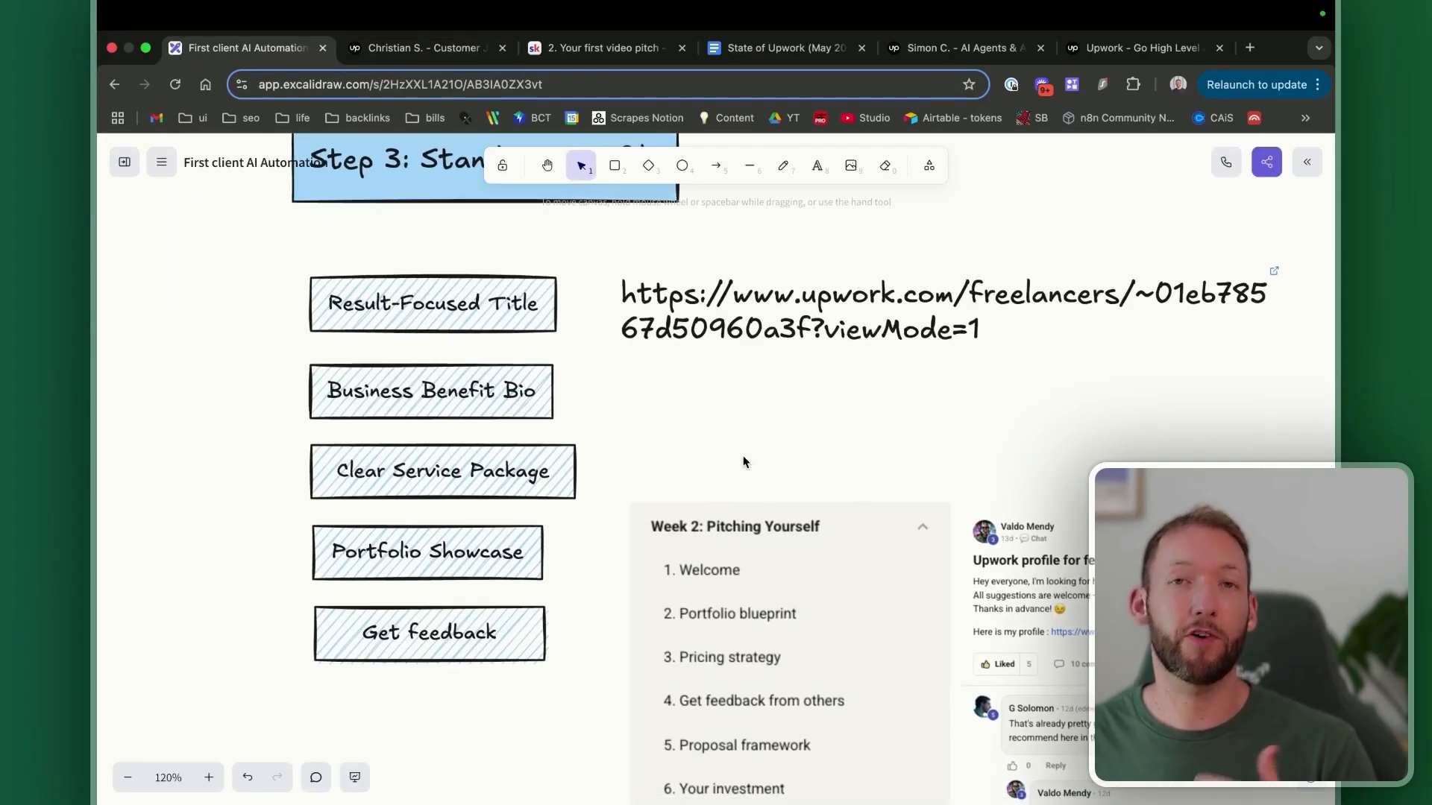
scroll(down, 3)
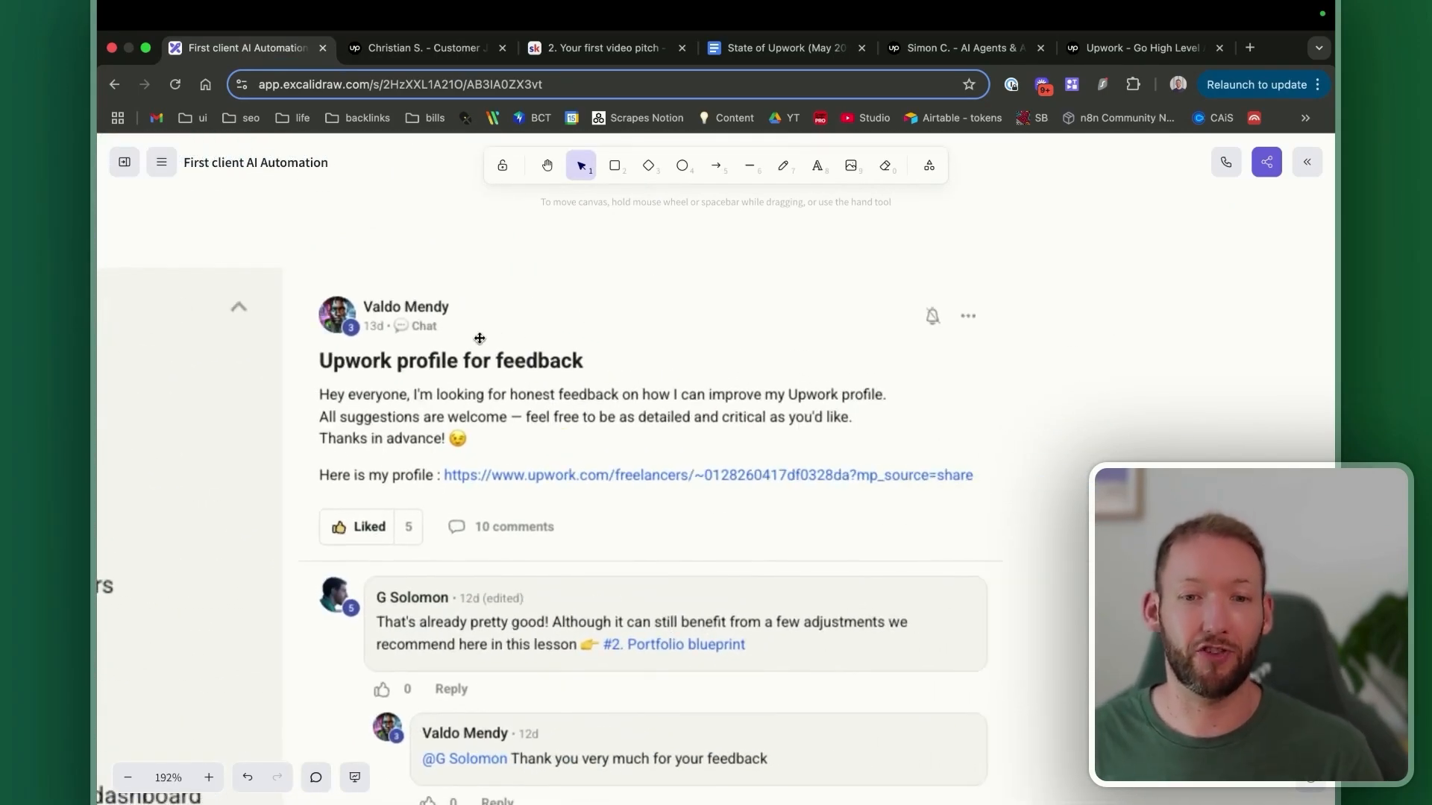
mouse_move(564, 501)
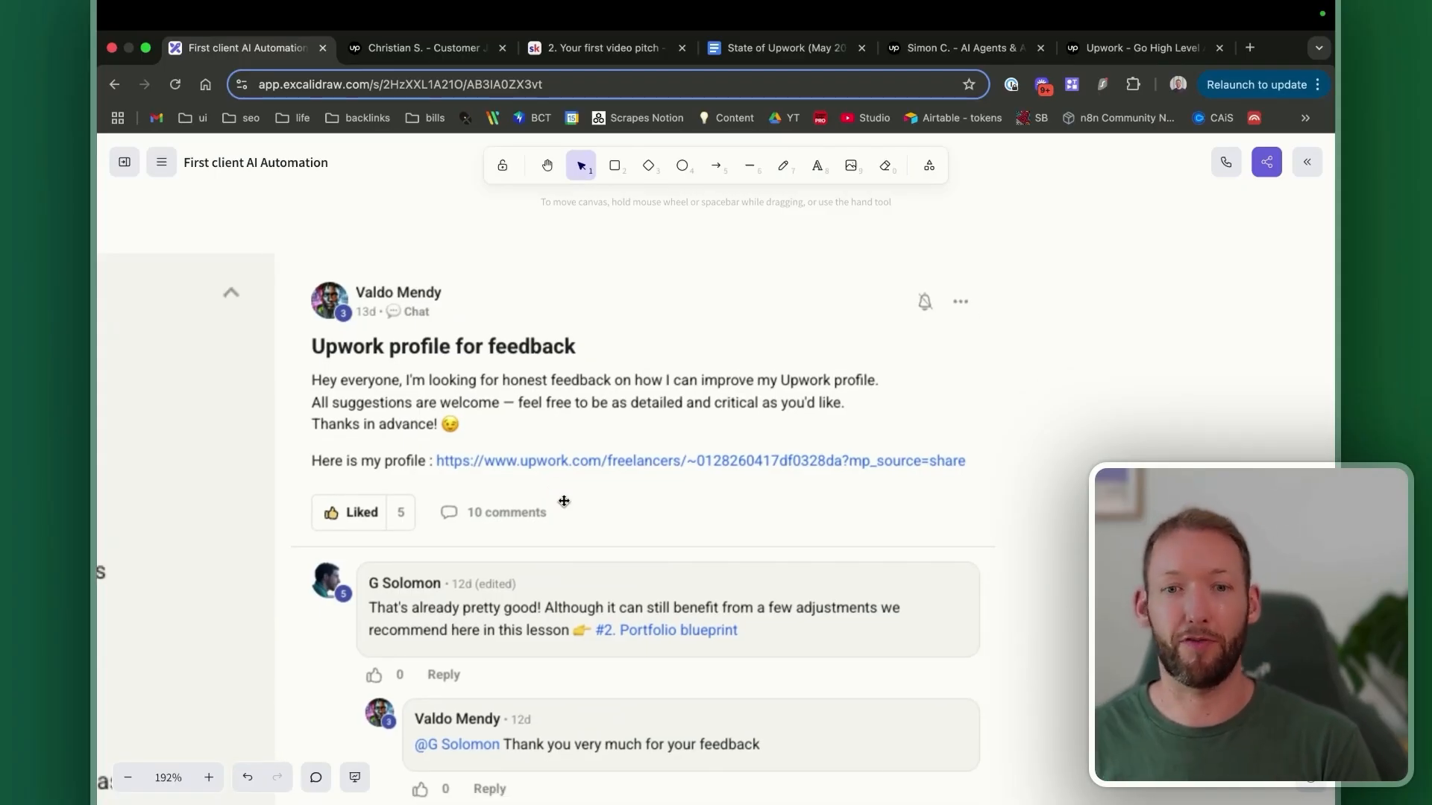
scroll(up, 3)
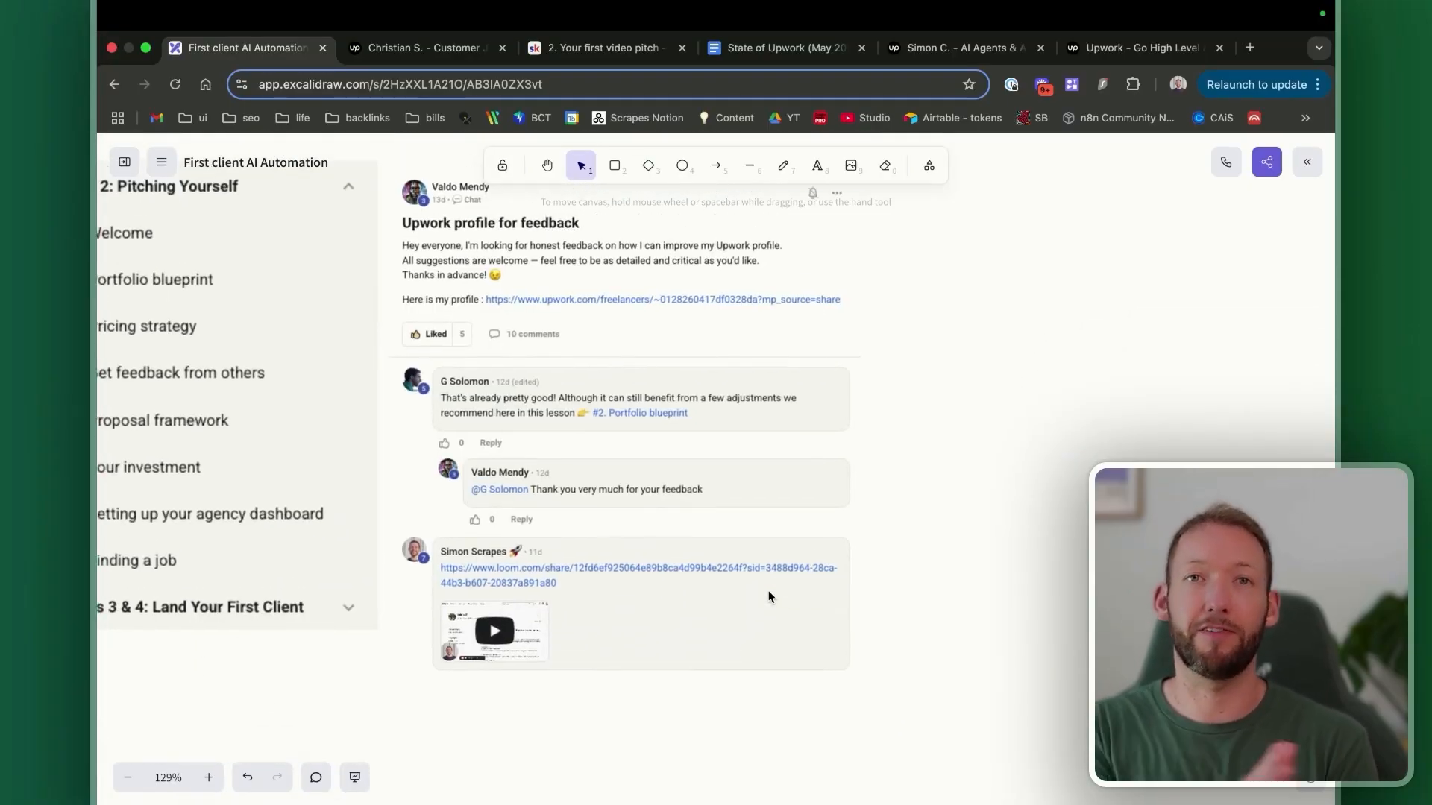
mouse_move(481, 540)
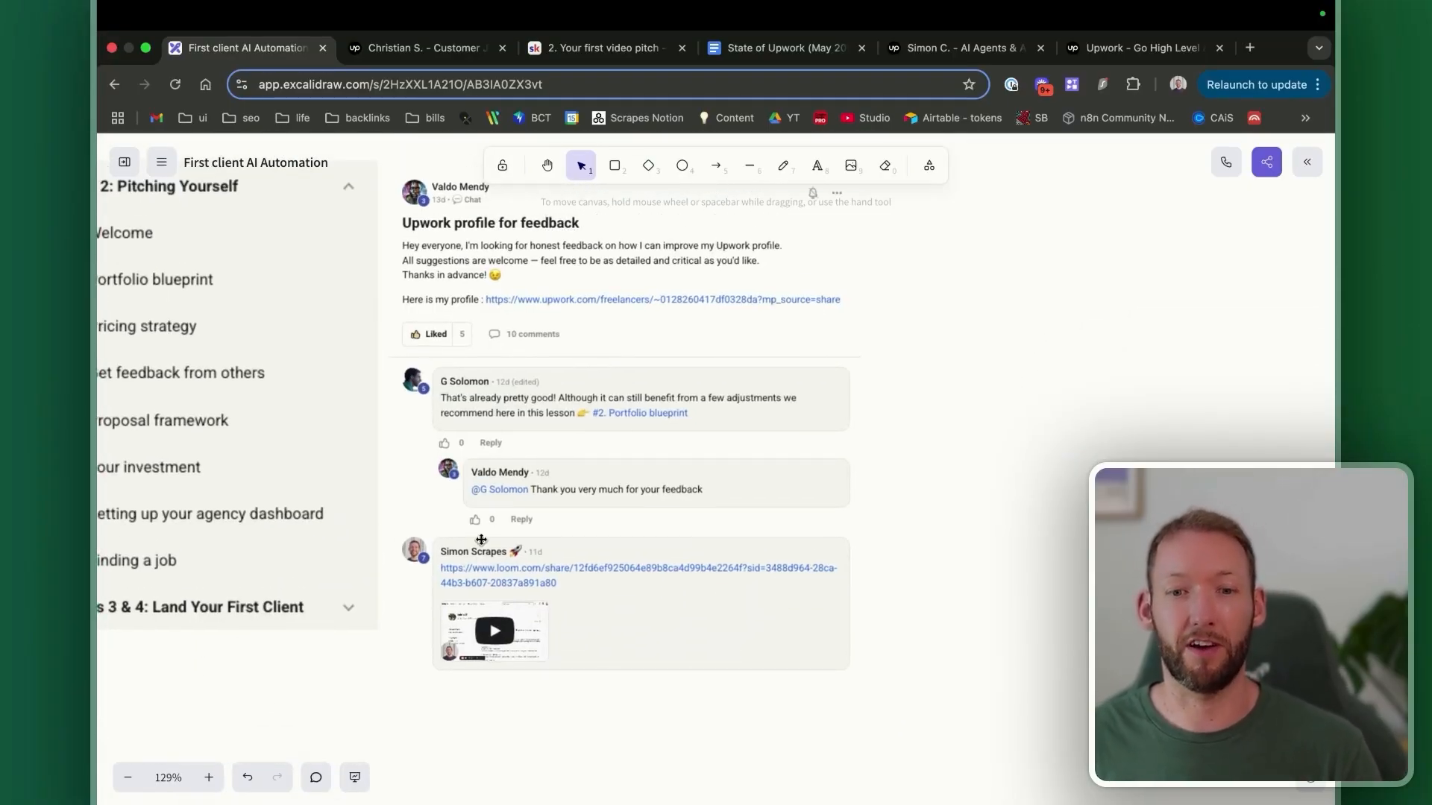
mouse_move(496, 600)
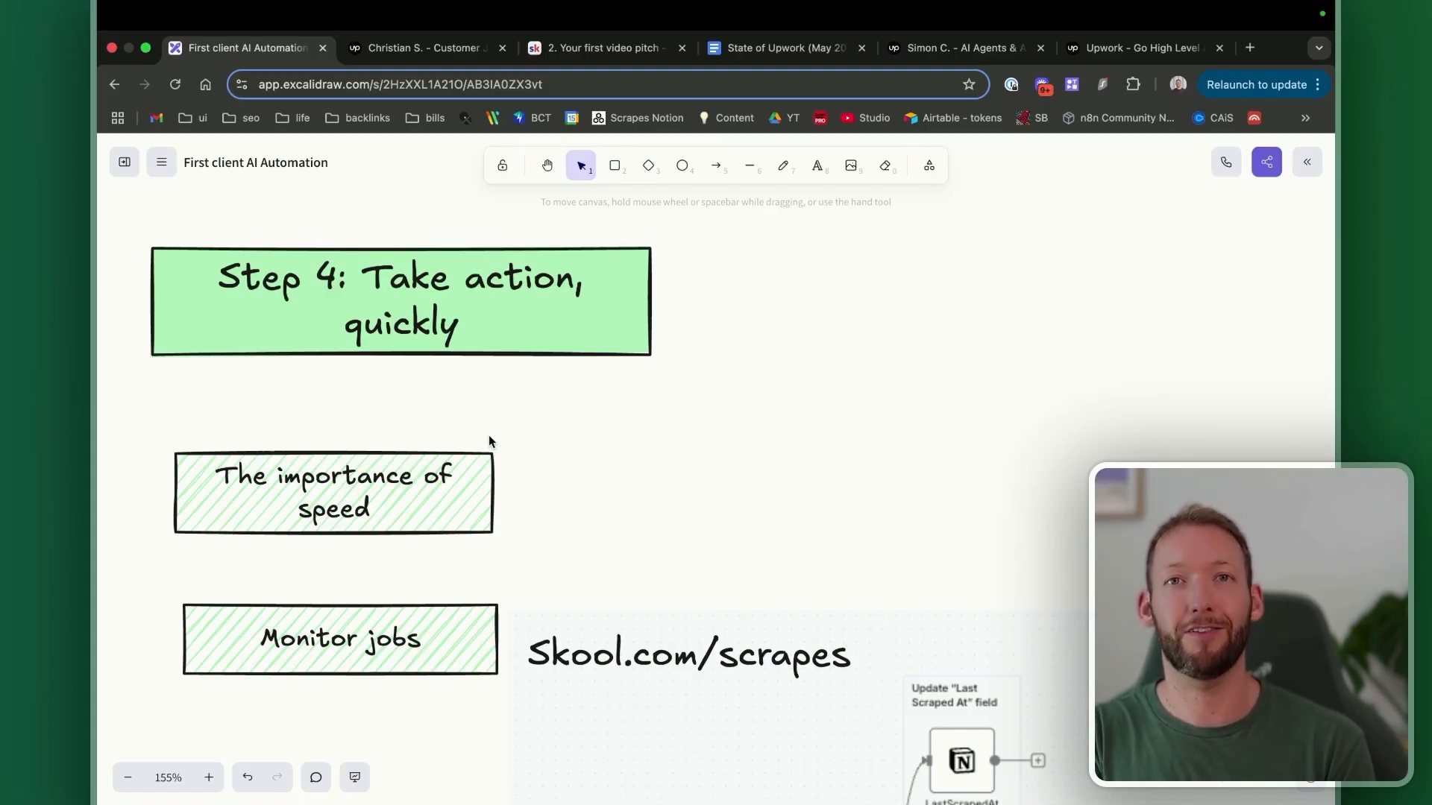
mouse_move(484, 428)
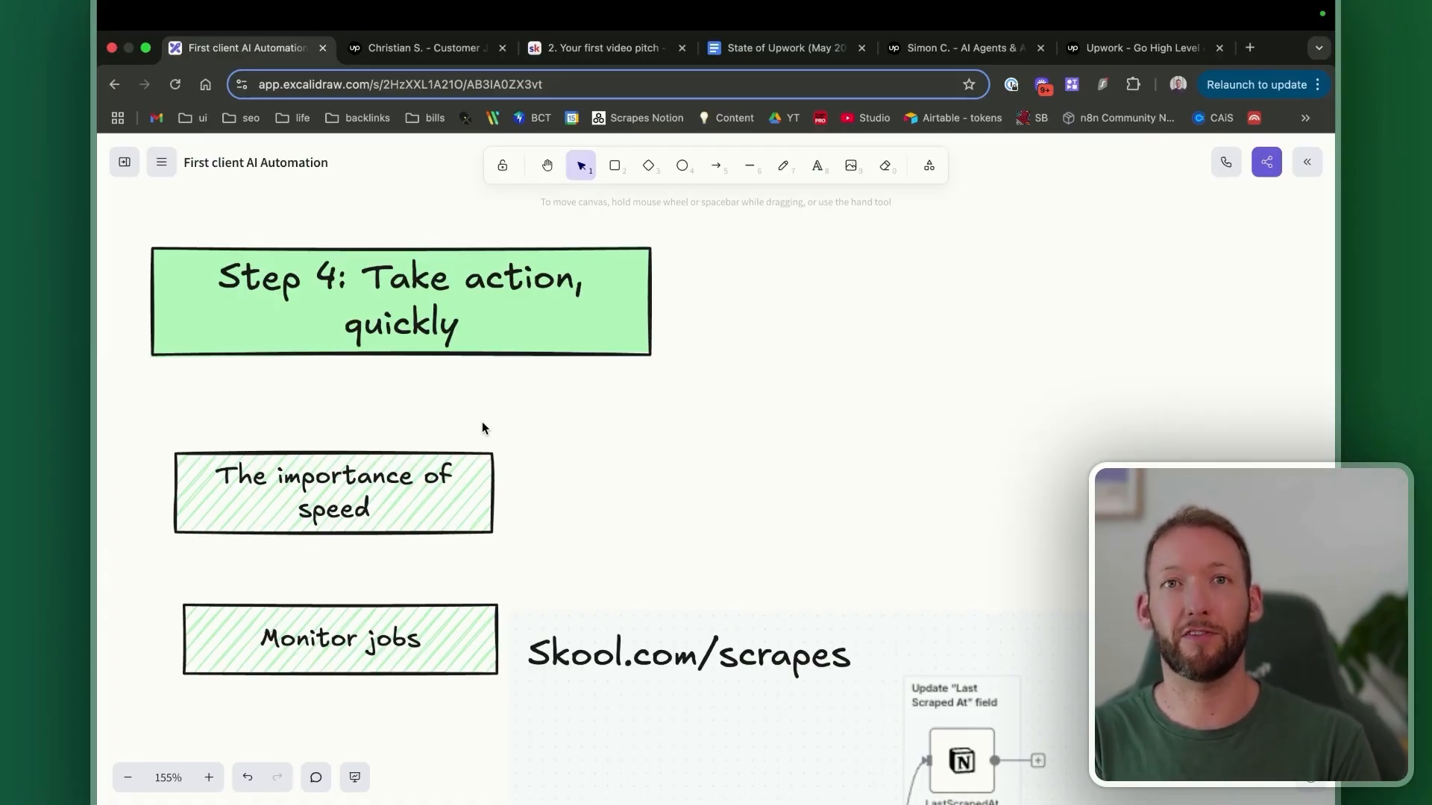
mouse_move(735, 544)
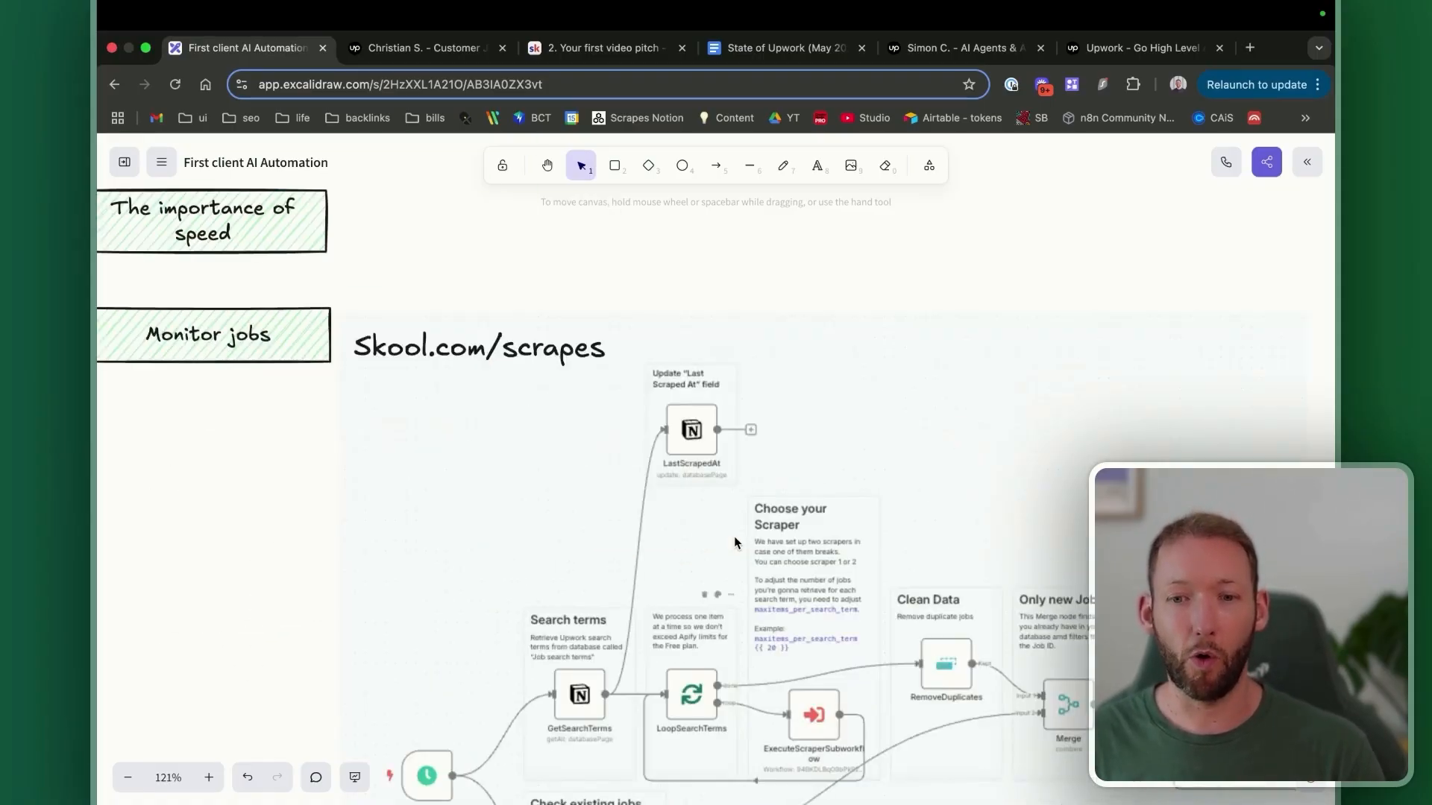
scroll(down, 3)
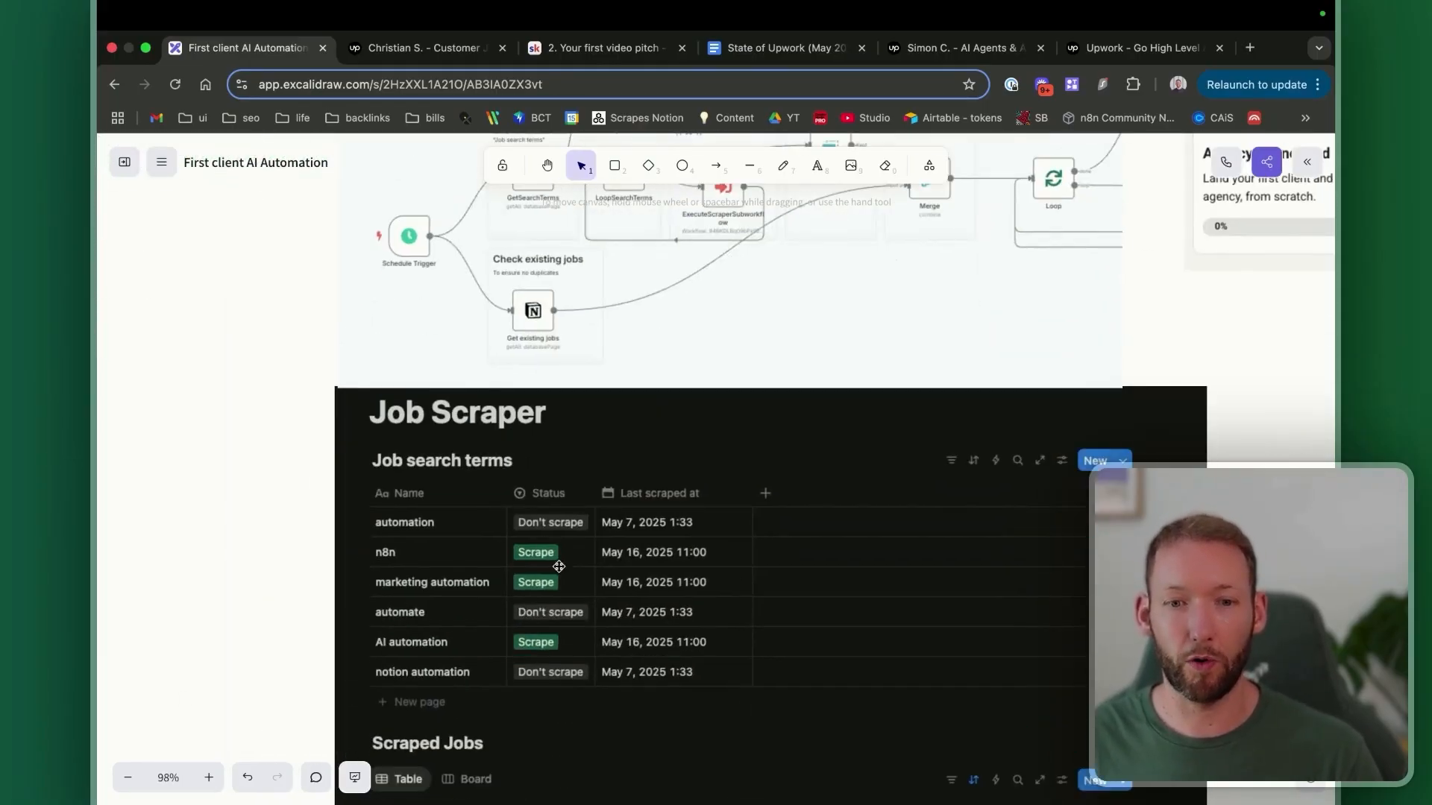
scroll(down, 3)
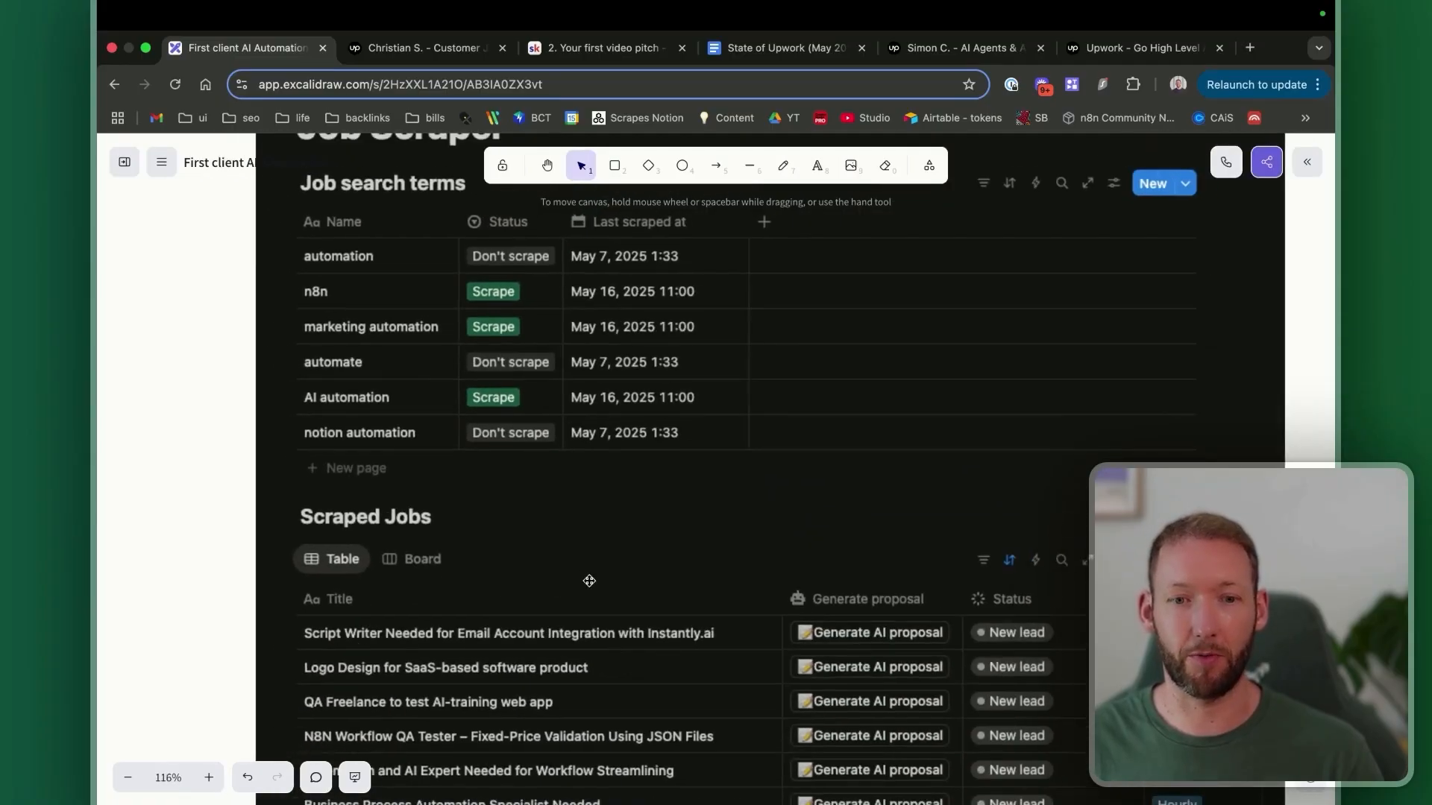
scroll(down, 3)
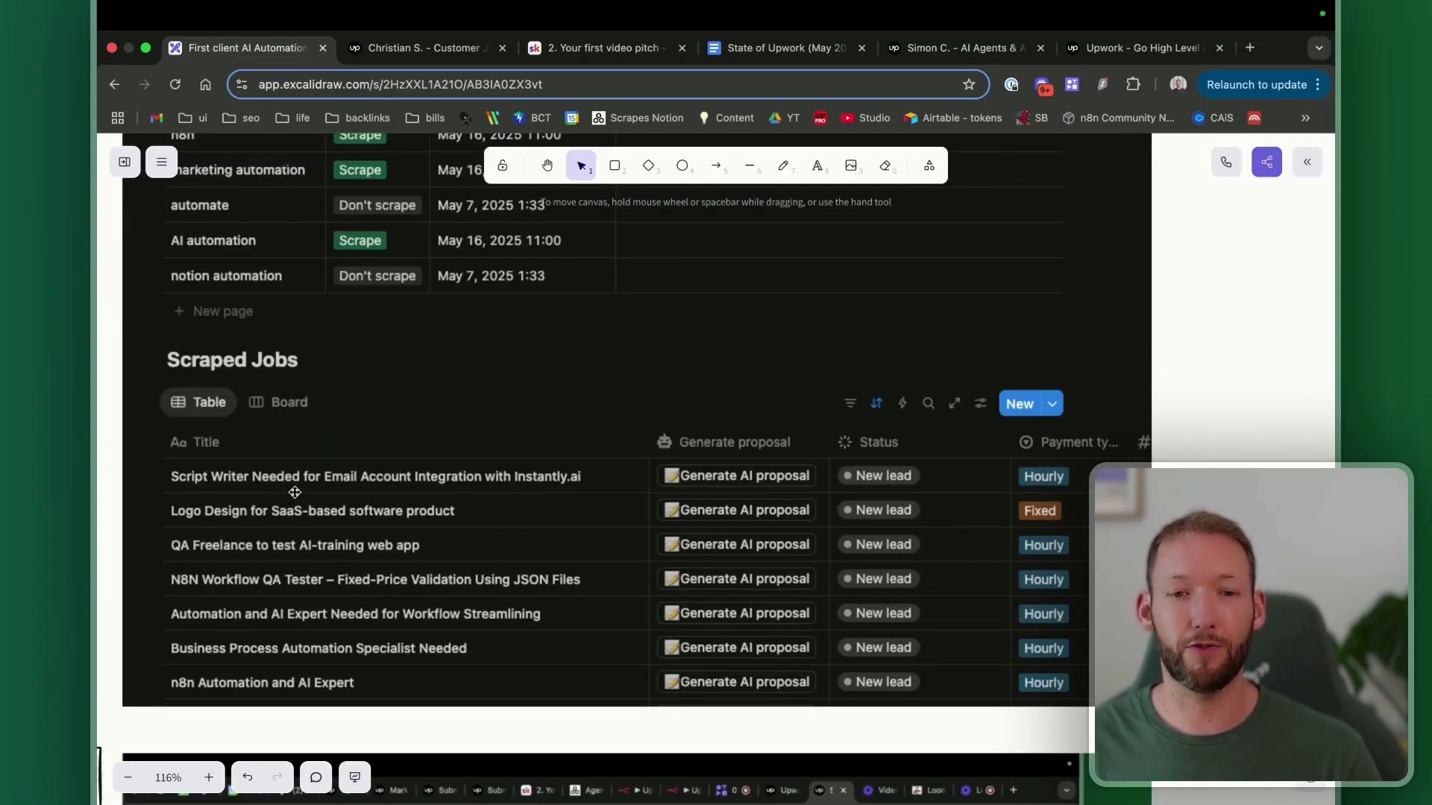
mouse_move(592, 481)
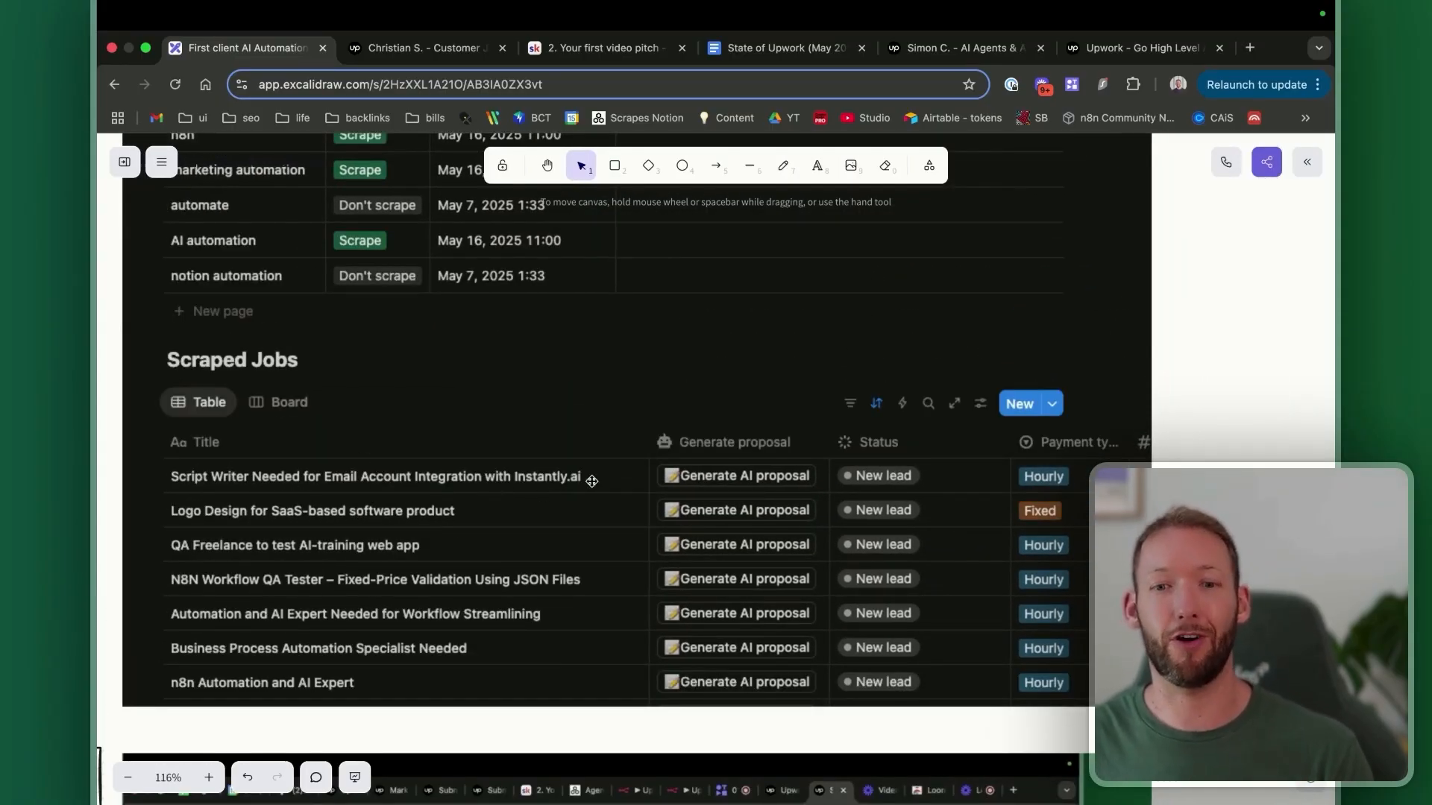
mouse_move(772, 485)
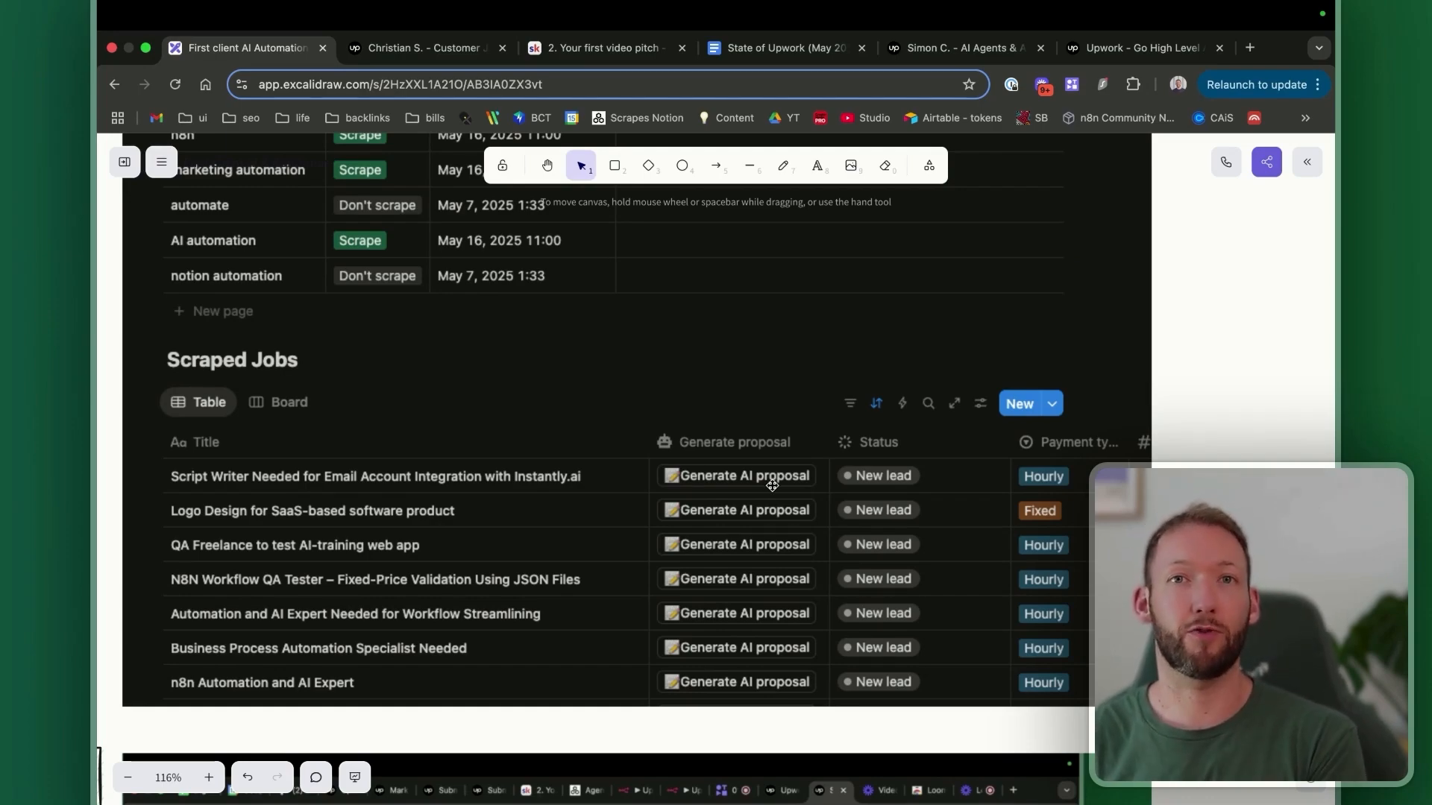
mouse_move(534, 418)
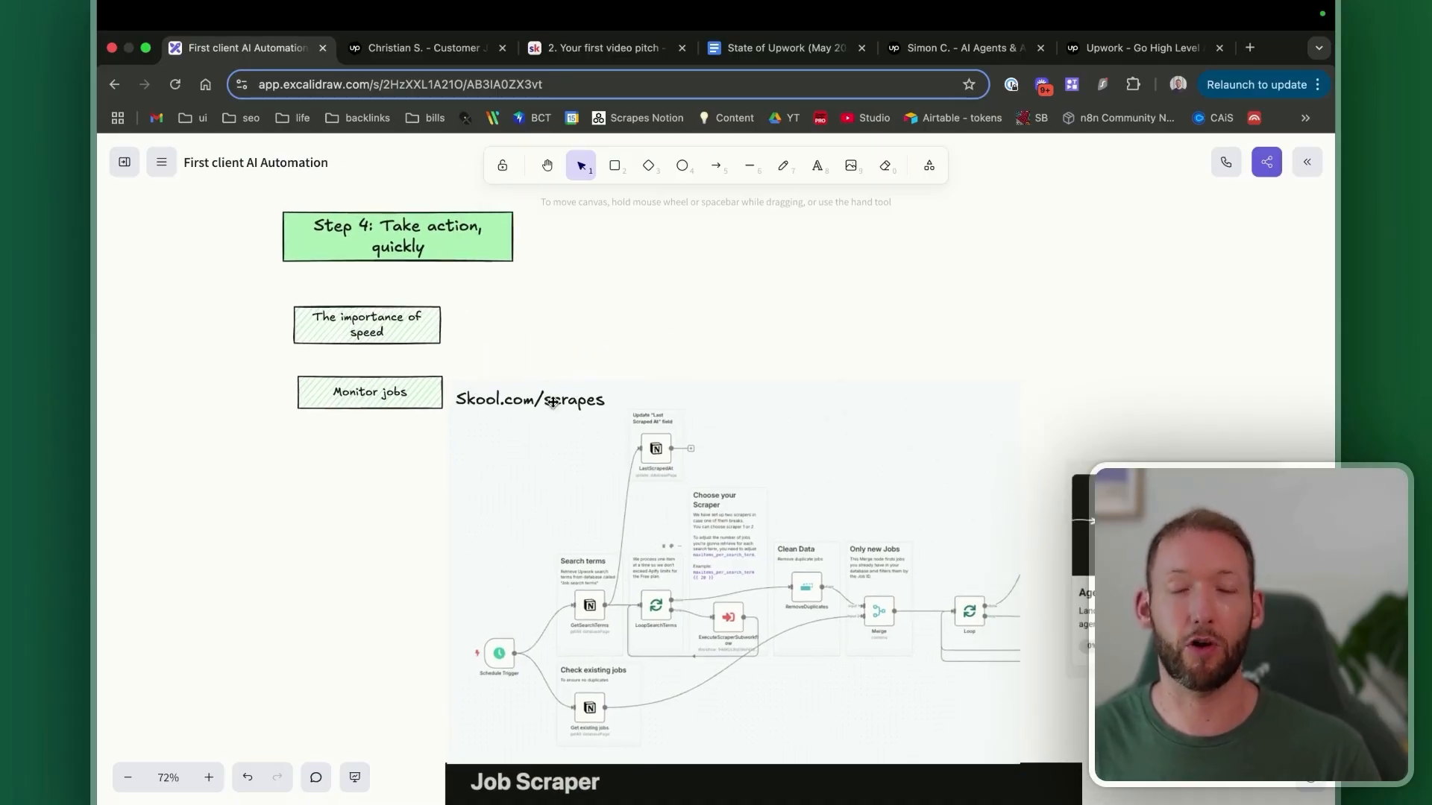
mouse_move(819, 577)
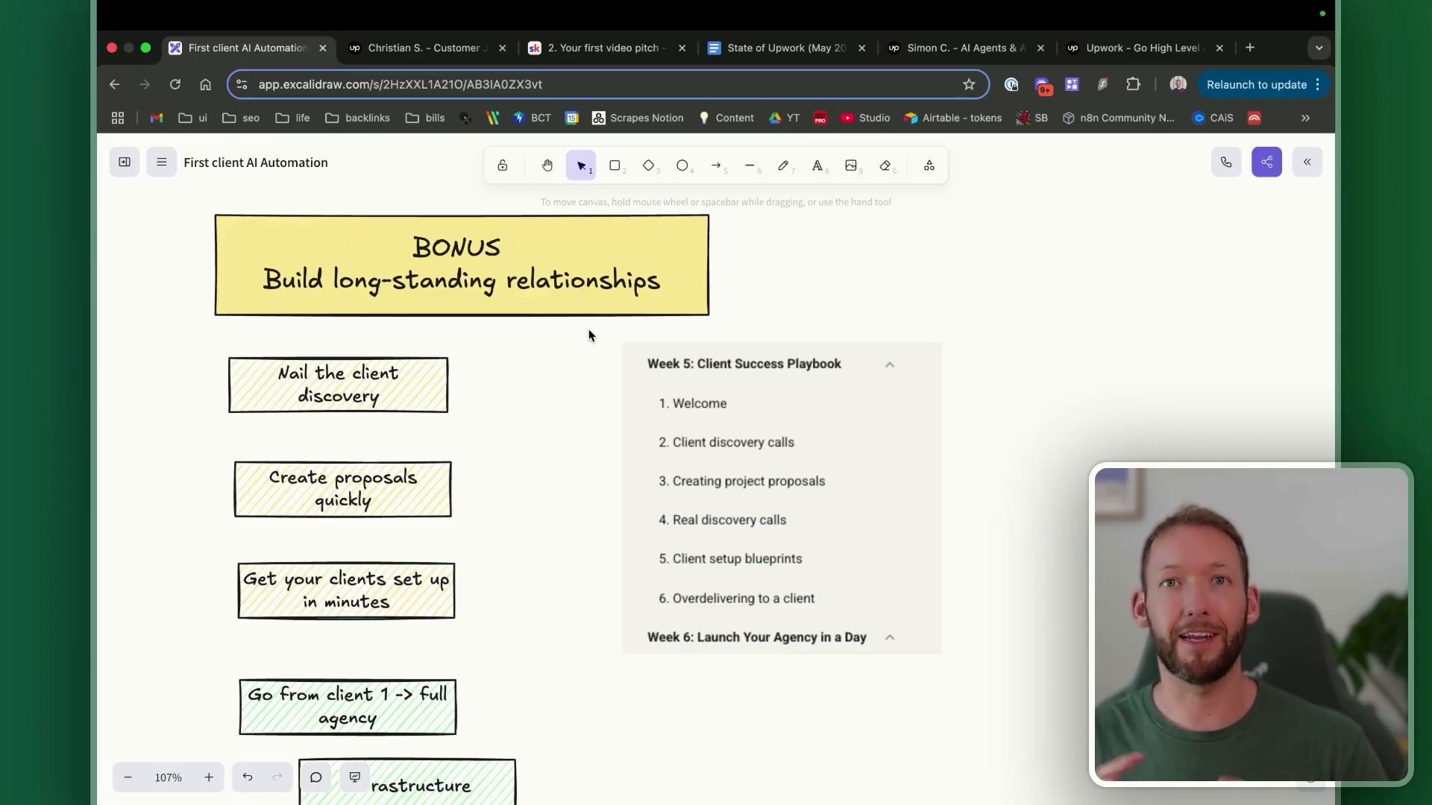
click(602, 47)
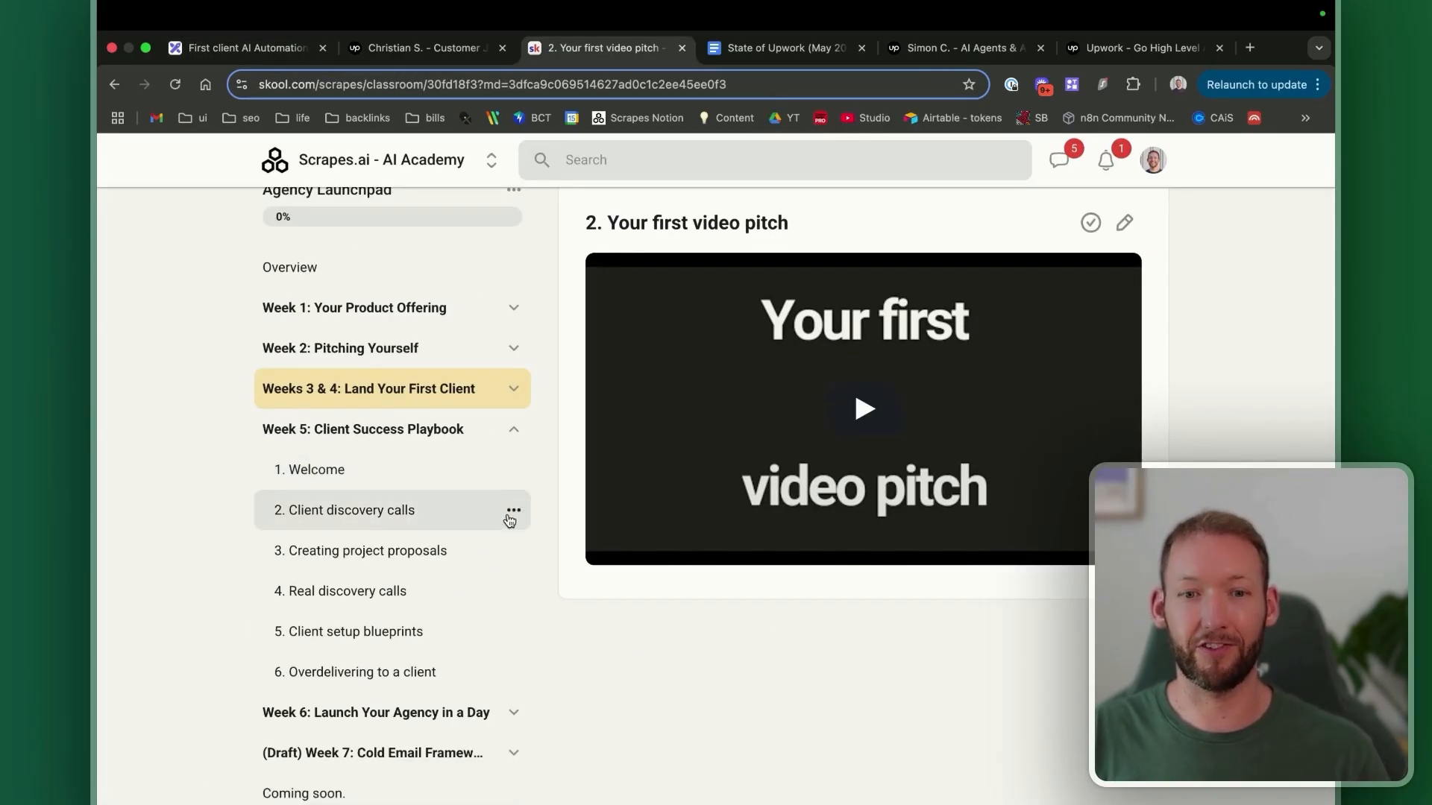
mouse_move(555, 66)
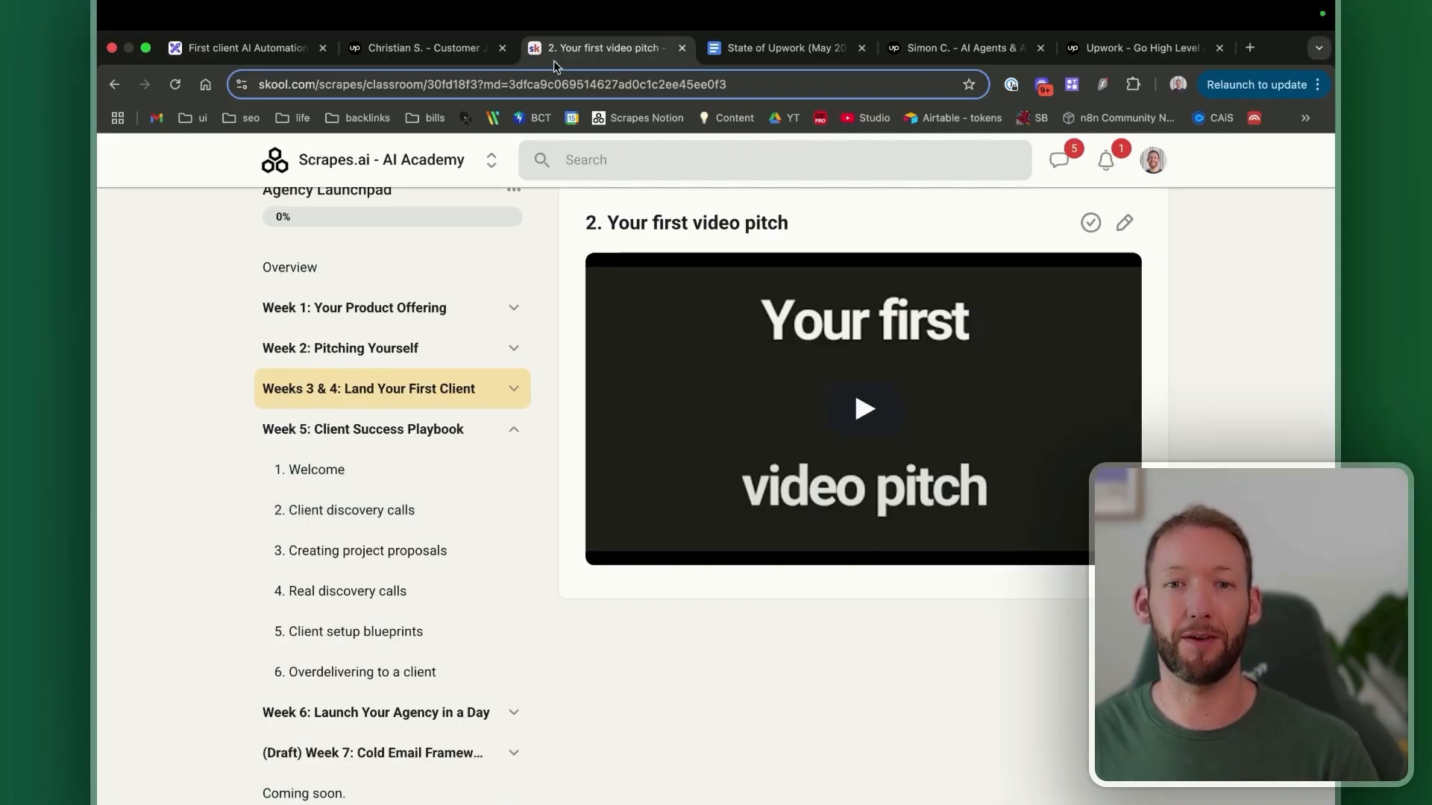
click(243, 48)
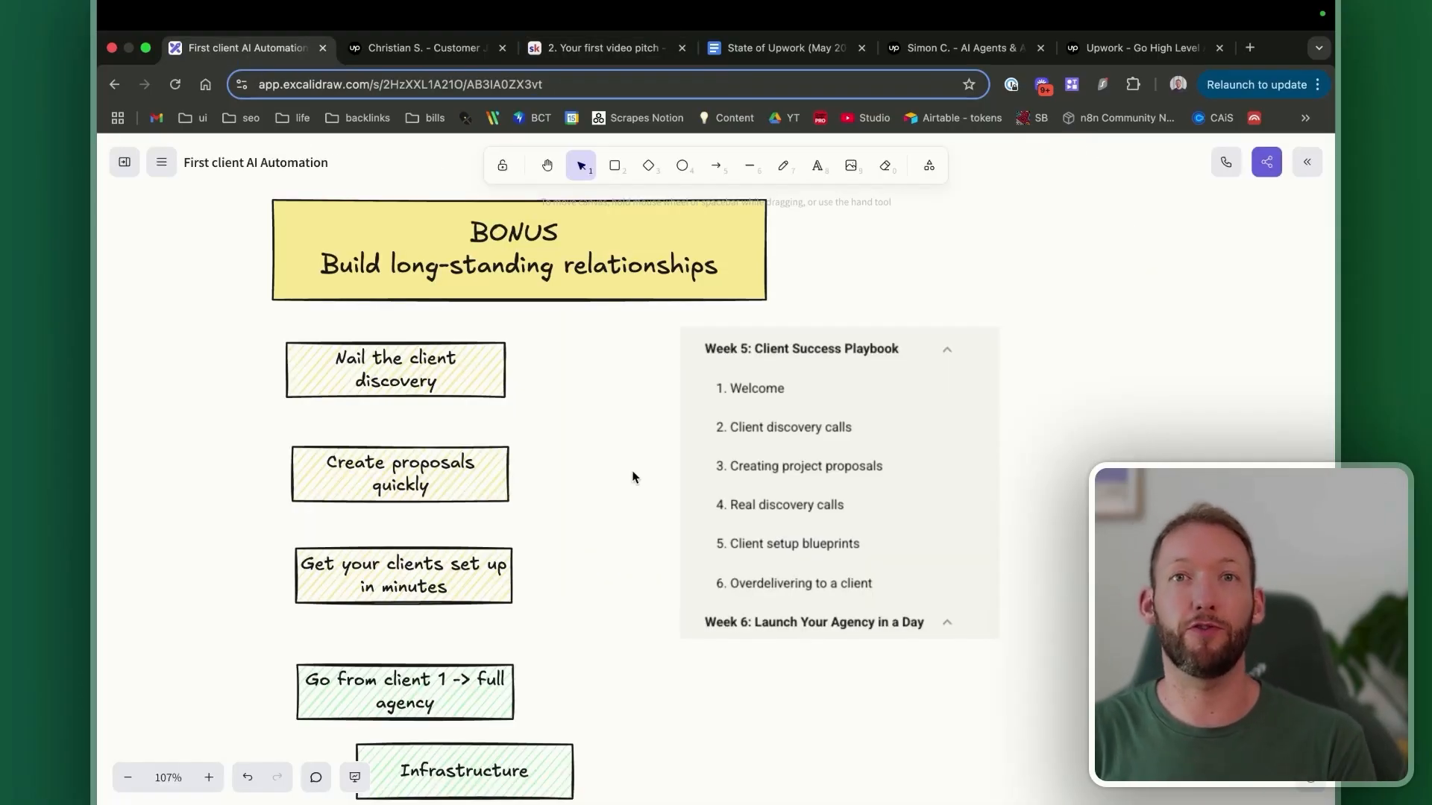
mouse_move(492, 405)
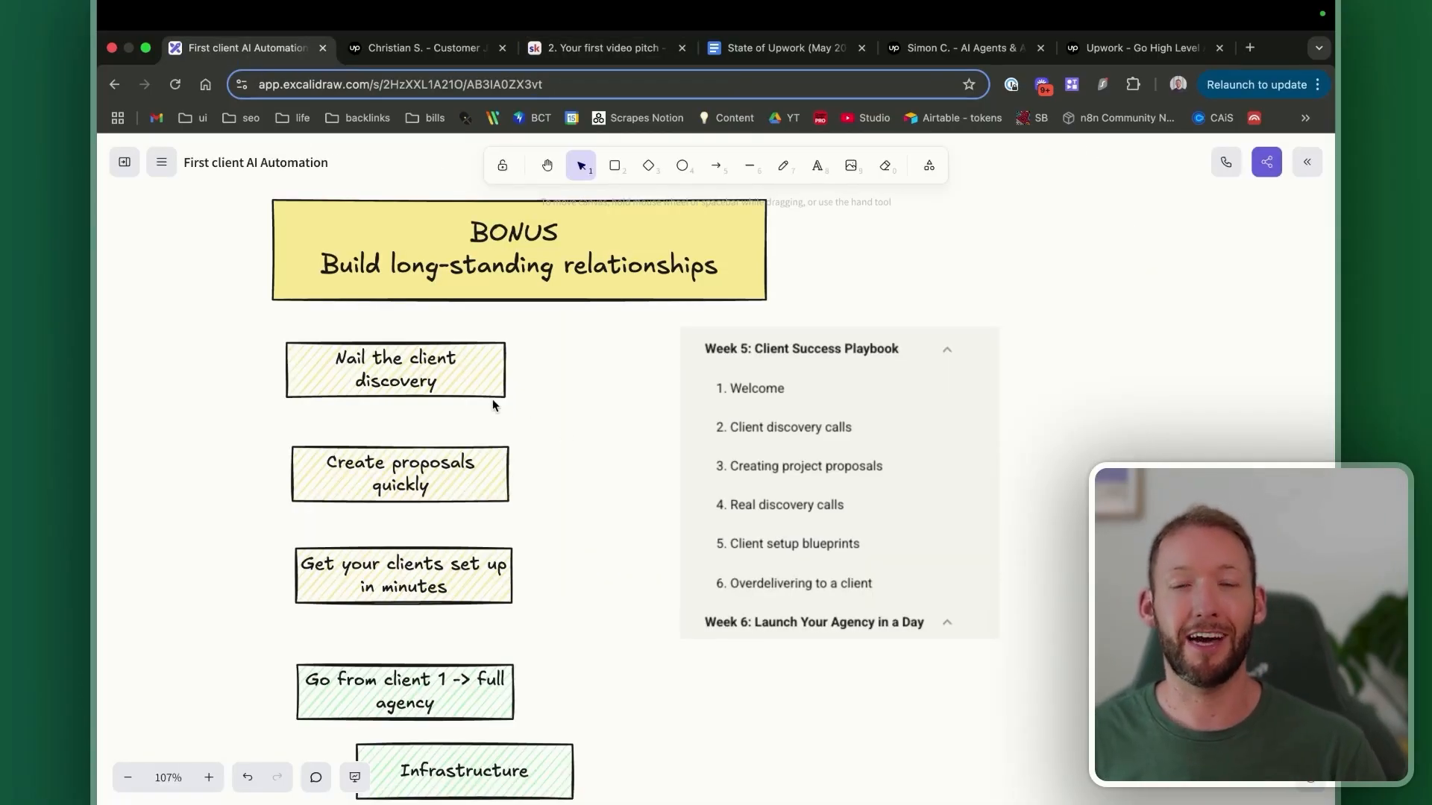
mouse_move(552, 444)
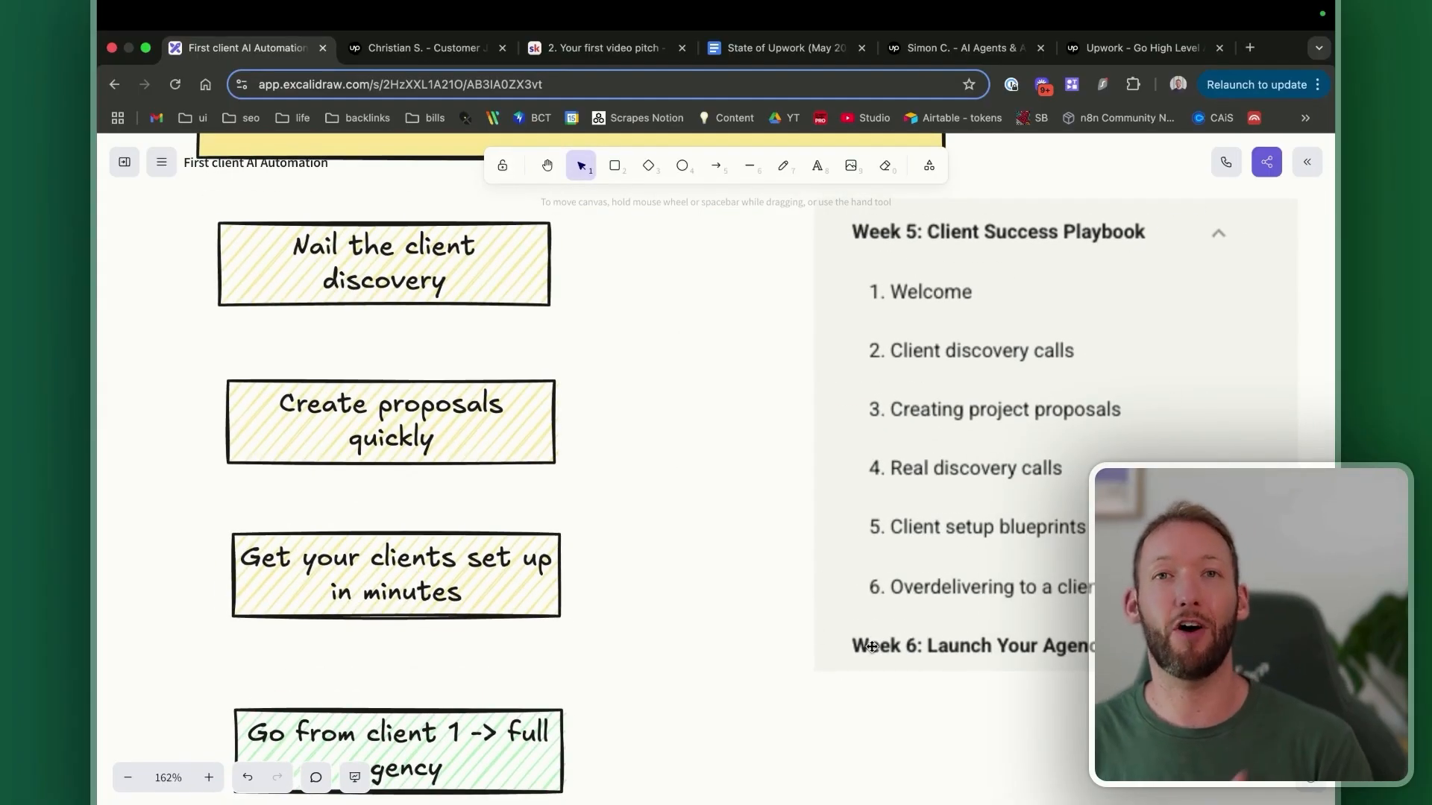
Scroll down to the green agency notes: Infrastructure, Landing page, Email comms, Booking system, GHL/Hubspot.
scroll(down, 3)
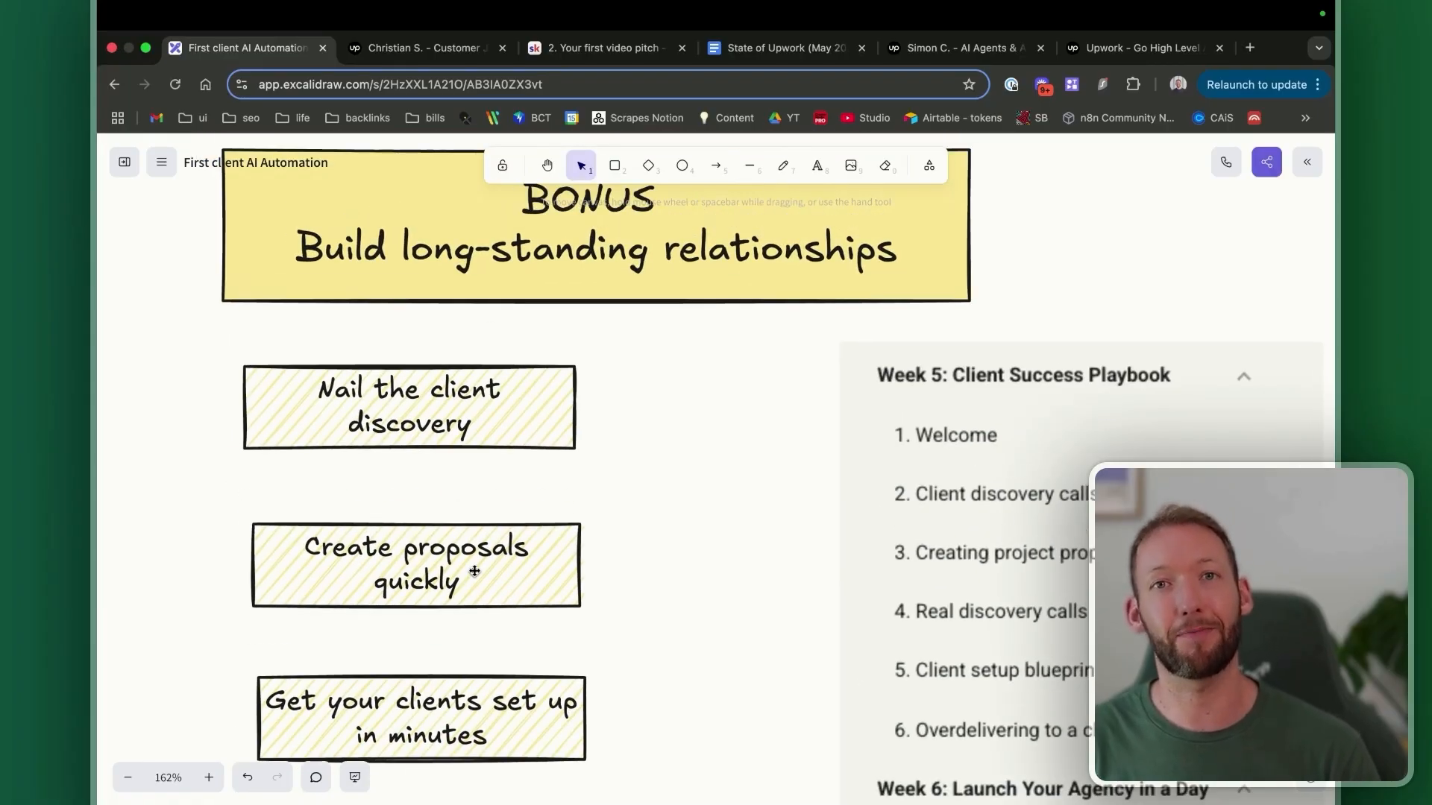
scroll(down, 3)
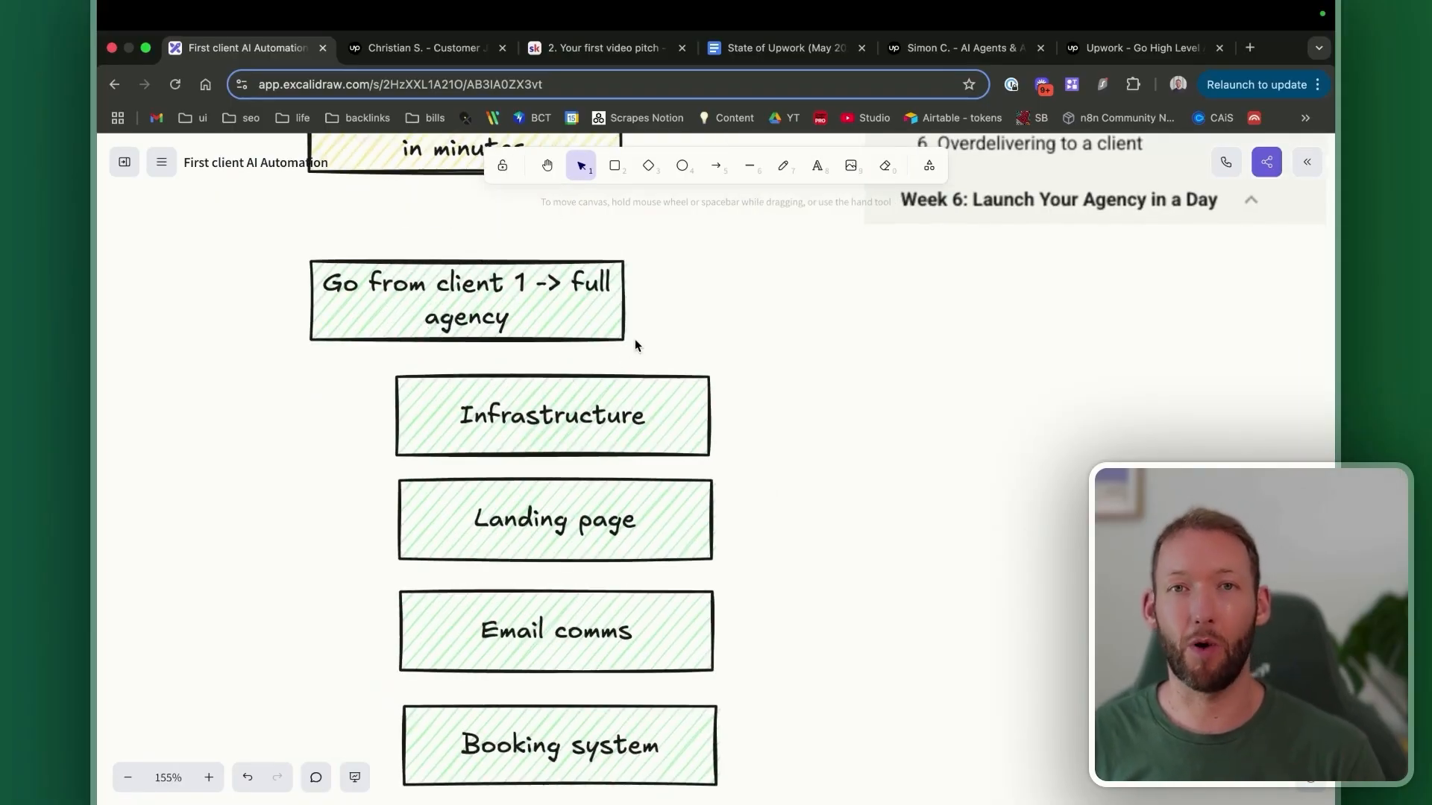
scroll(down, 3)
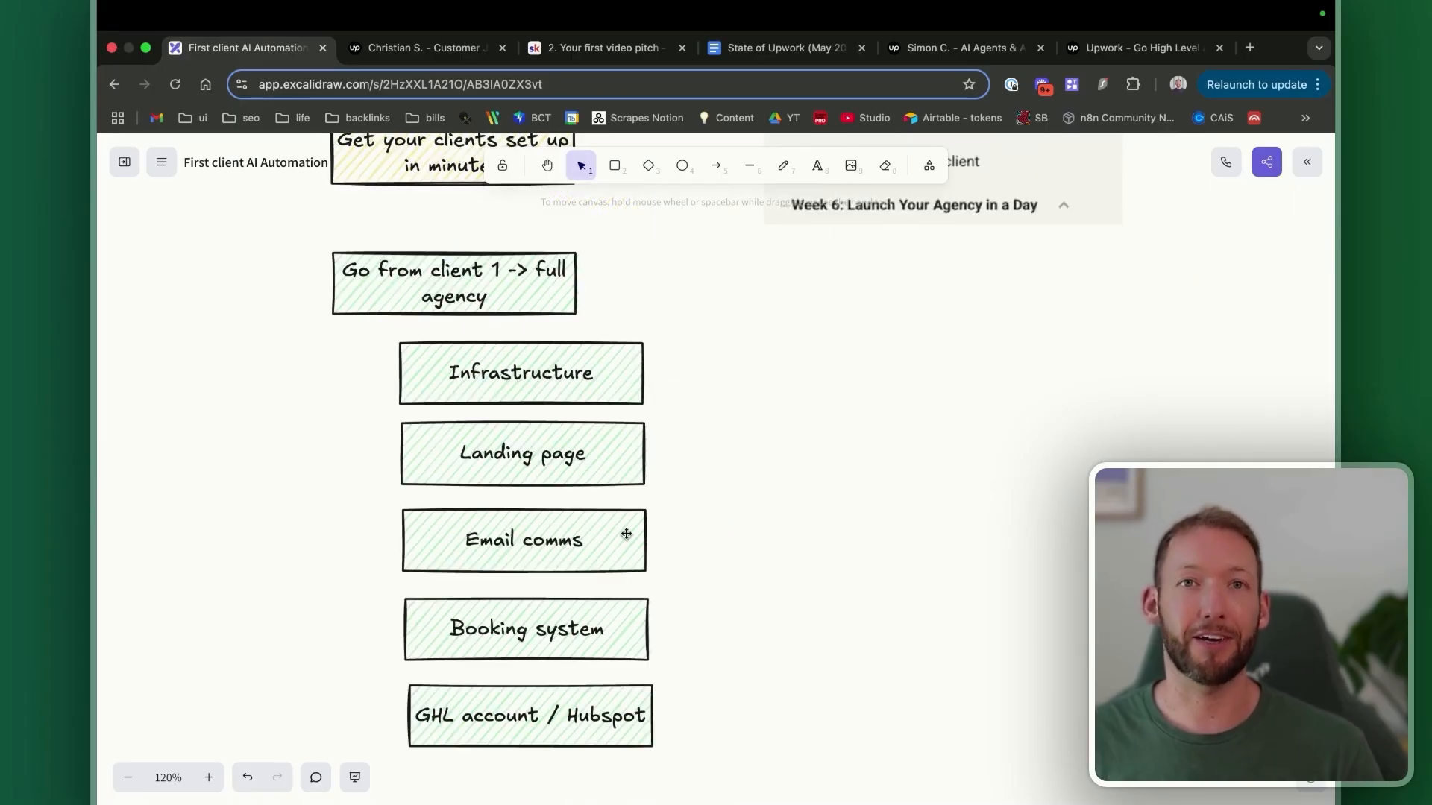
mouse_move(424, 746)
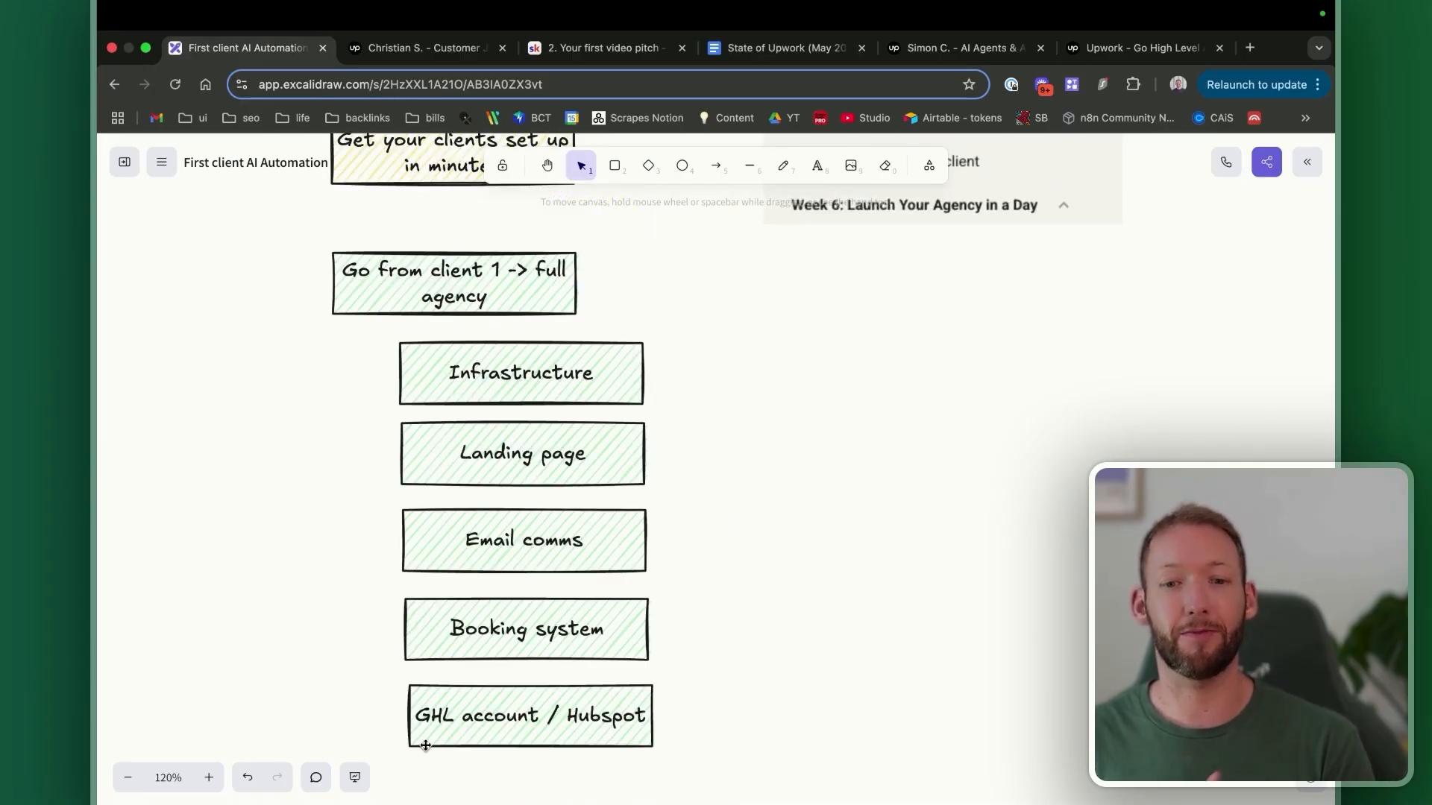
mouse_move(700, 635)
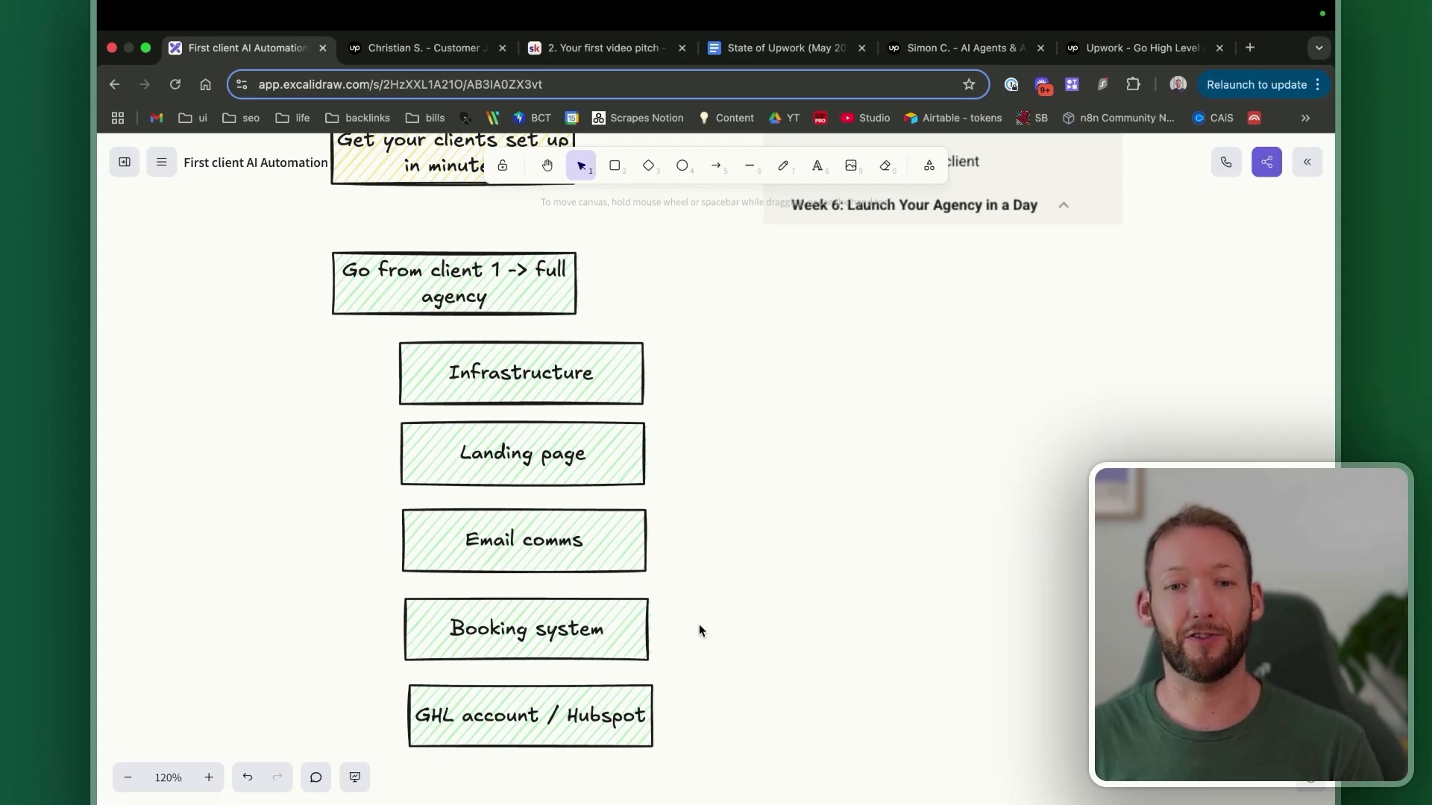
mouse_move(664, 399)
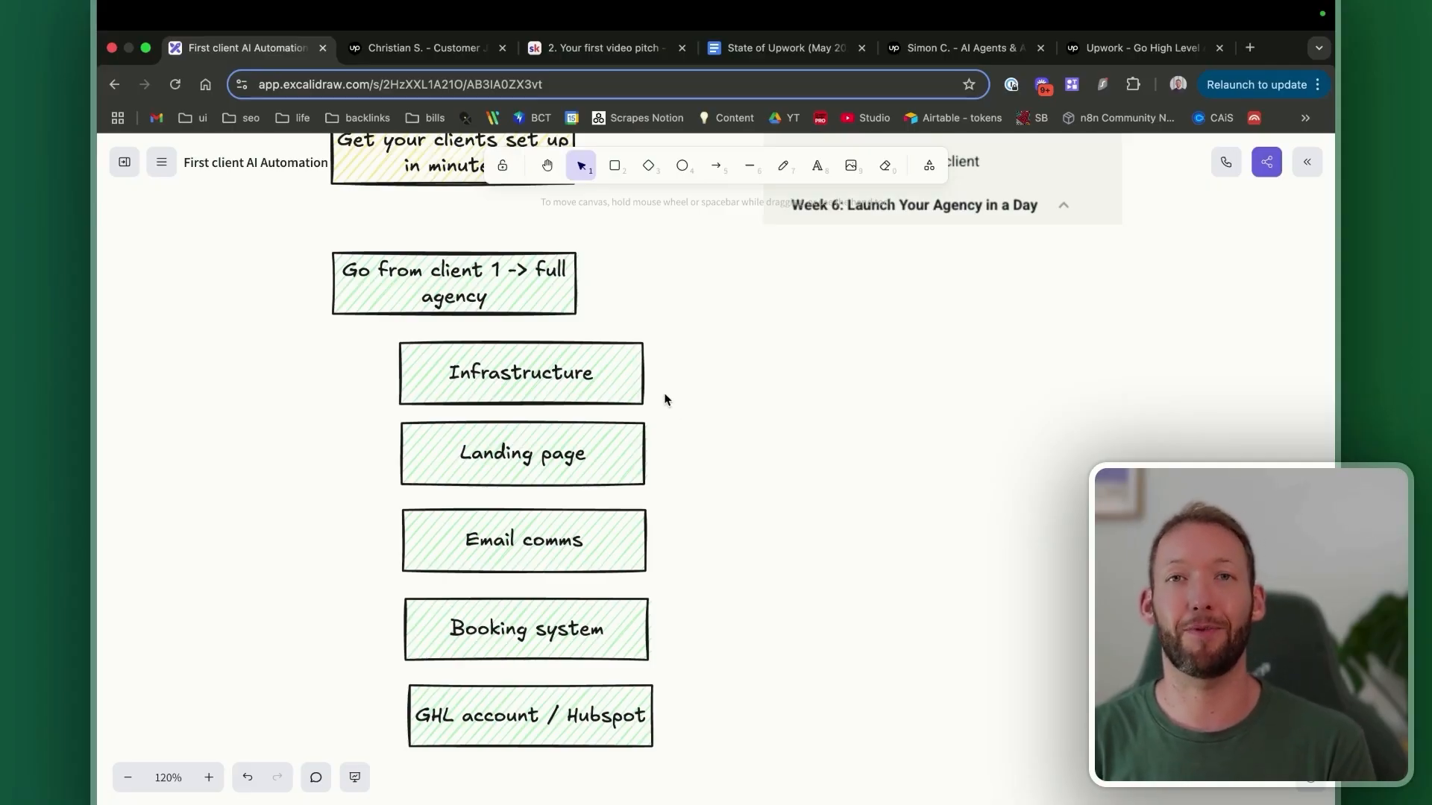